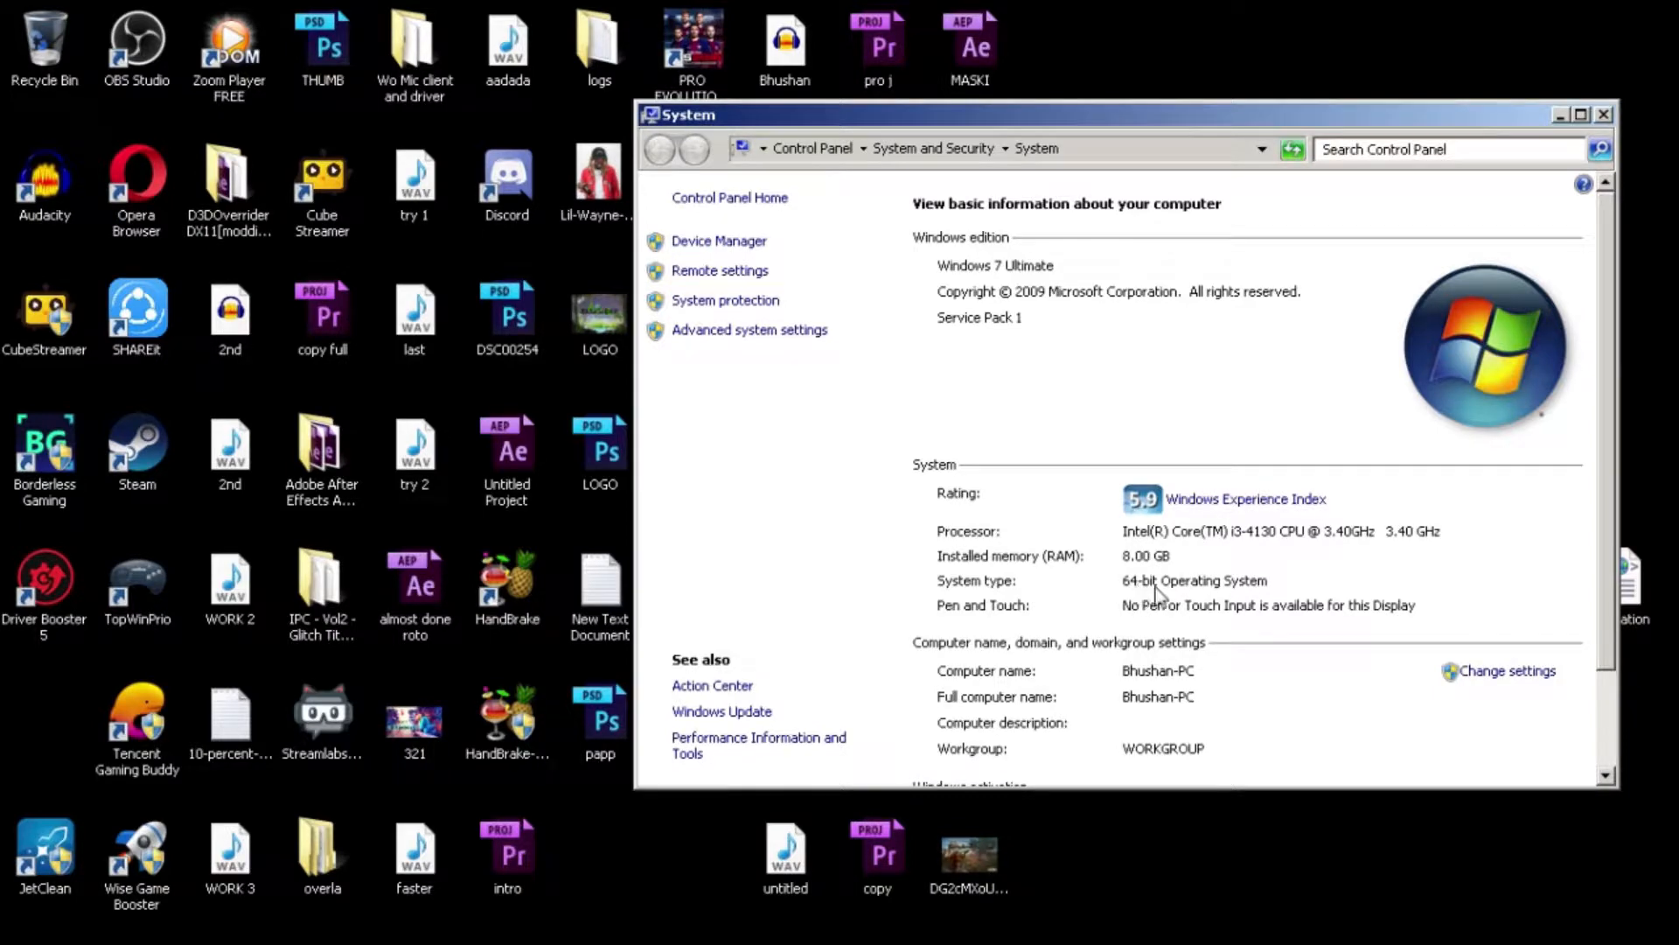
{"action": "mouse_move", "coordinate": [1565, 137]}
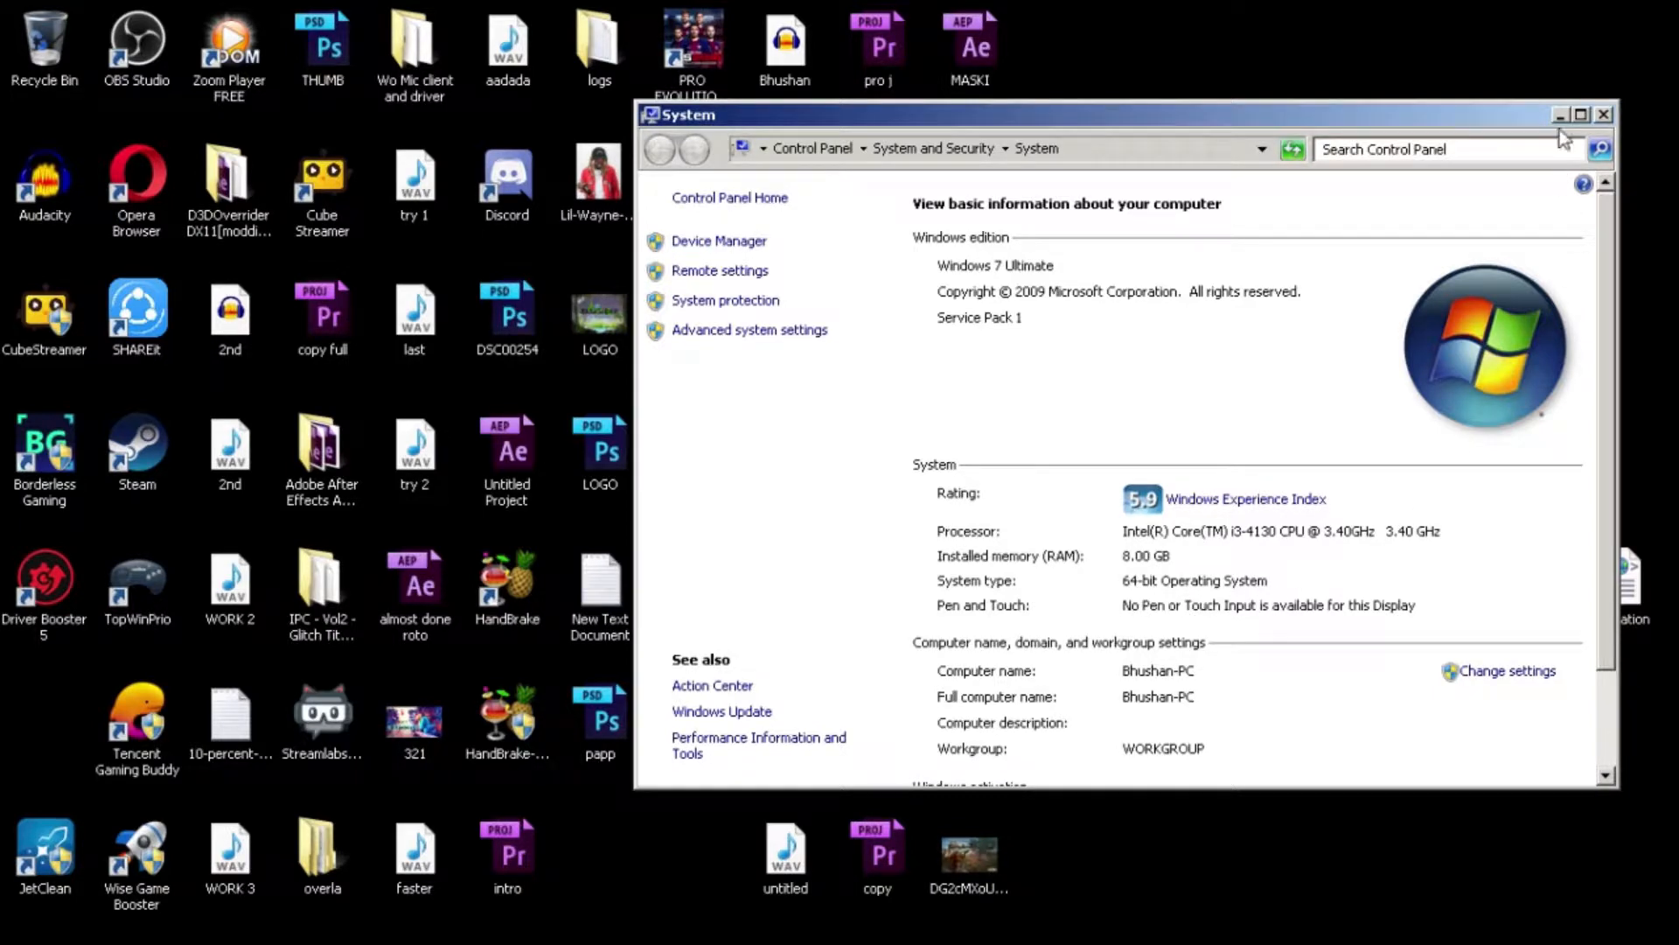
- Open Device Manager and expand Display adapters to reveal Intel HD Graphics 4400
{"action": "left_click", "coordinate": [719, 241]}
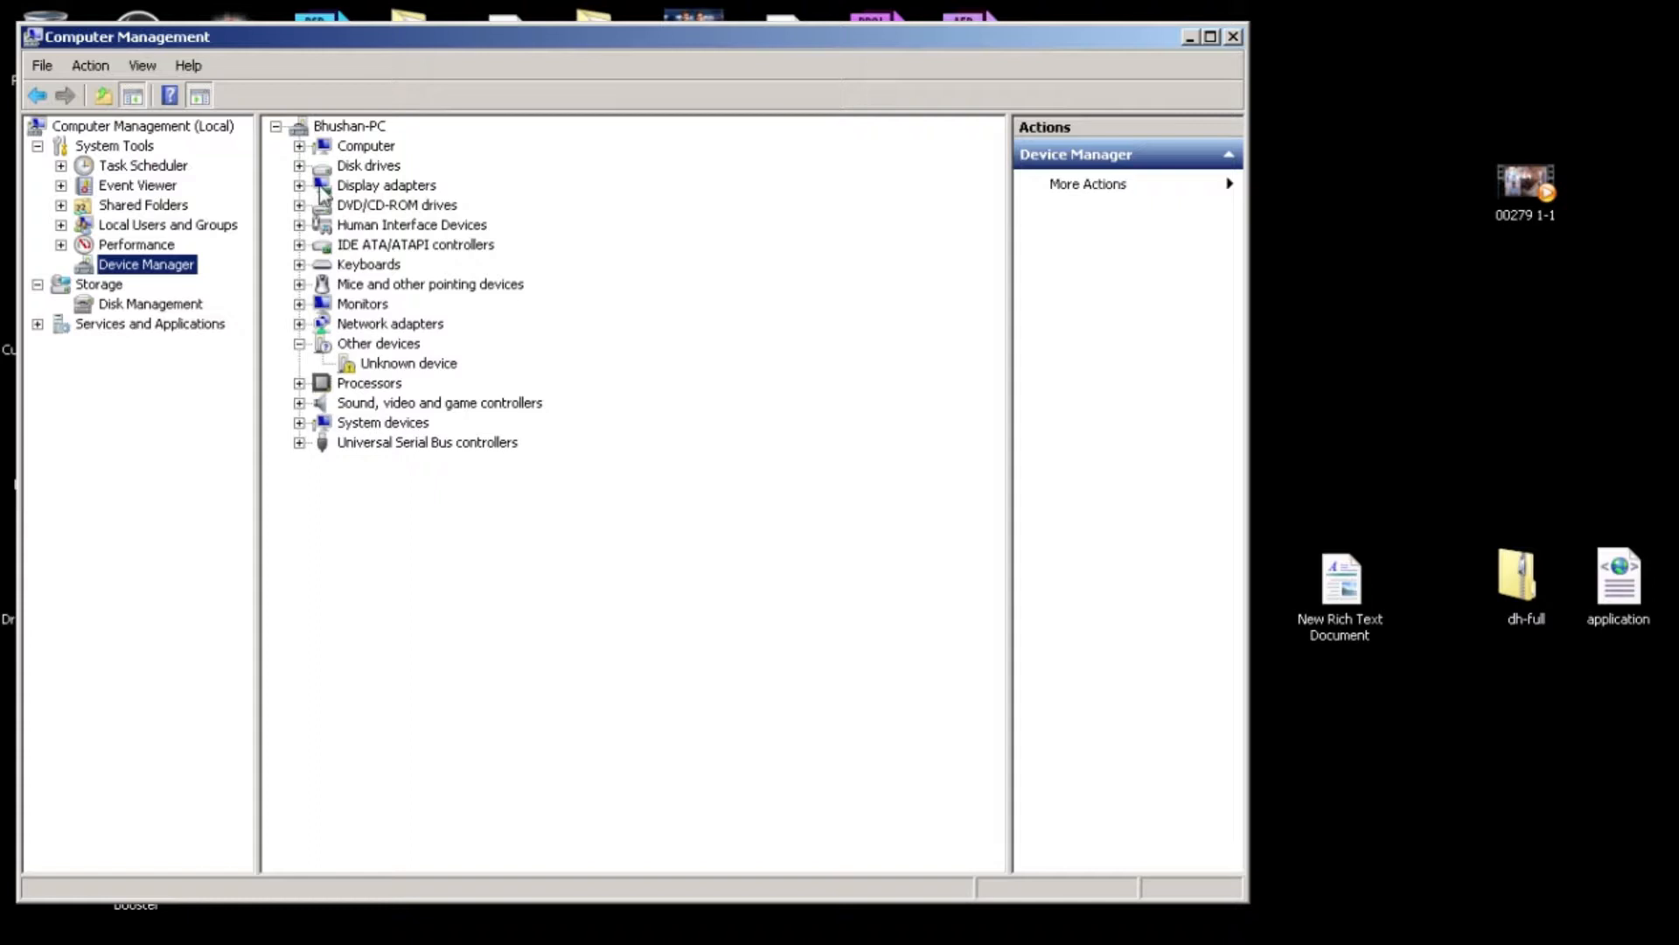
{"action": "left_click", "coordinate": [300, 185]}
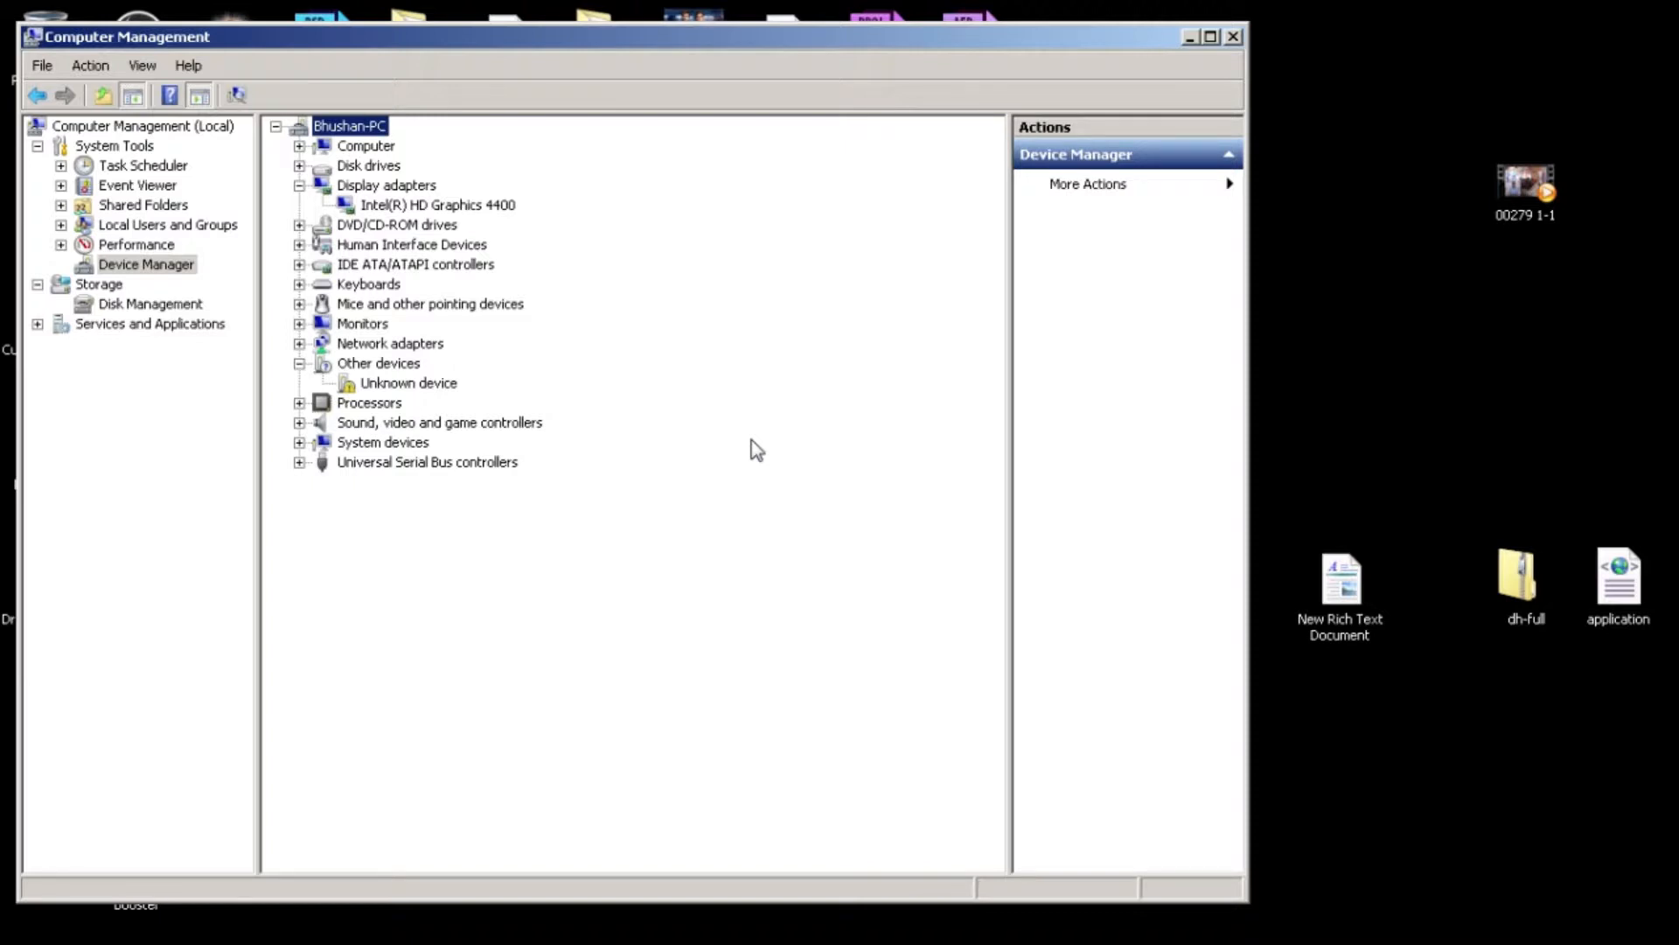
{"action": "mouse_move", "coordinate": [421, 219]}
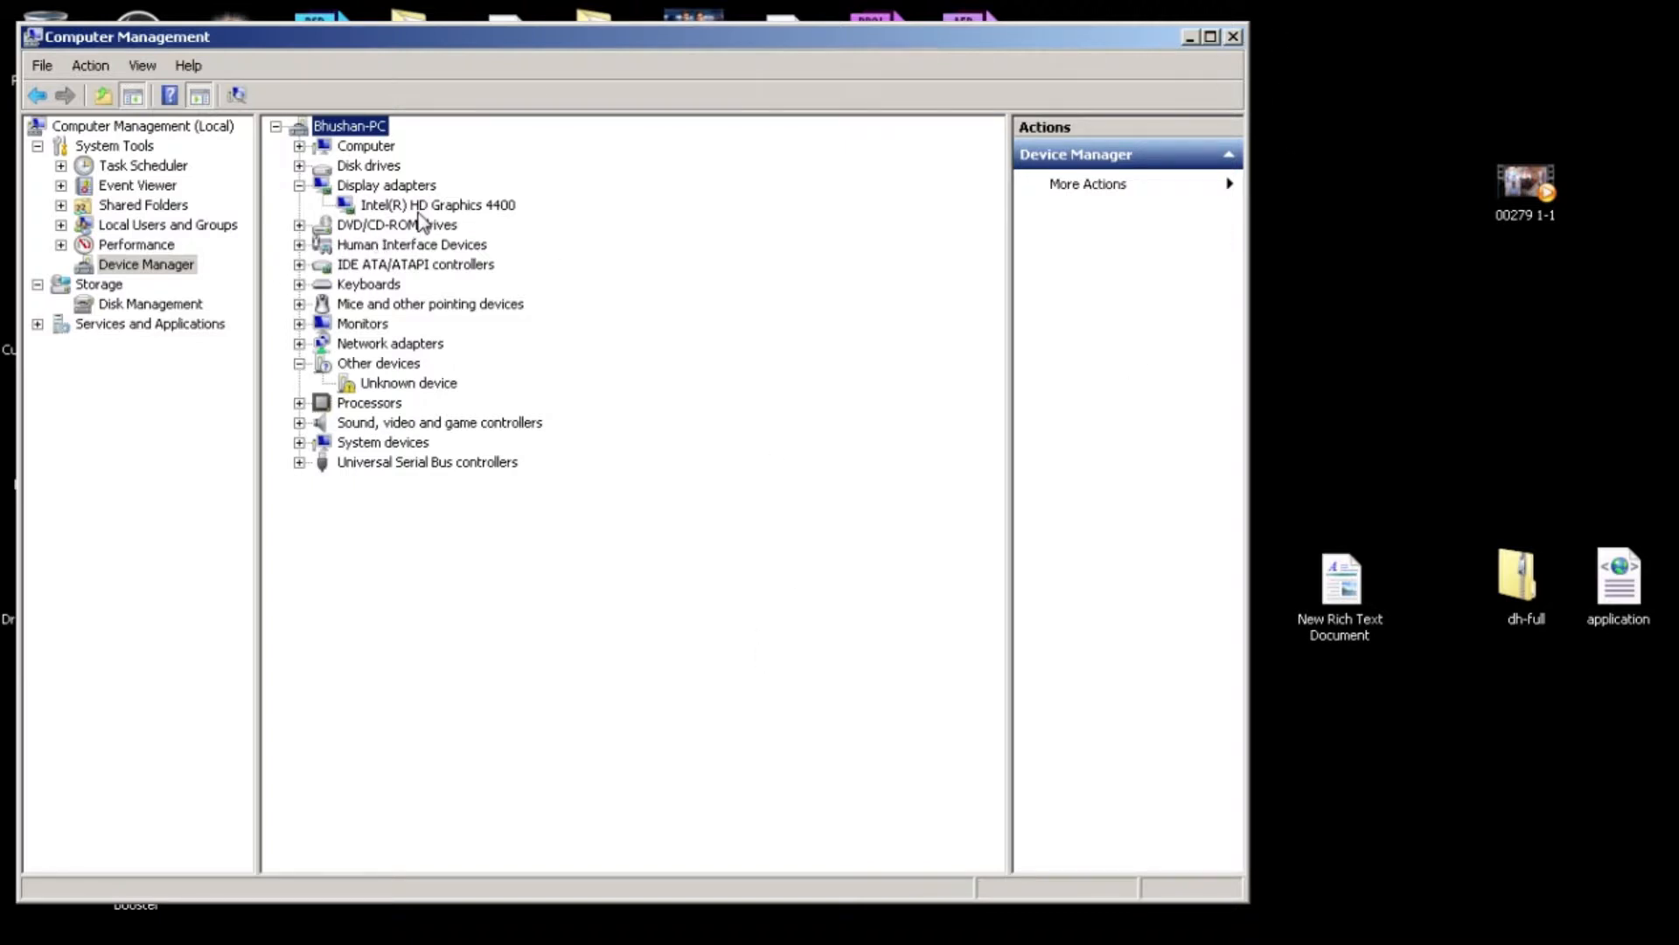
{"action": "left_click", "coordinate": [1188, 35]}
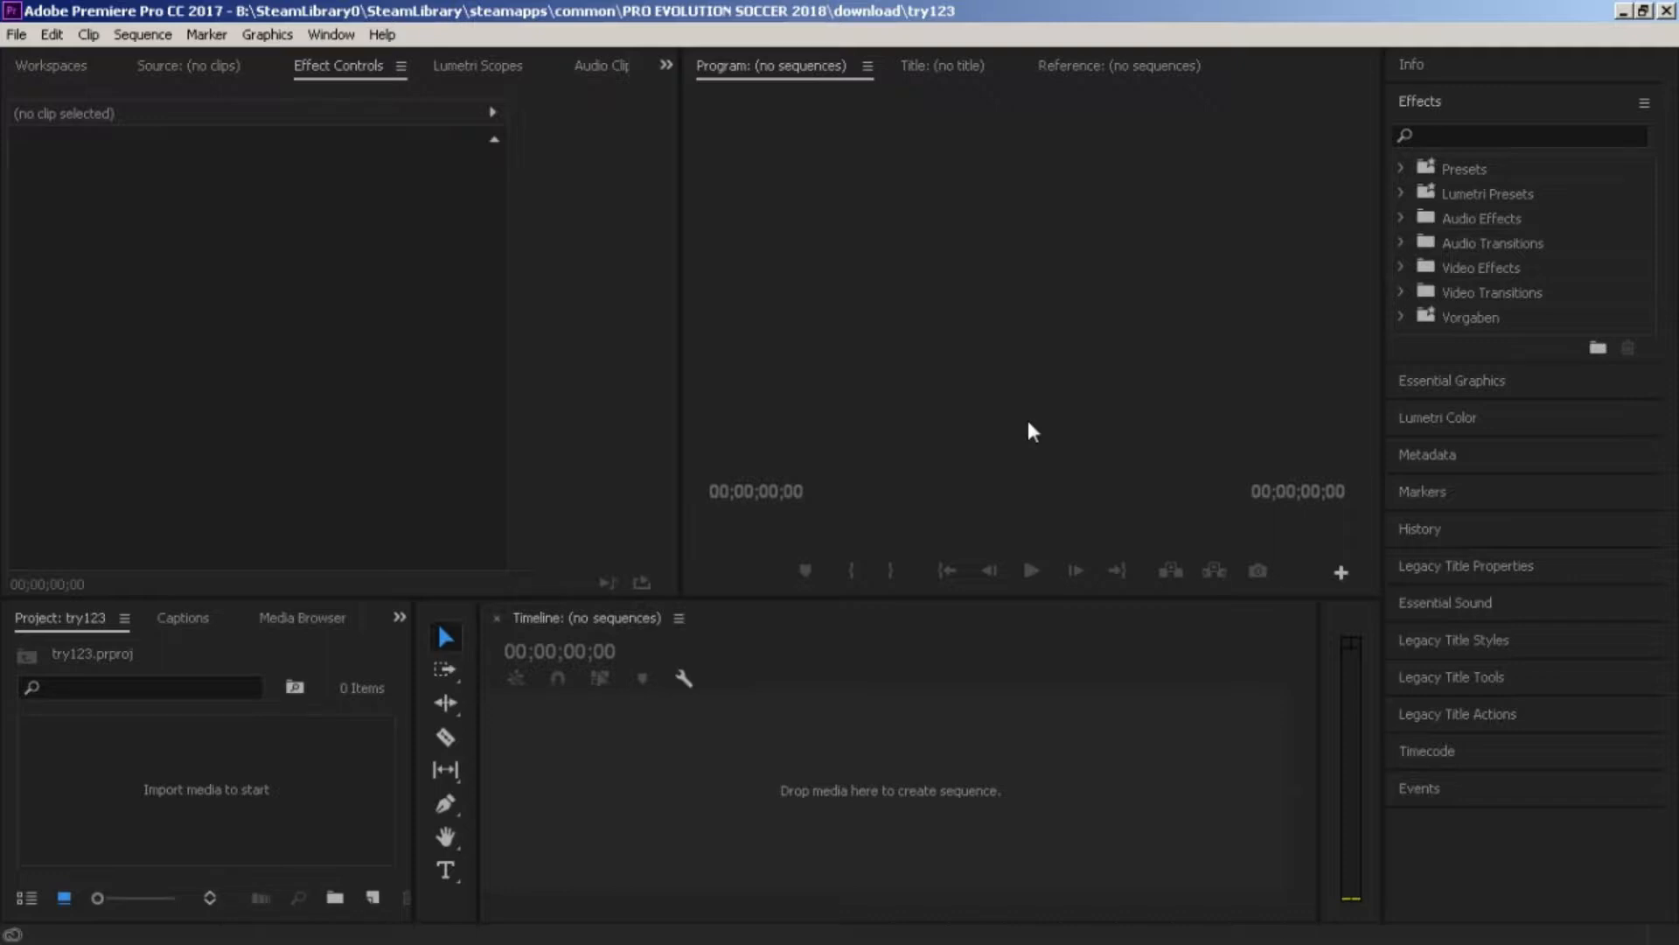
{"action": "mouse_move", "coordinate": [1637, 30]}
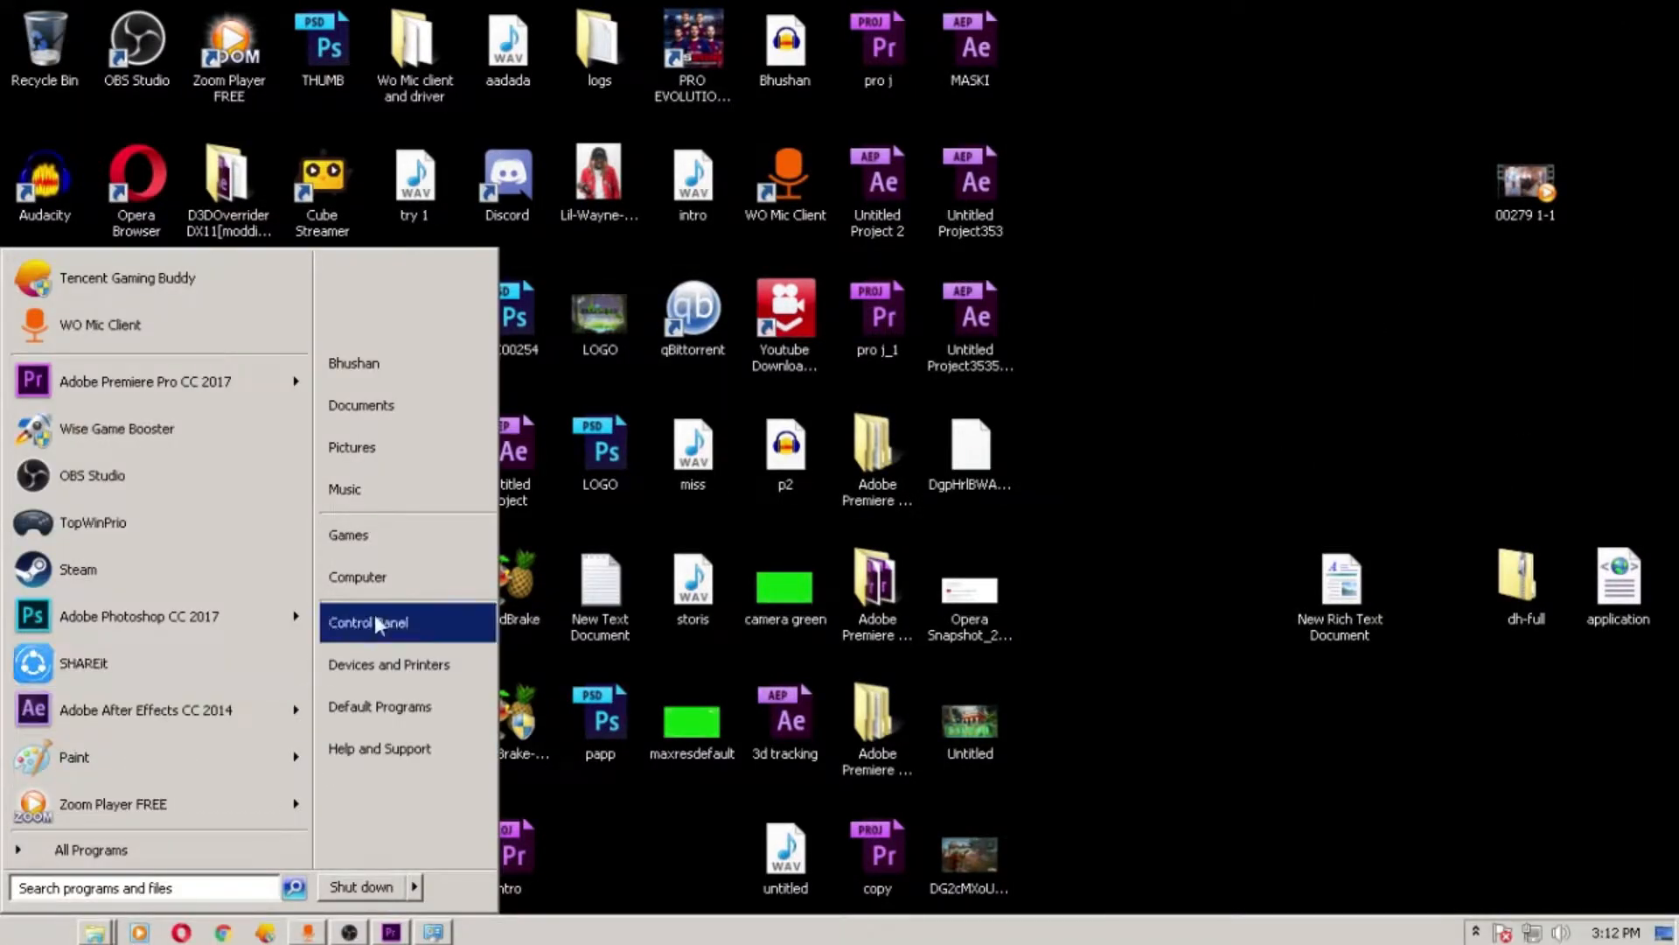
- Open Advanced system settings, view System Protection and Remote, then return to Advanced
{"action": "left_click", "coordinate": [367, 621]}
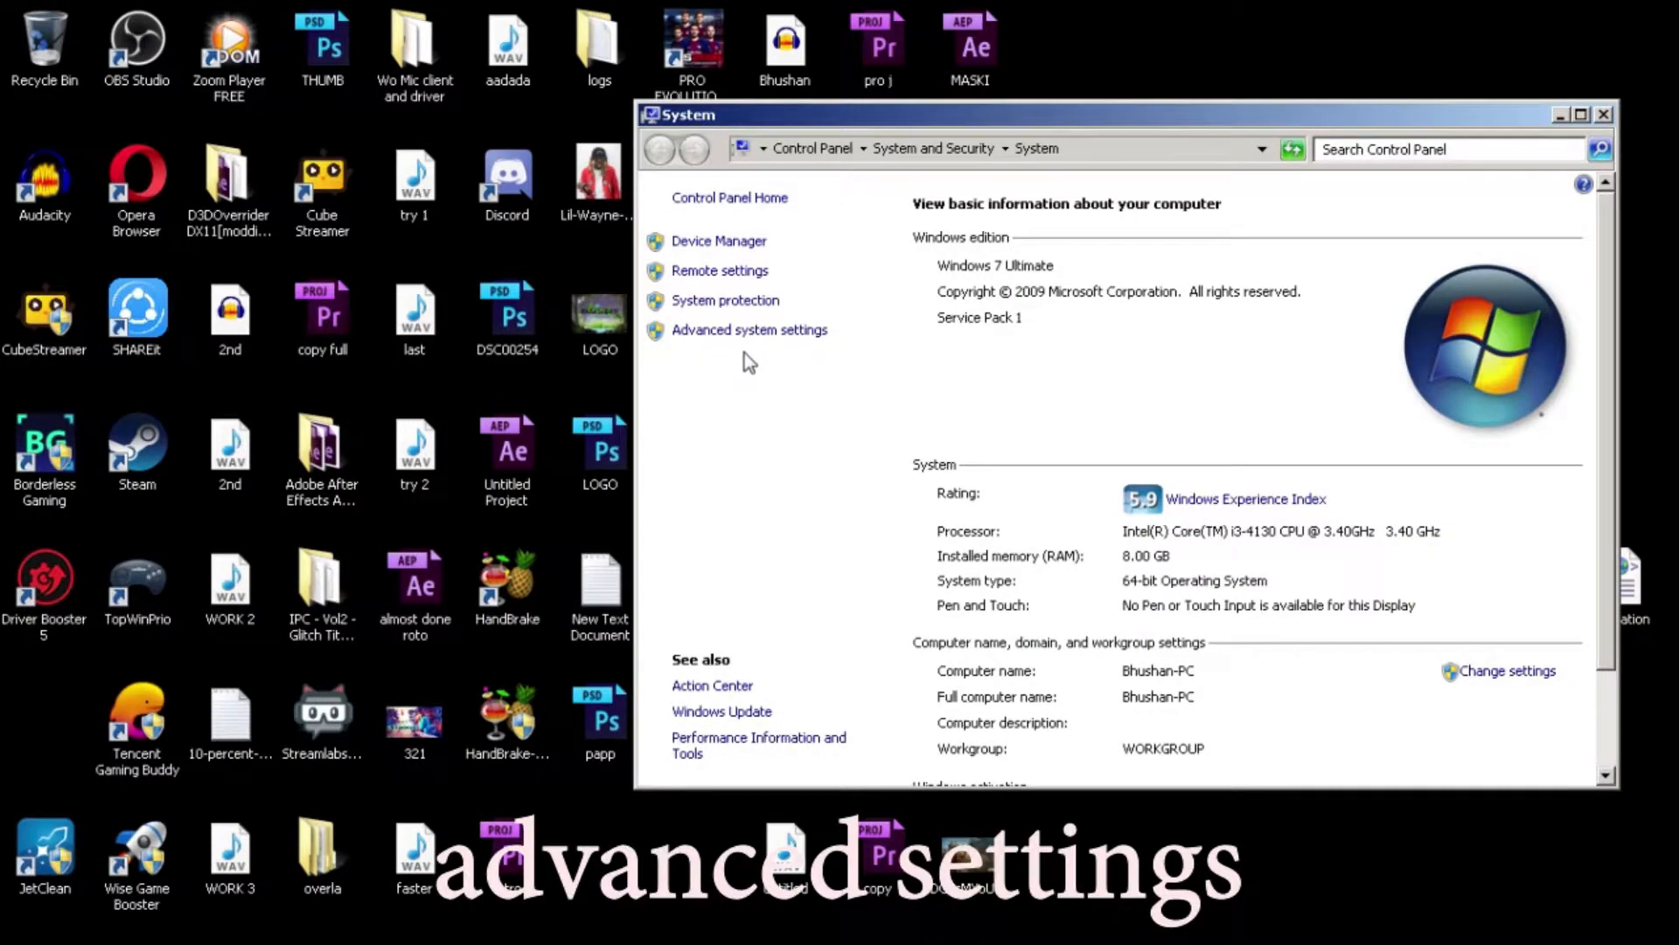
{"action": "mouse_move", "coordinate": [750, 329]}
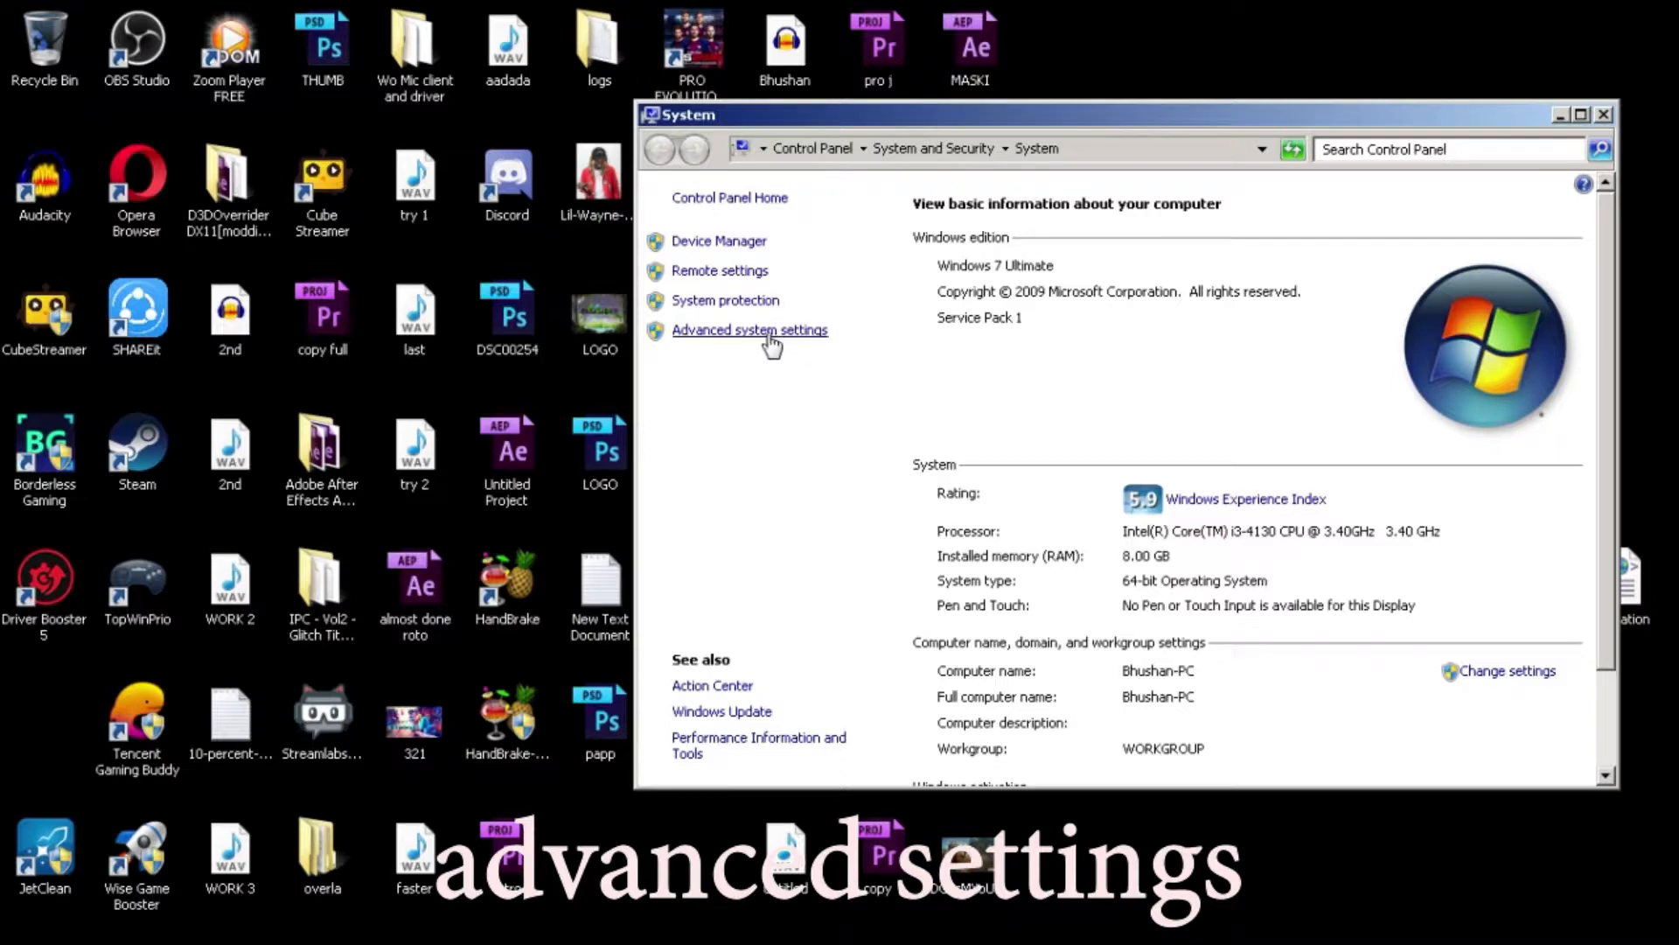
{"action": "left_click", "coordinate": [749, 329]}
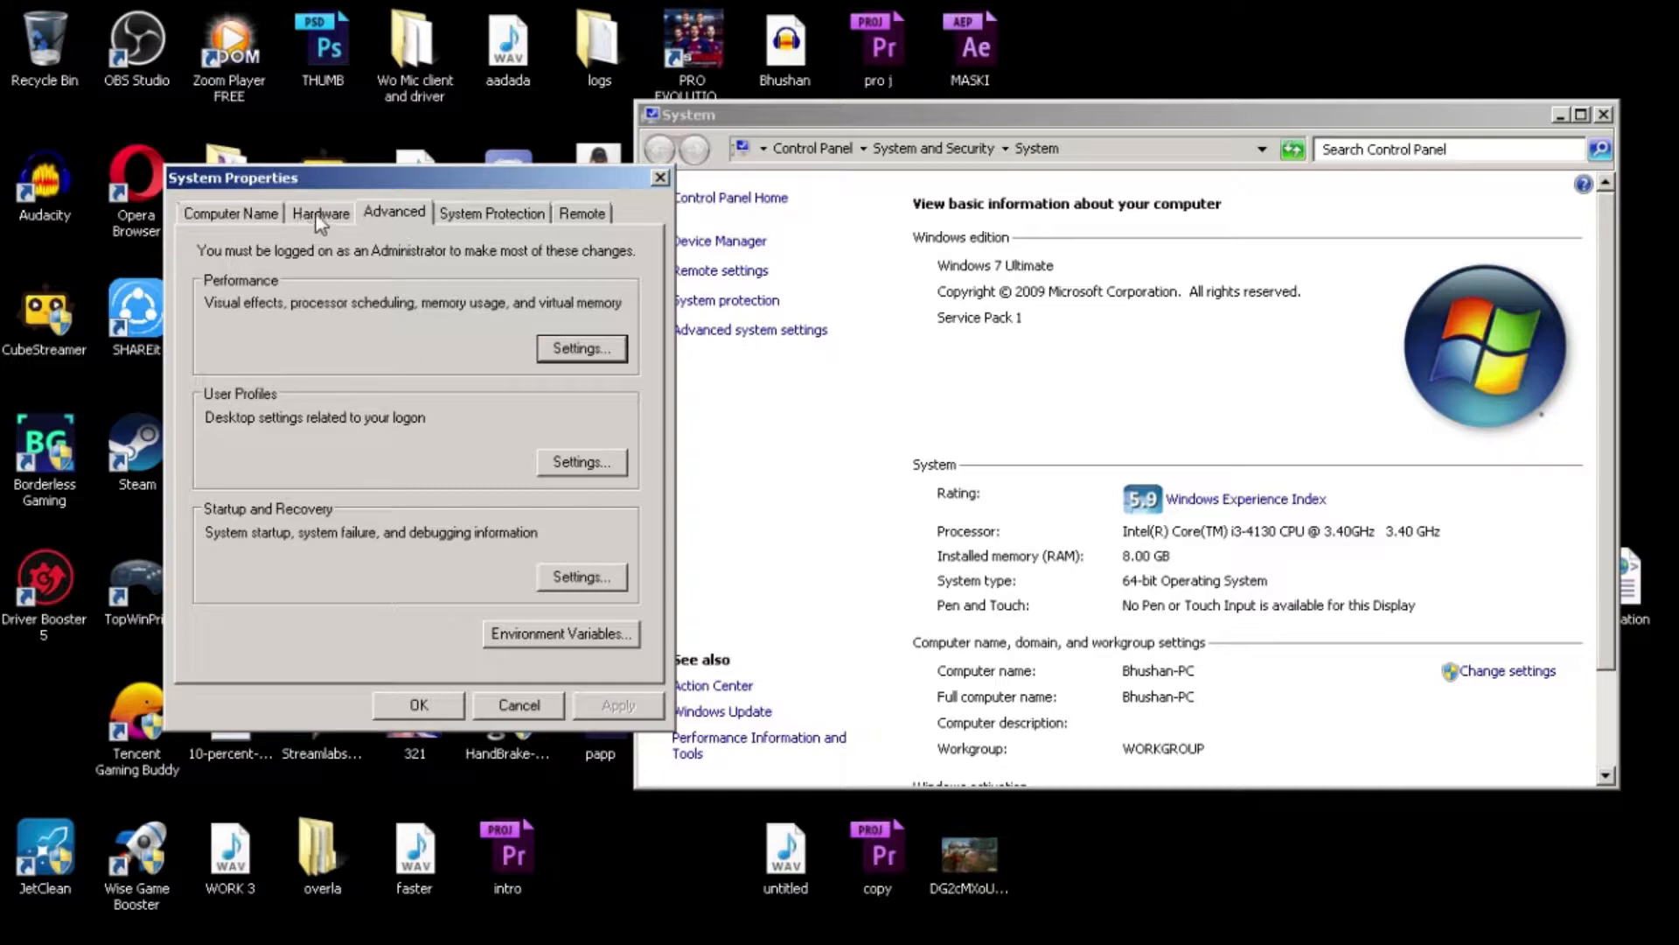
{"action": "left_click", "coordinate": [491, 212]}
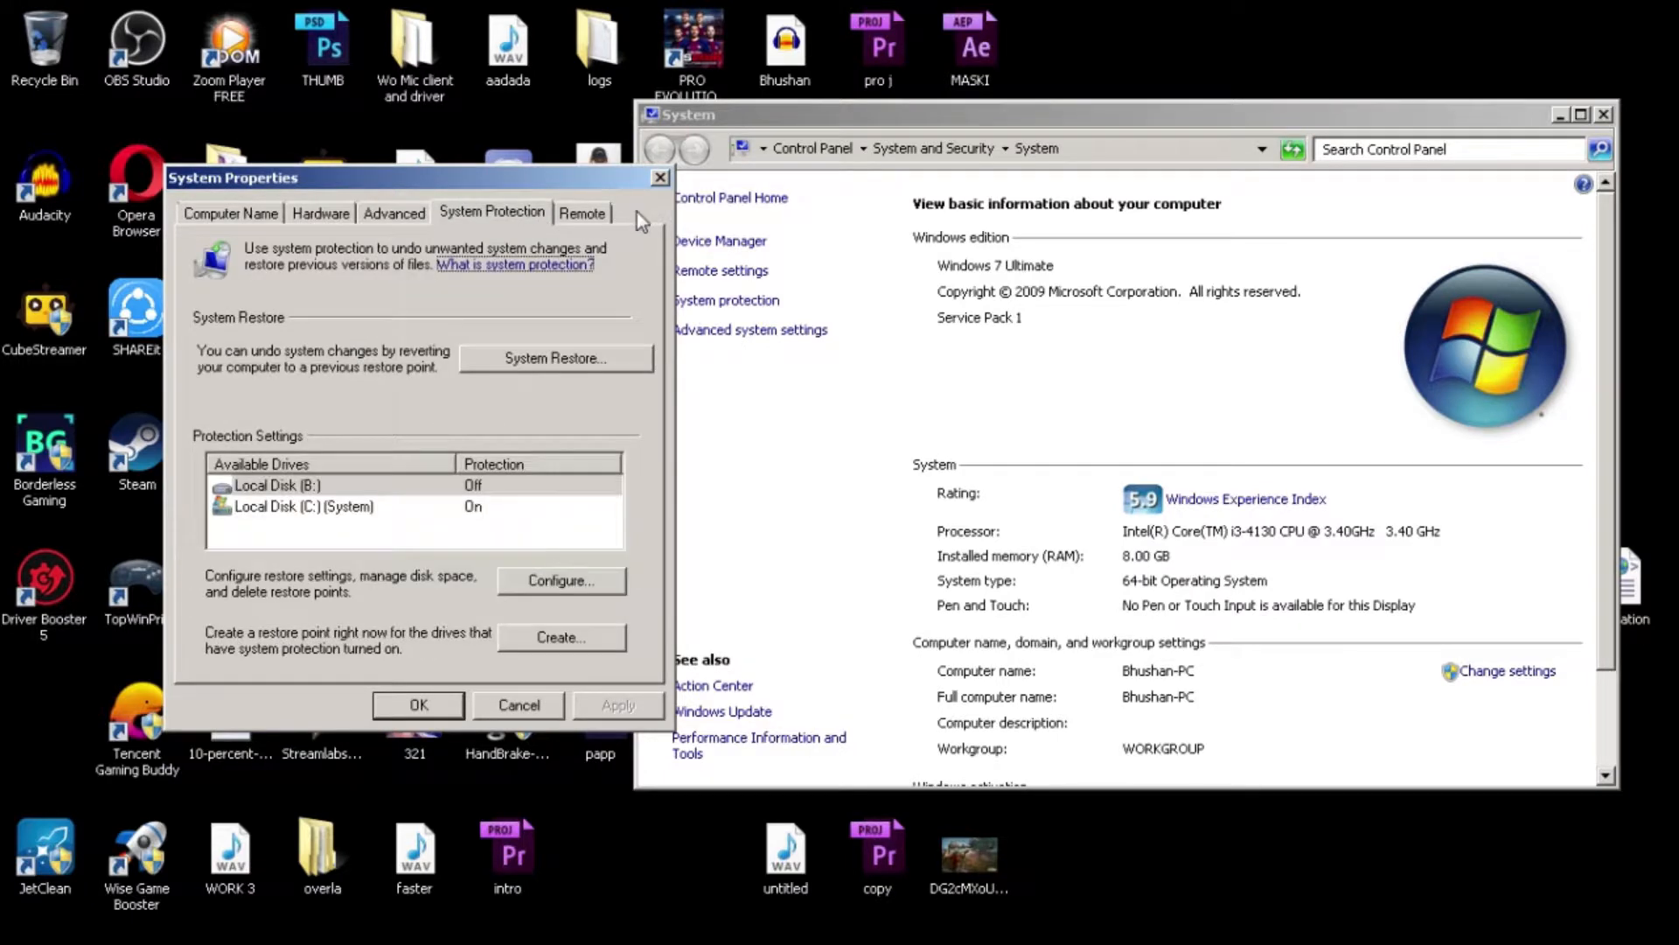
{"action": "left_click", "coordinate": [582, 212]}
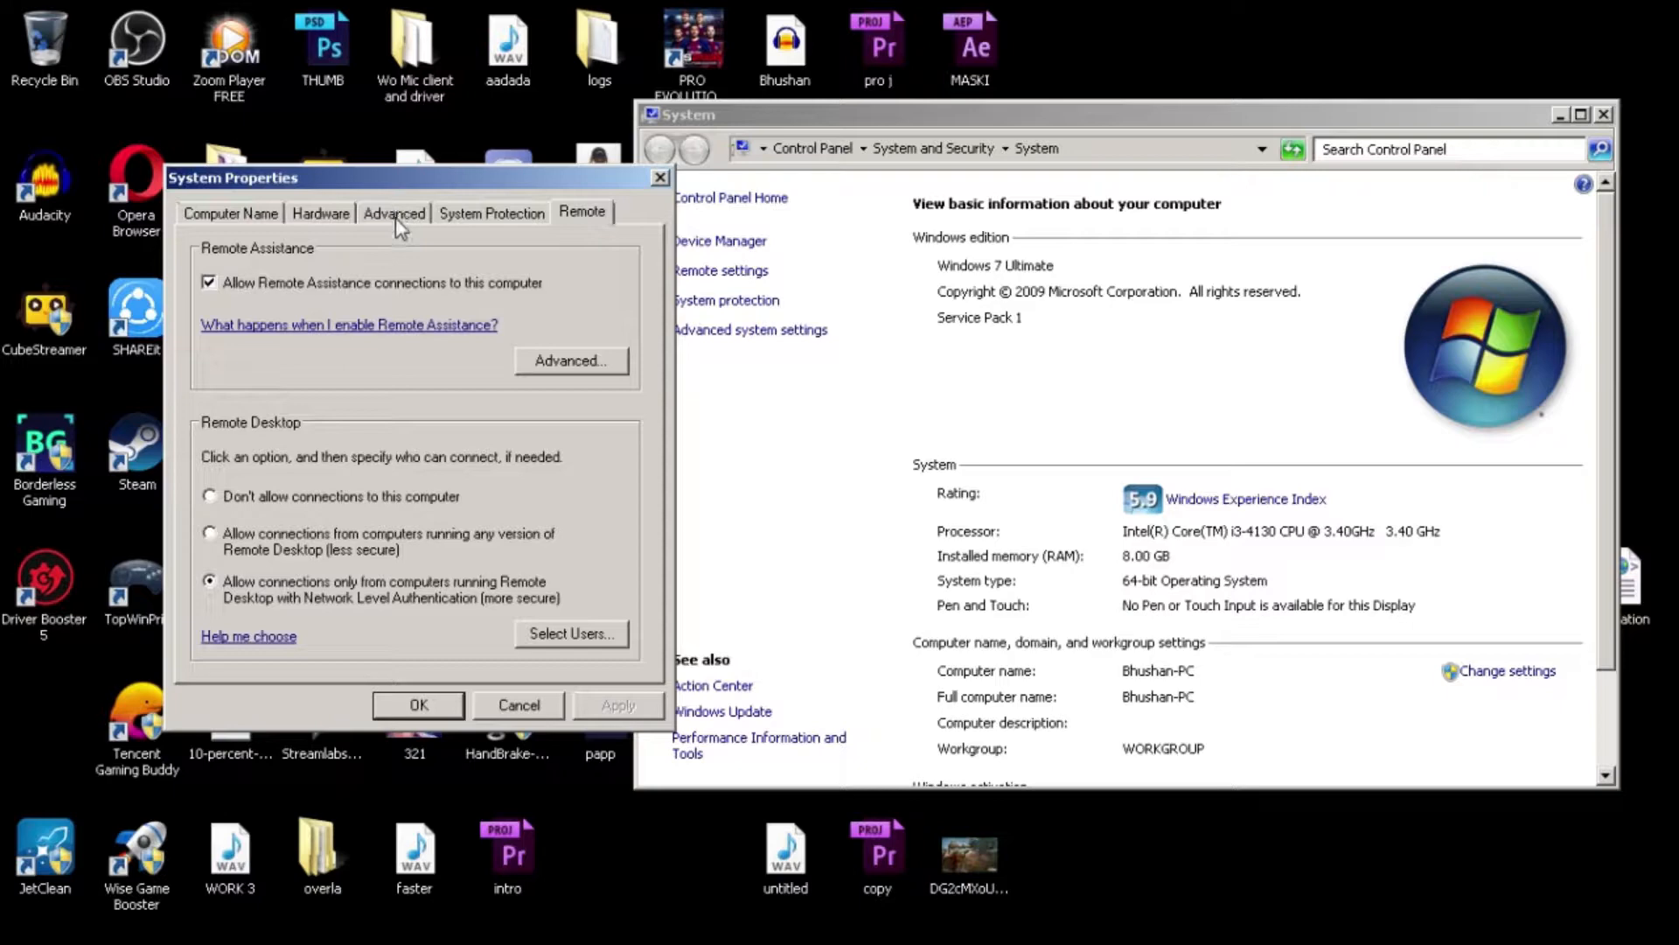
{"action": "left_click", "coordinate": [394, 212]}
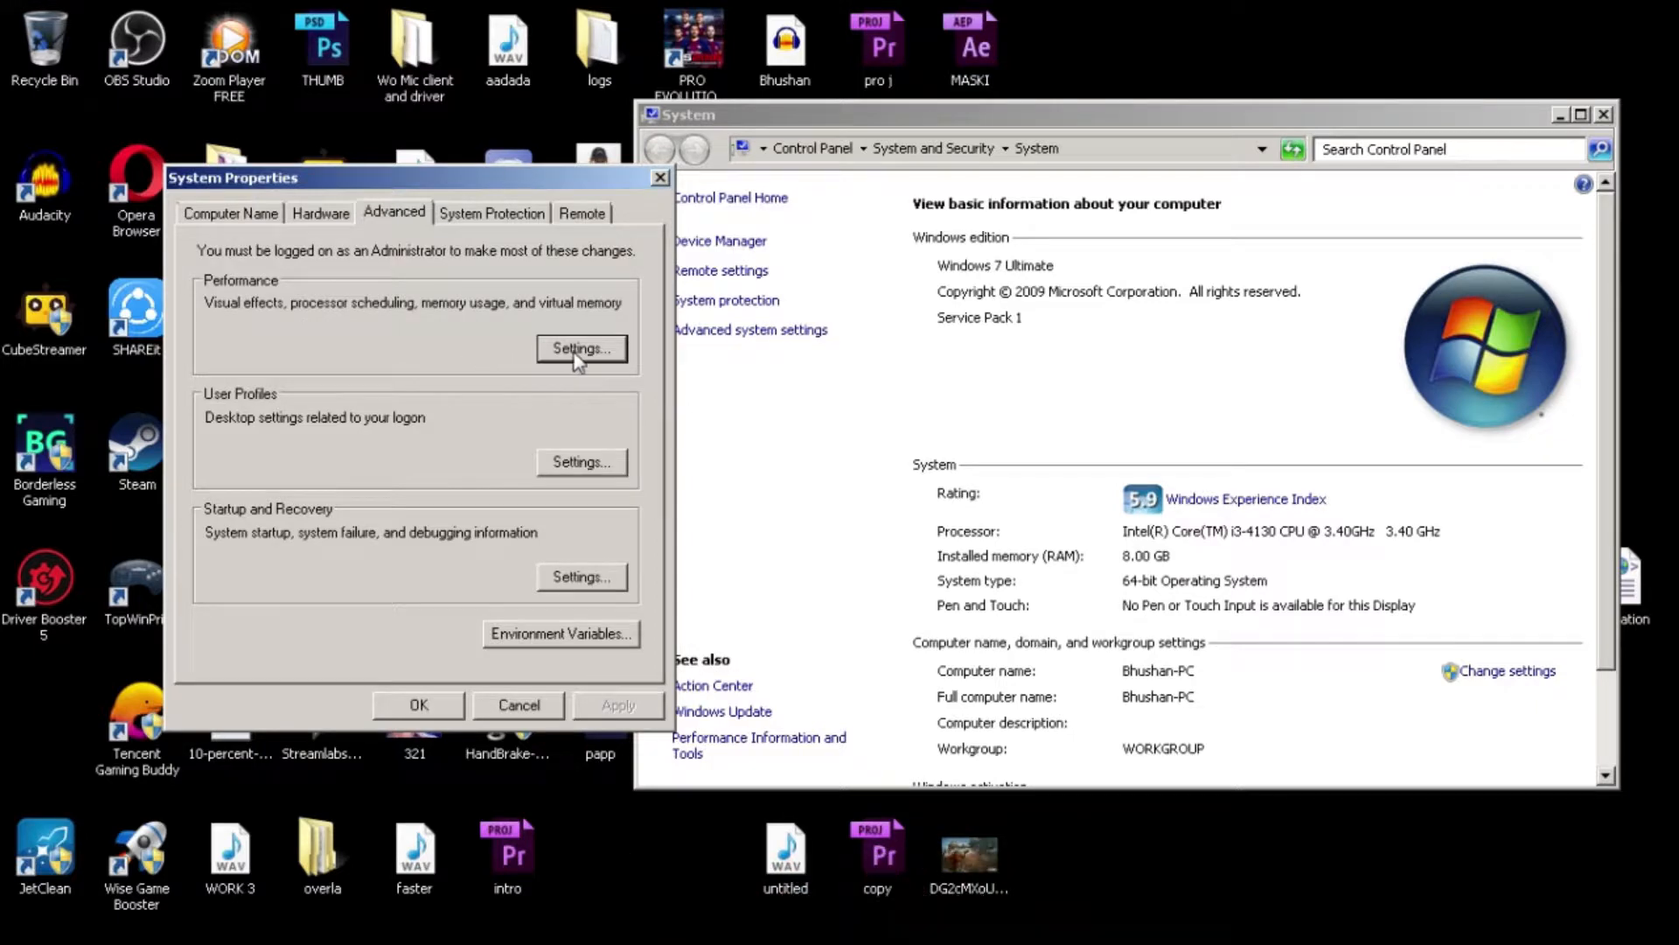
- Try the Visual Effects presets in Performance Options, settling on 'Adjust for best performance'
{"action": "left_click", "coordinate": [581, 348]}
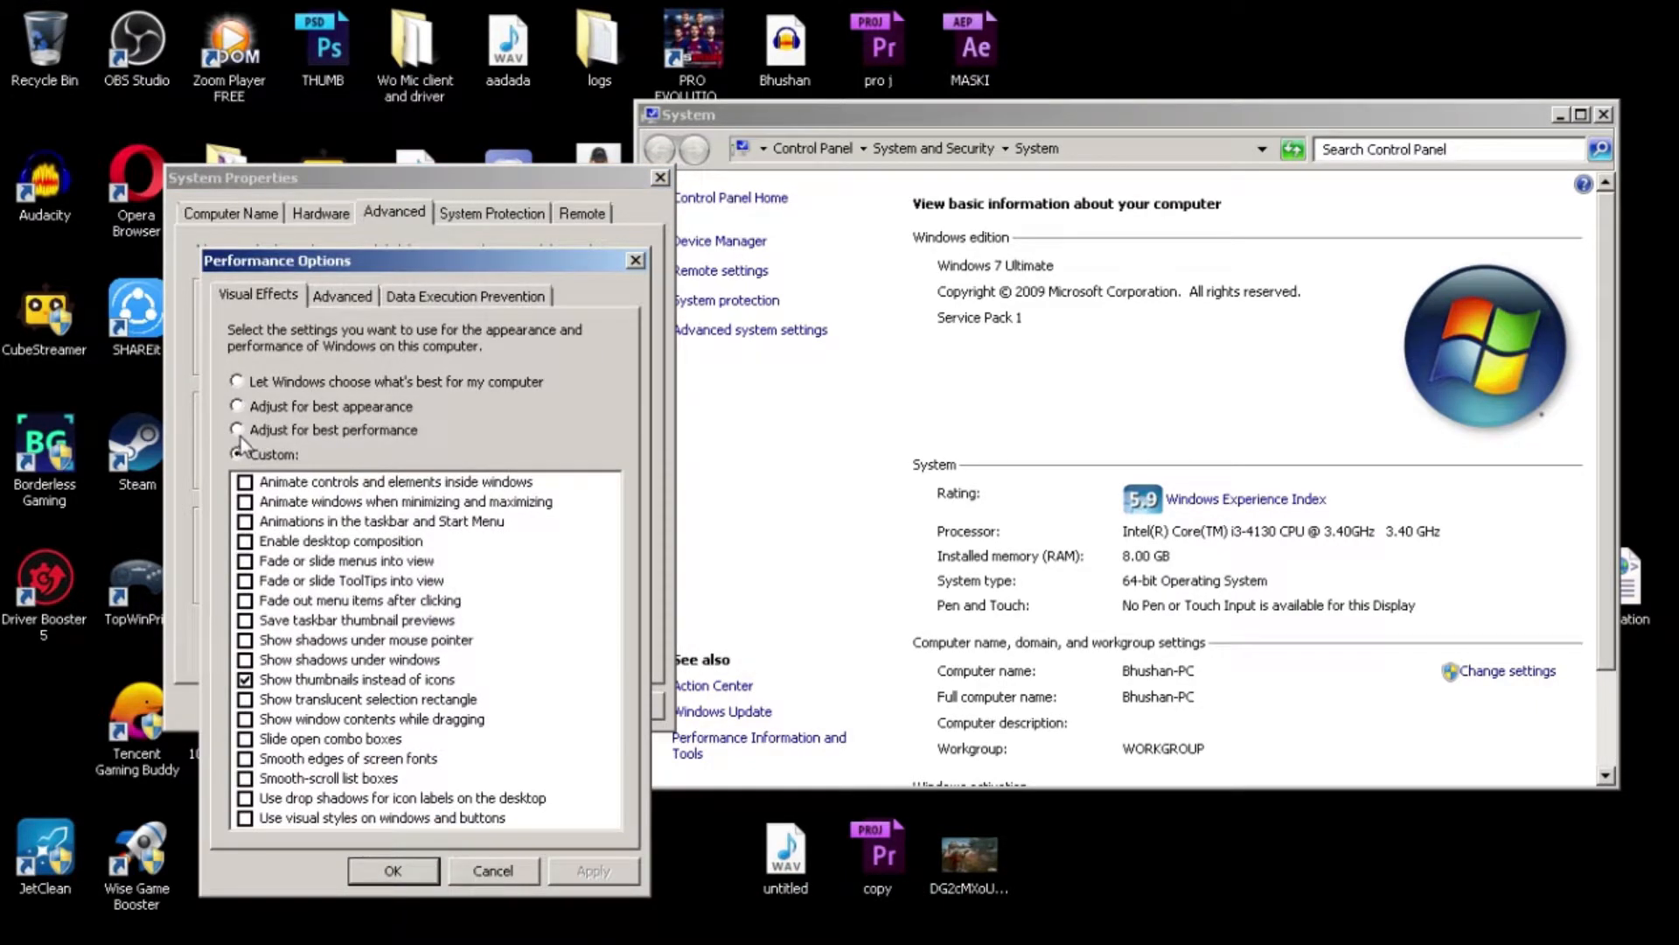
{"action": "left_click", "coordinate": [237, 453]}
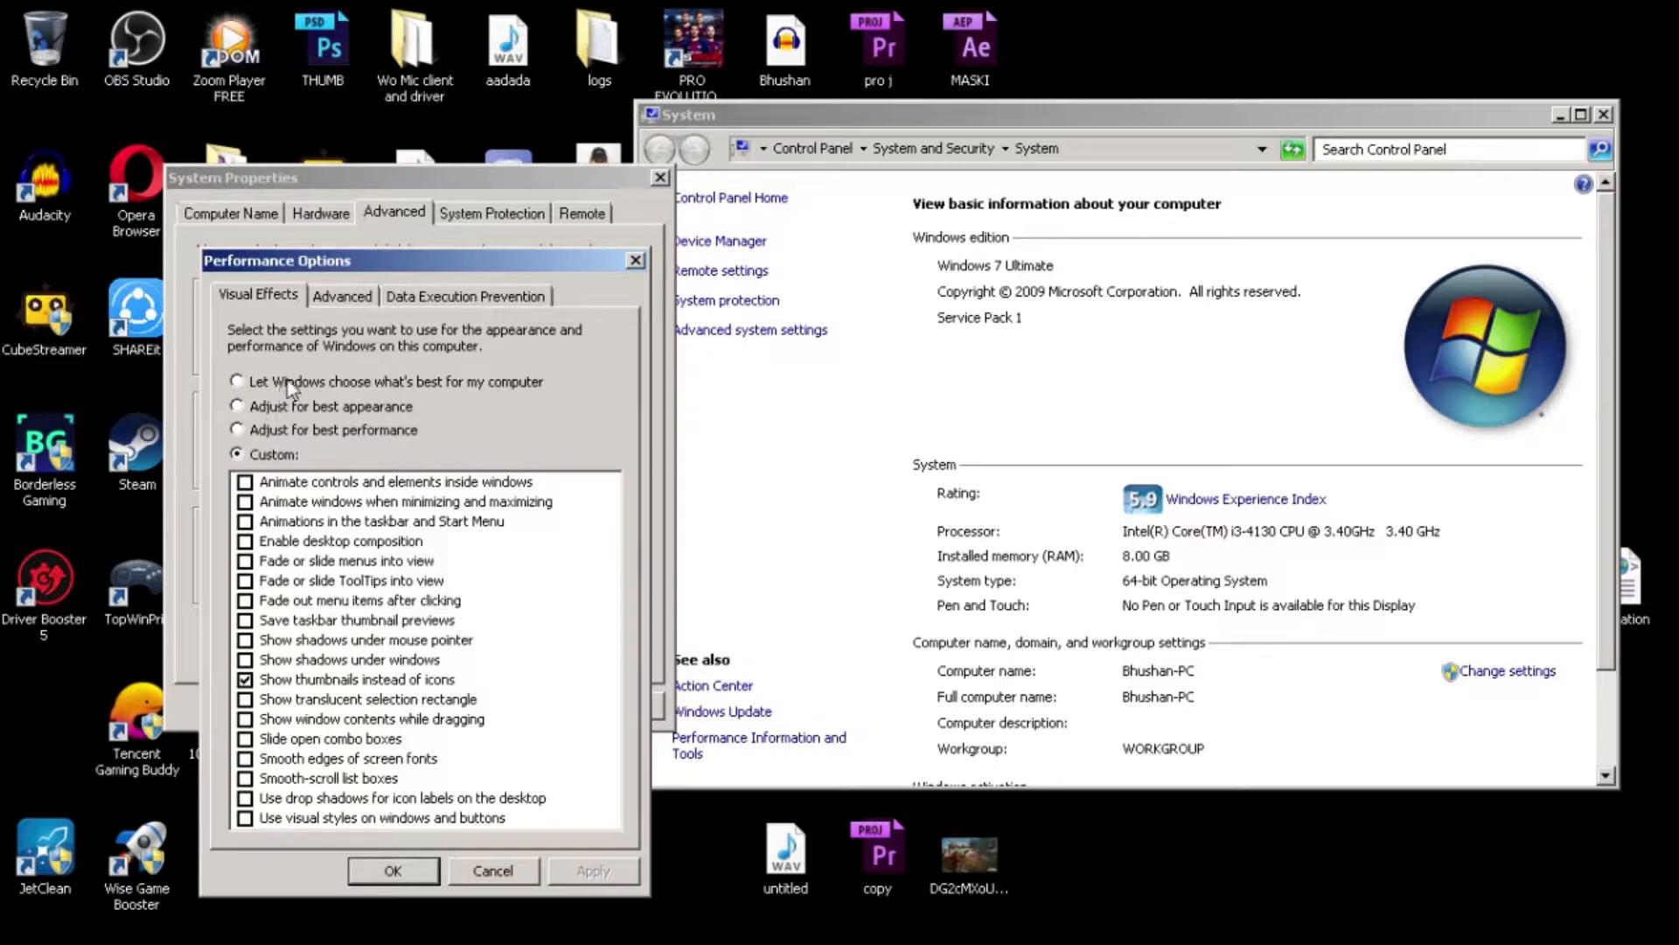
{"action": "mouse_move", "coordinate": [321, 399]}
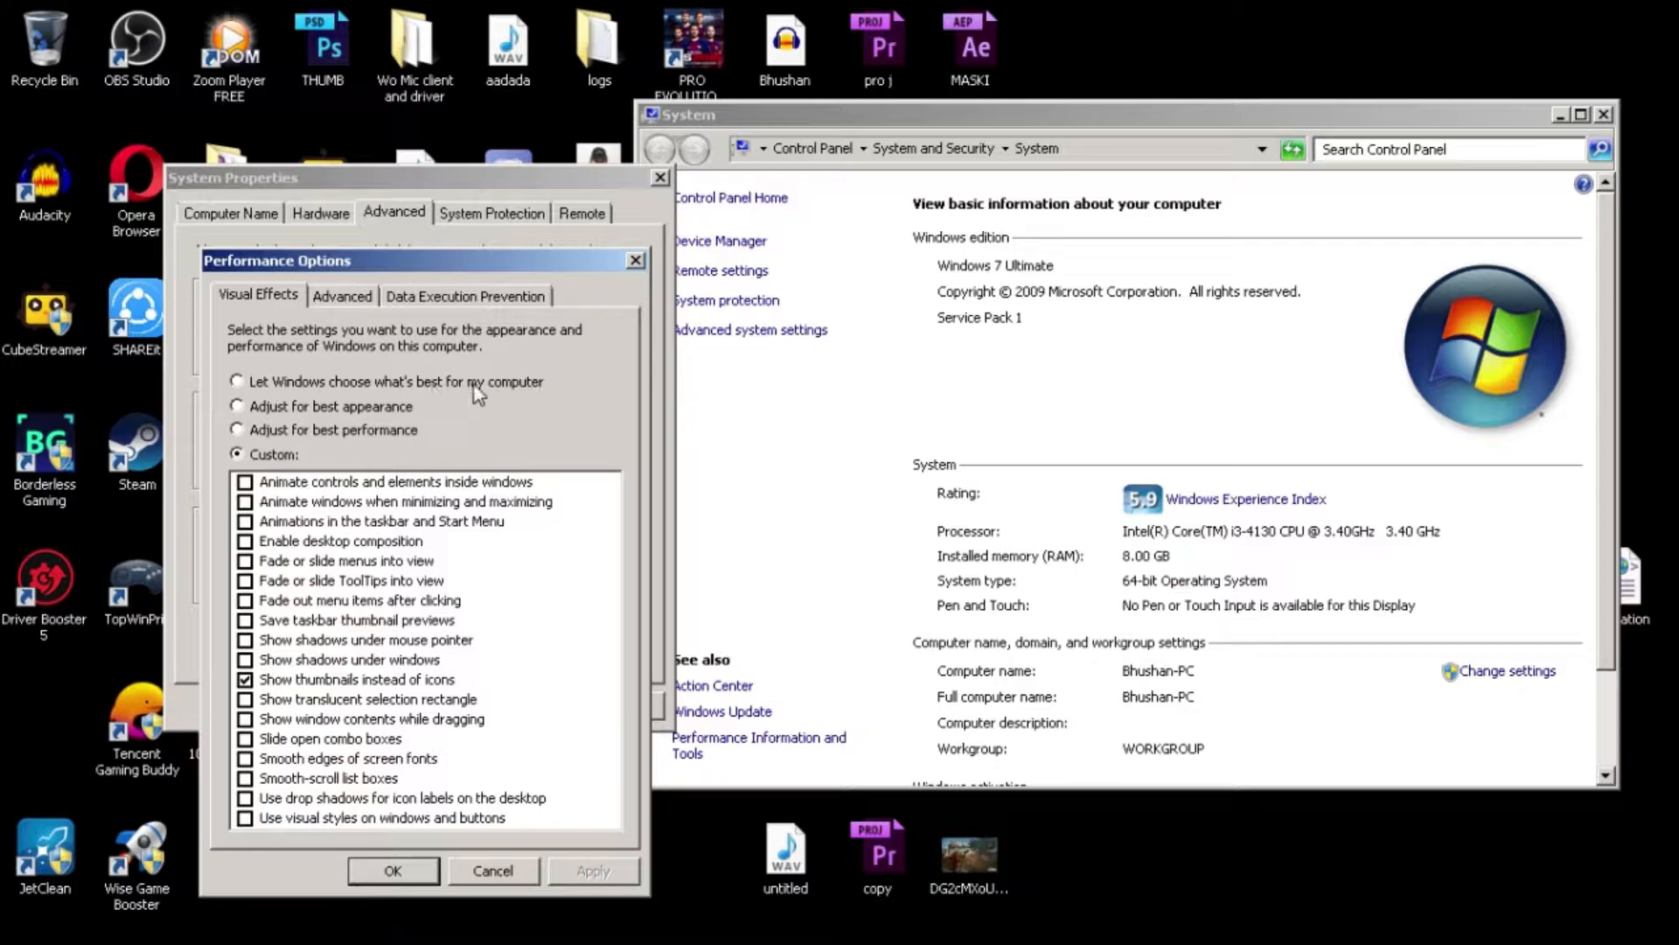
{"action": "left_click", "coordinate": [237, 381]}
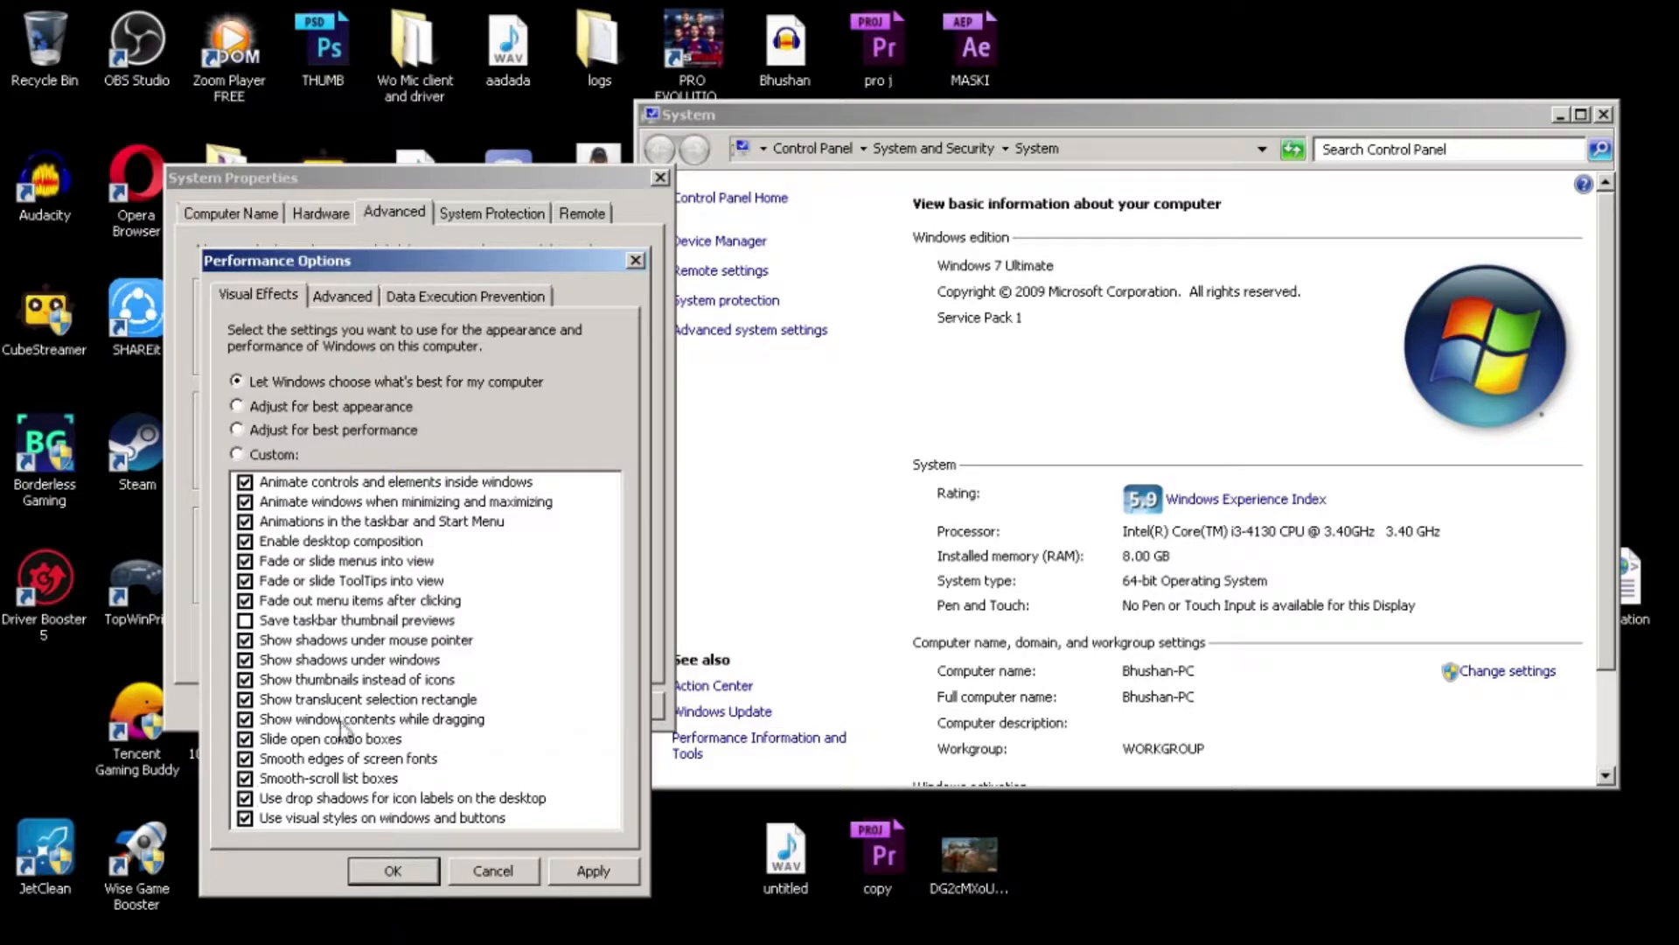
{"action": "left_click", "coordinate": [237, 406]}
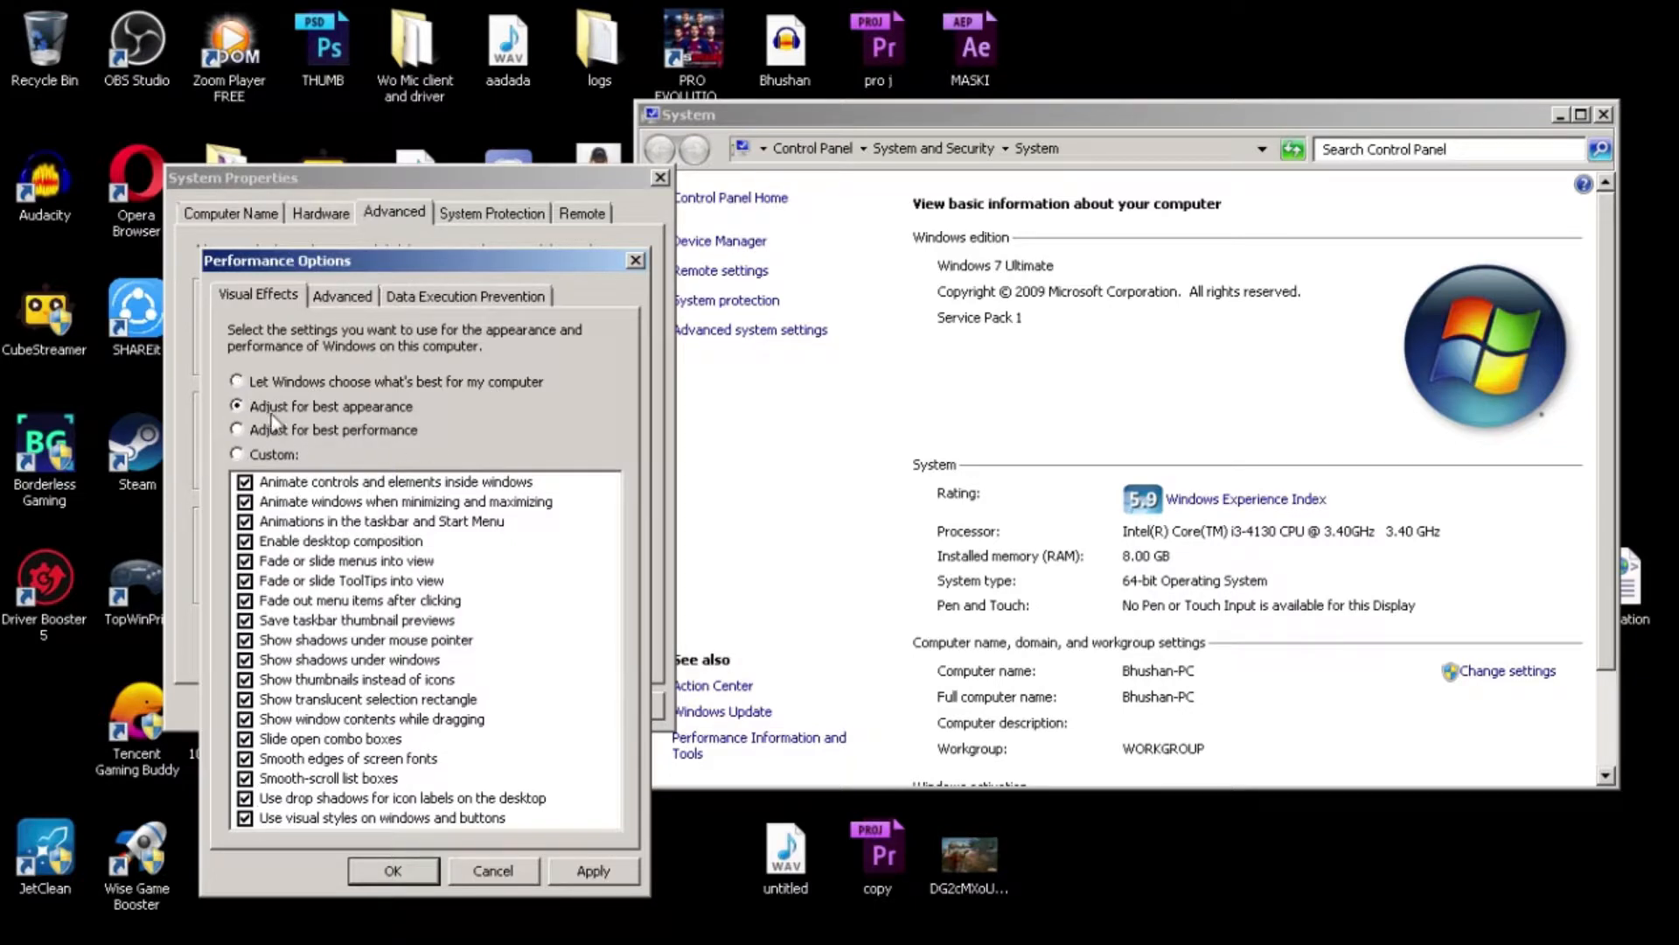
{"action": "mouse_move", "coordinate": [386, 662]}
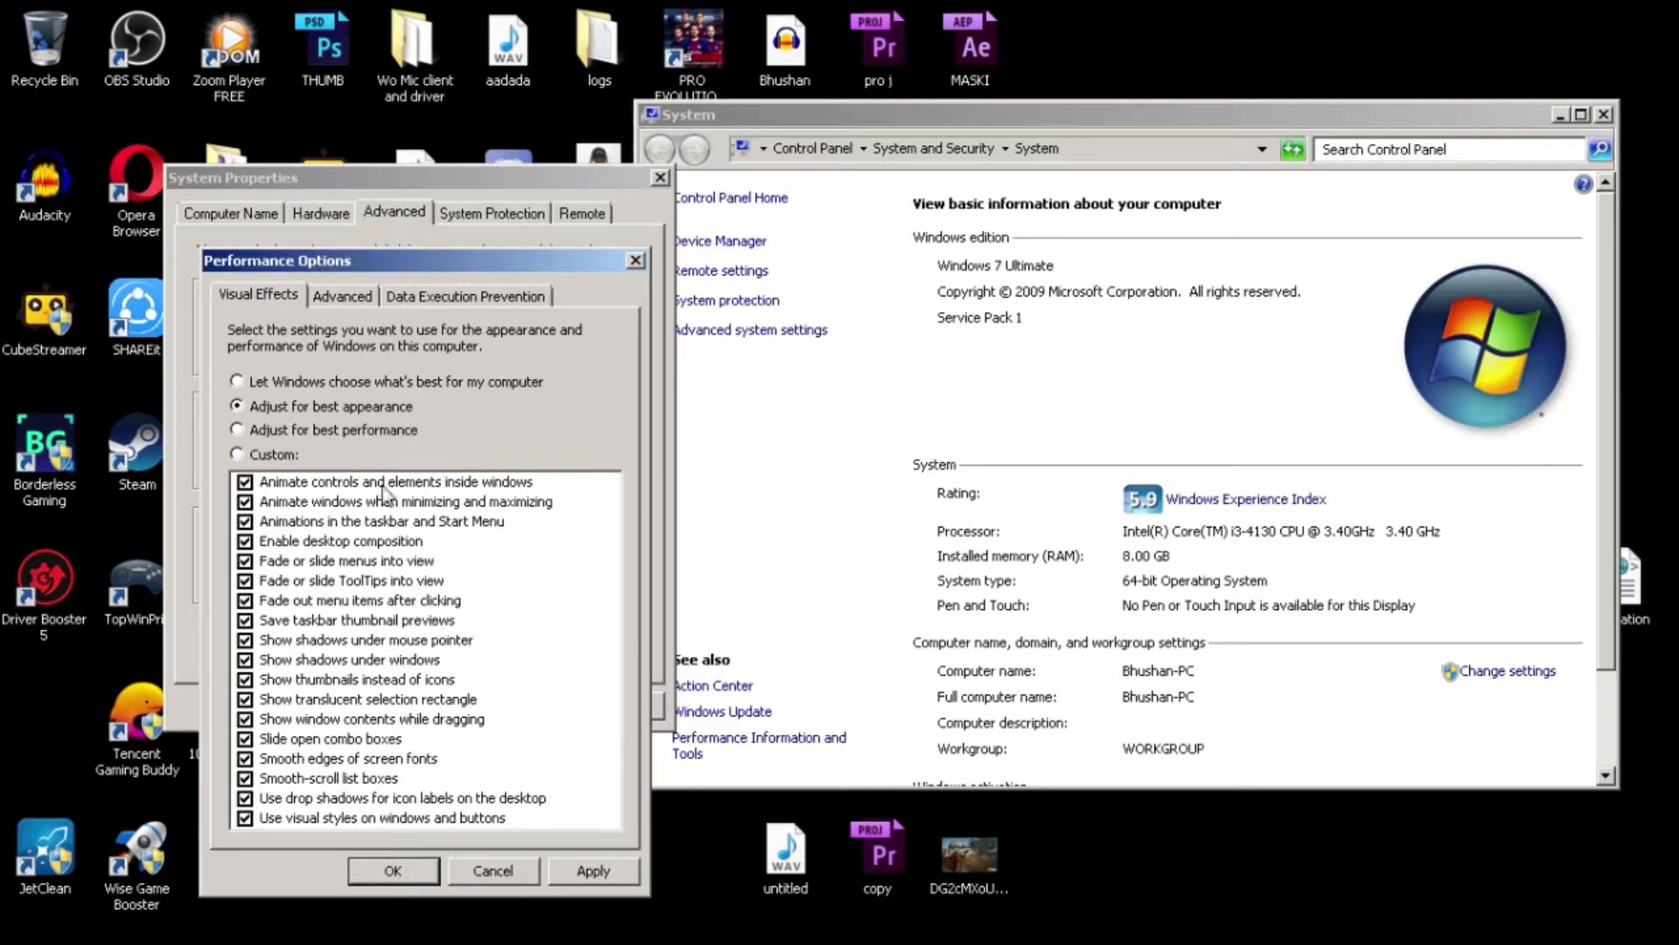
{"action": "left_click", "coordinate": [237, 429]}
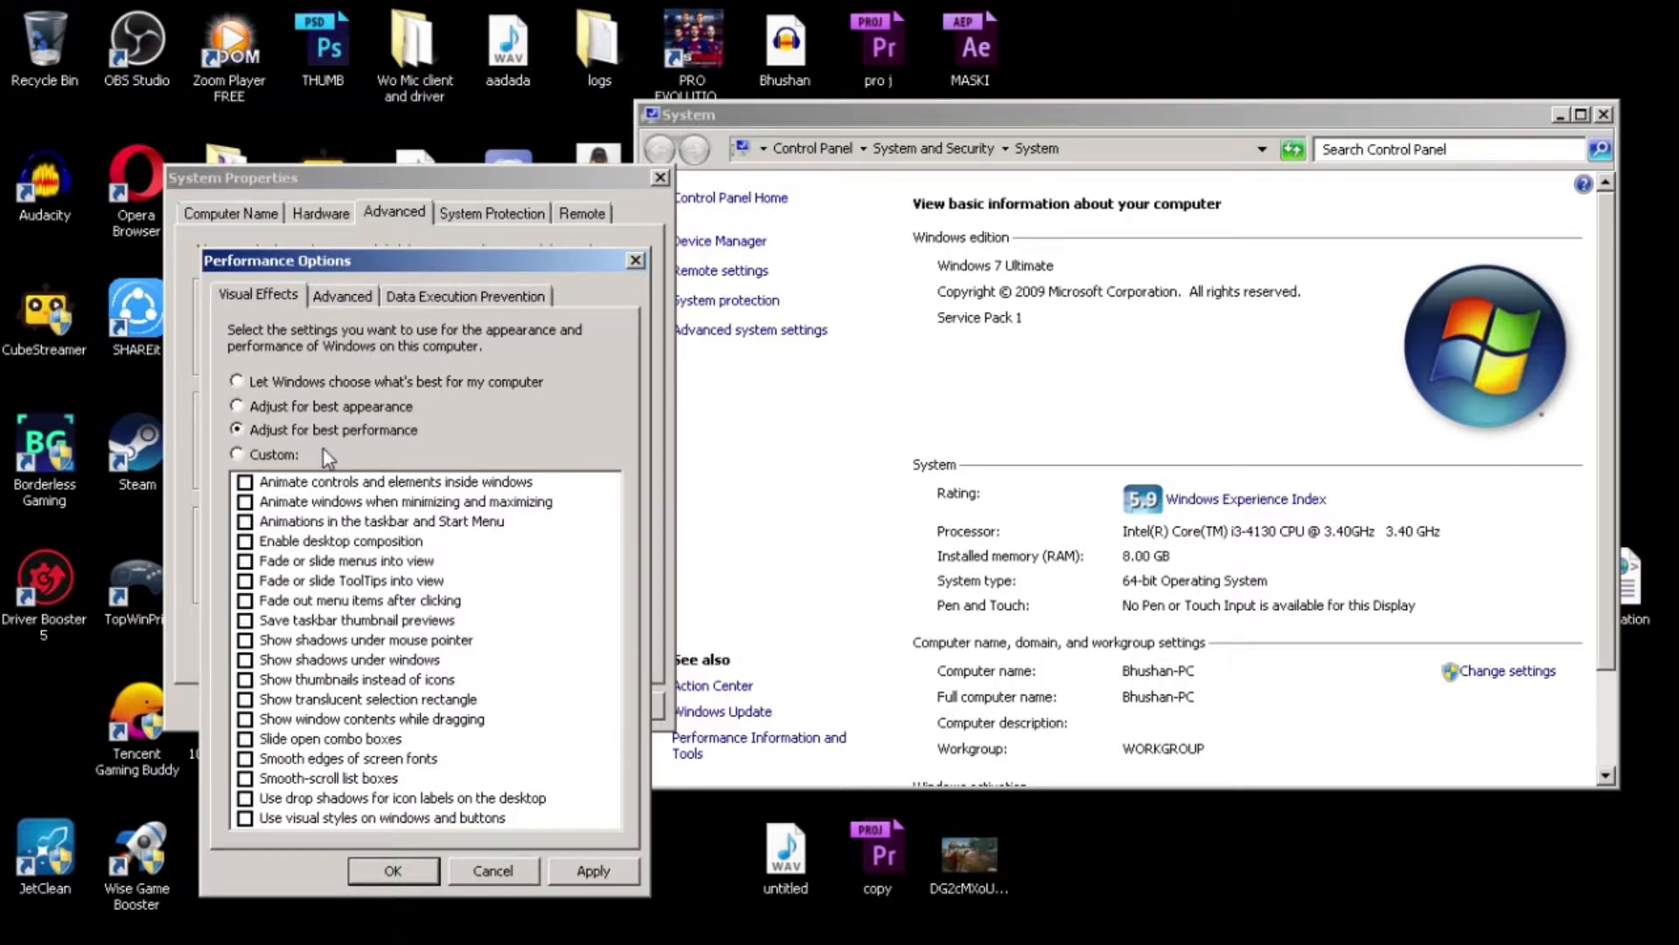
{"action": "mouse_move", "coordinate": [426, 448]}
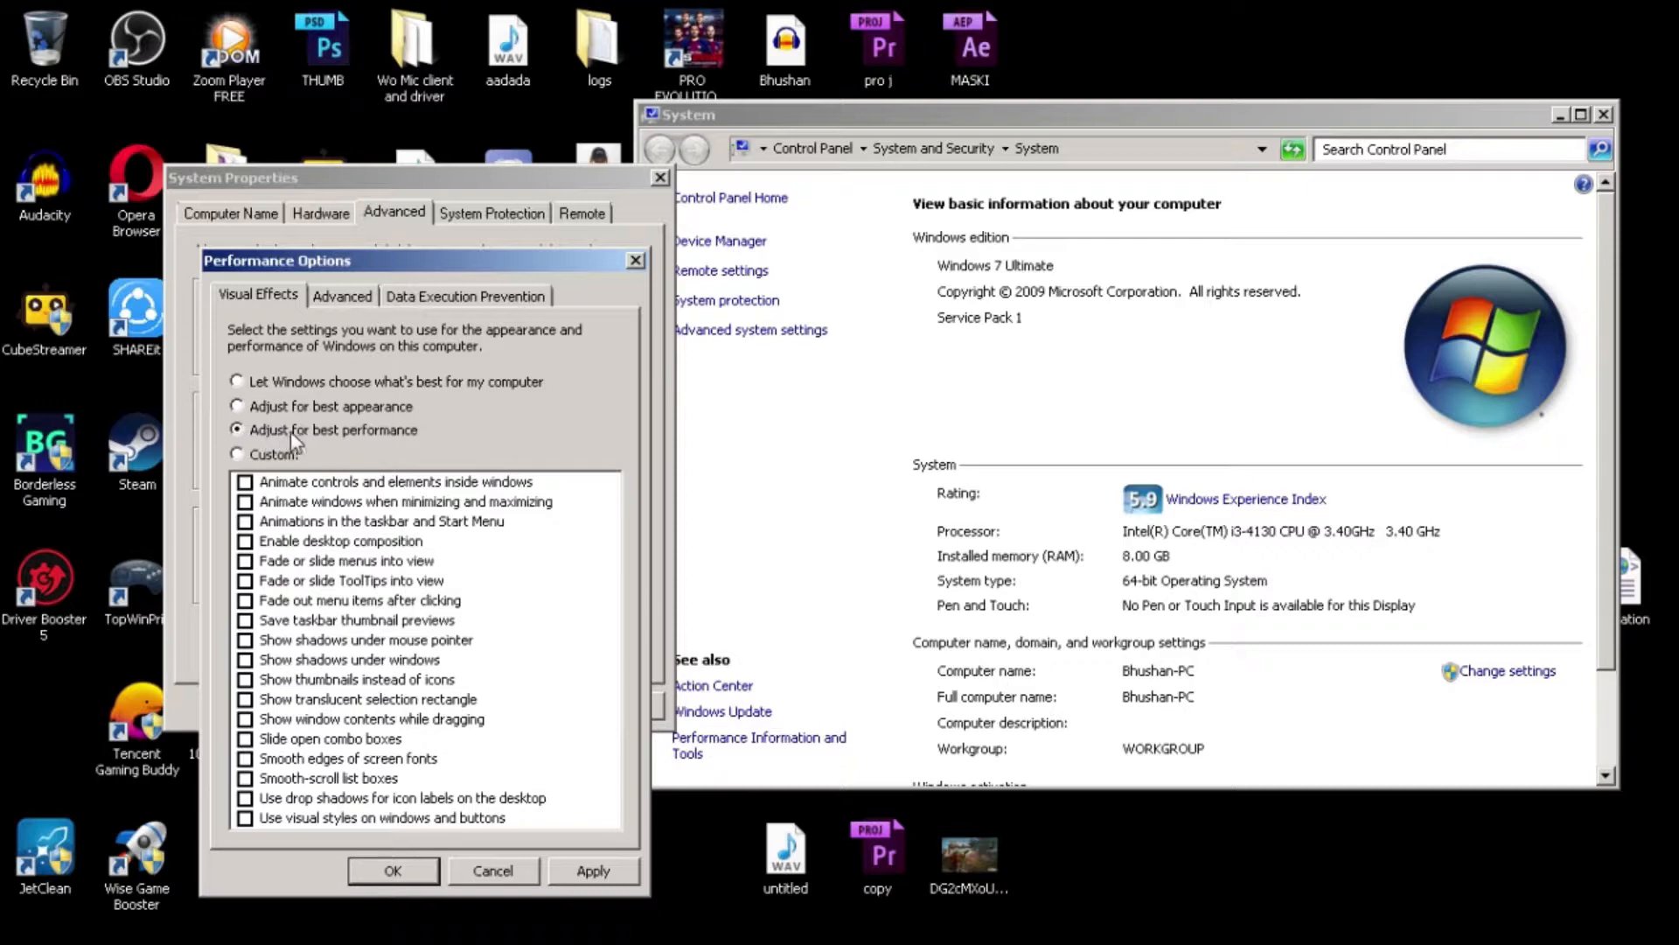
{"action": "mouse_move", "coordinate": [405, 449]}
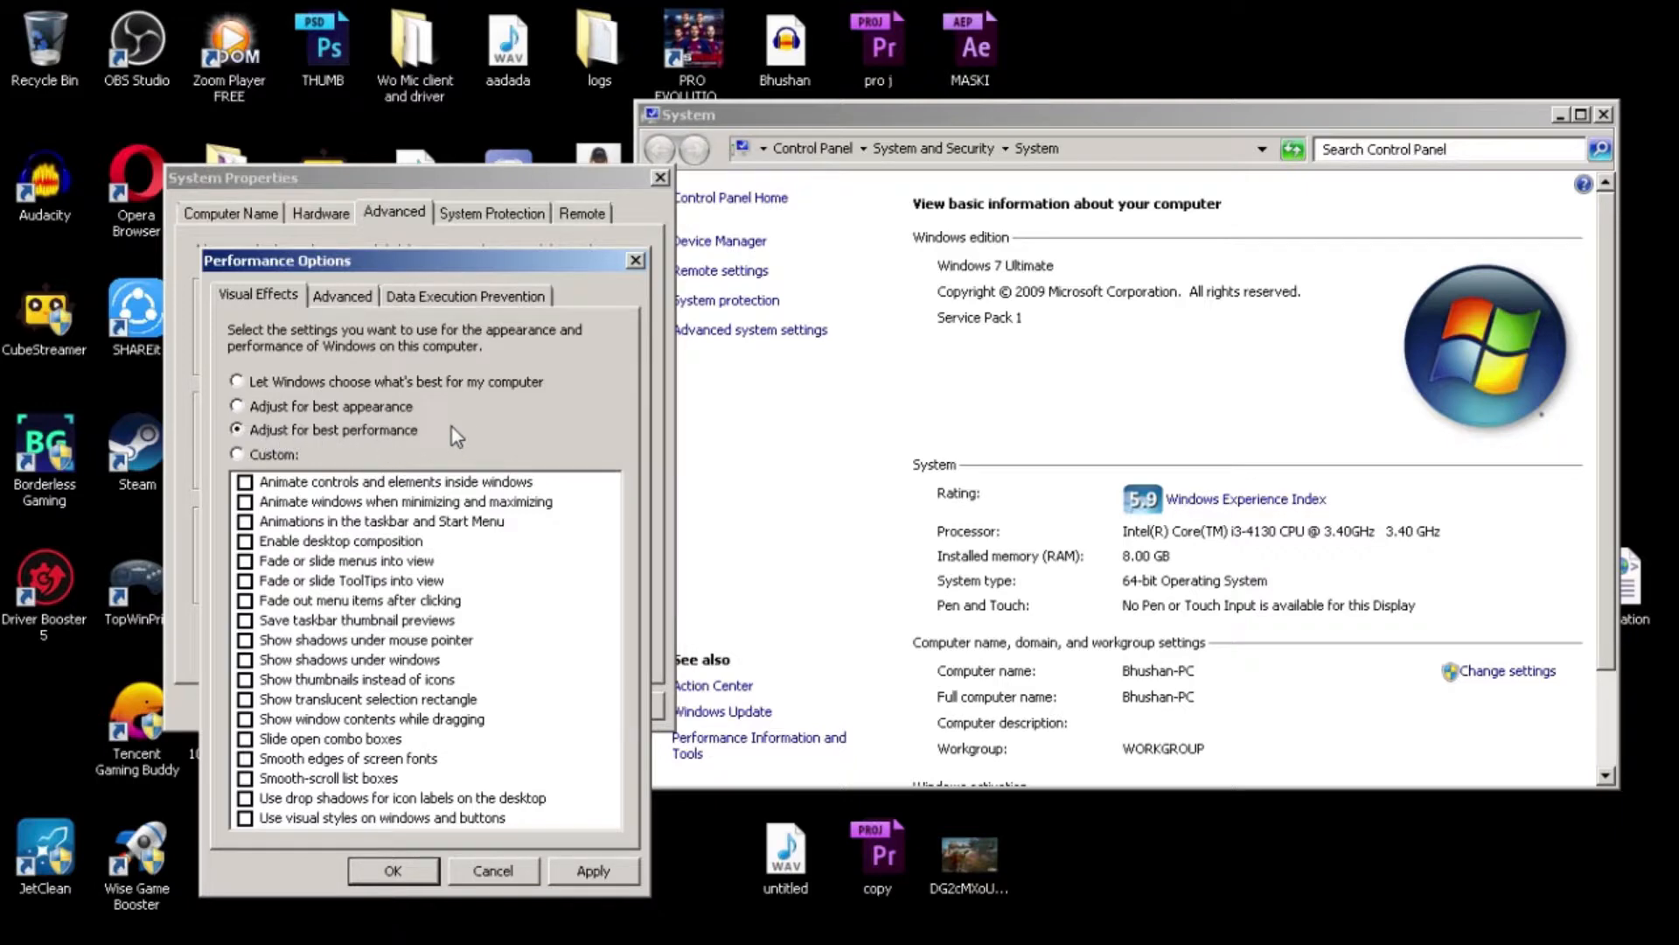
{"action": "mouse_move", "coordinate": [1178, 195]}
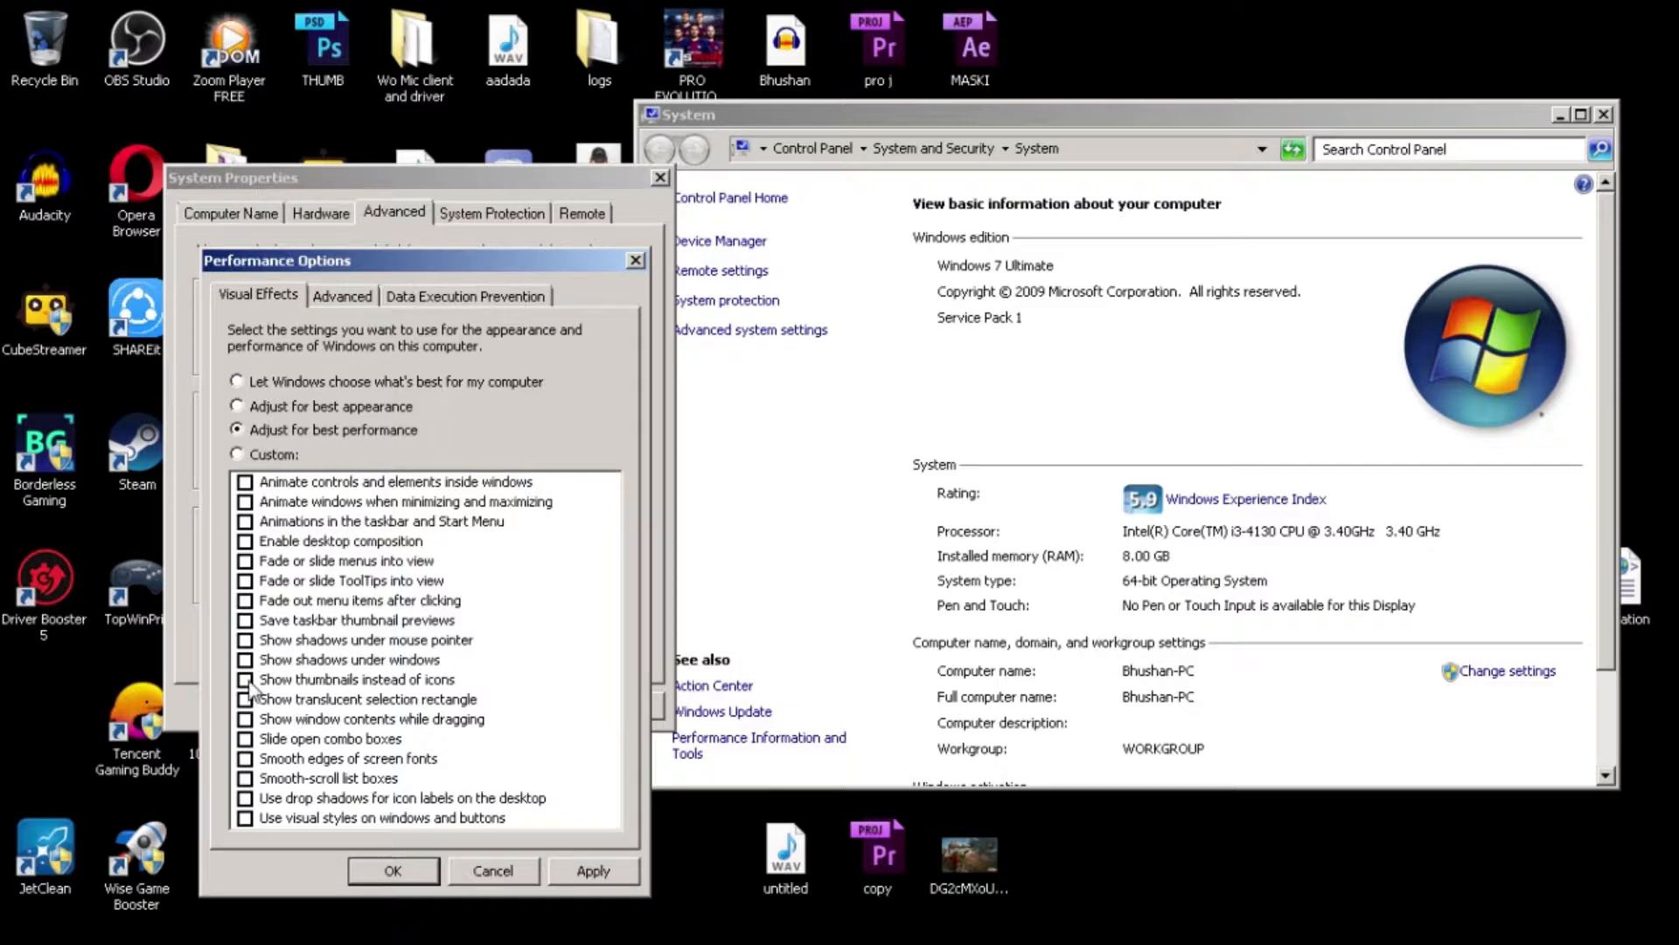
{"action": "left_click", "coordinate": [245, 678]}
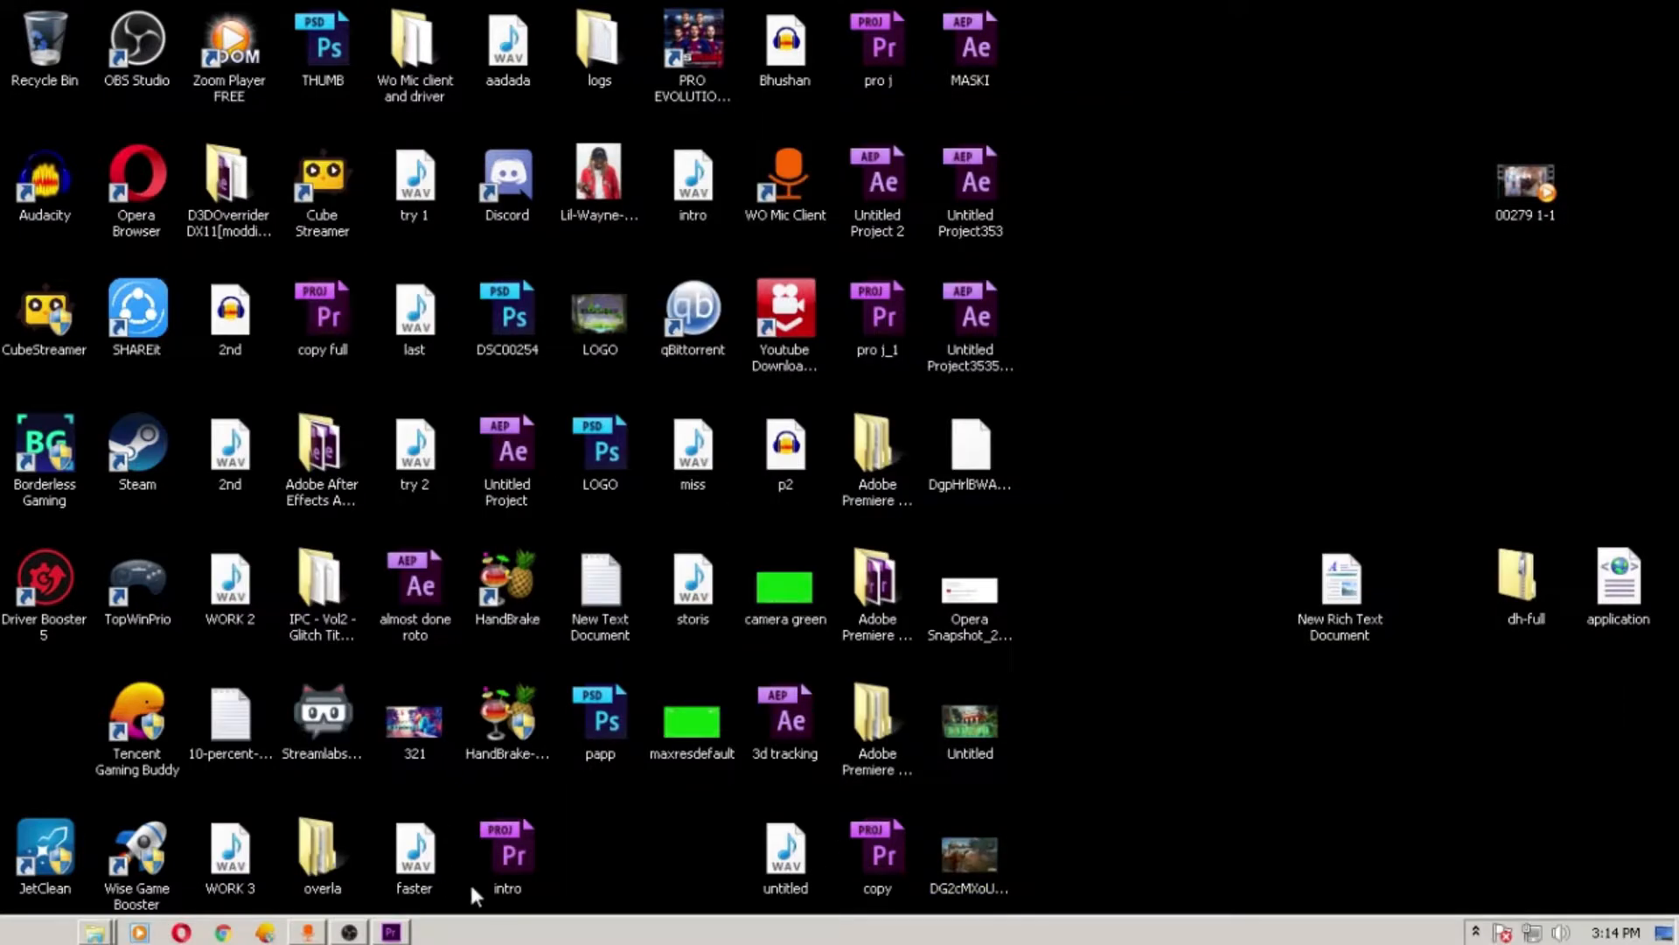
{"action": "mouse_move", "coordinate": [1277, 401]}
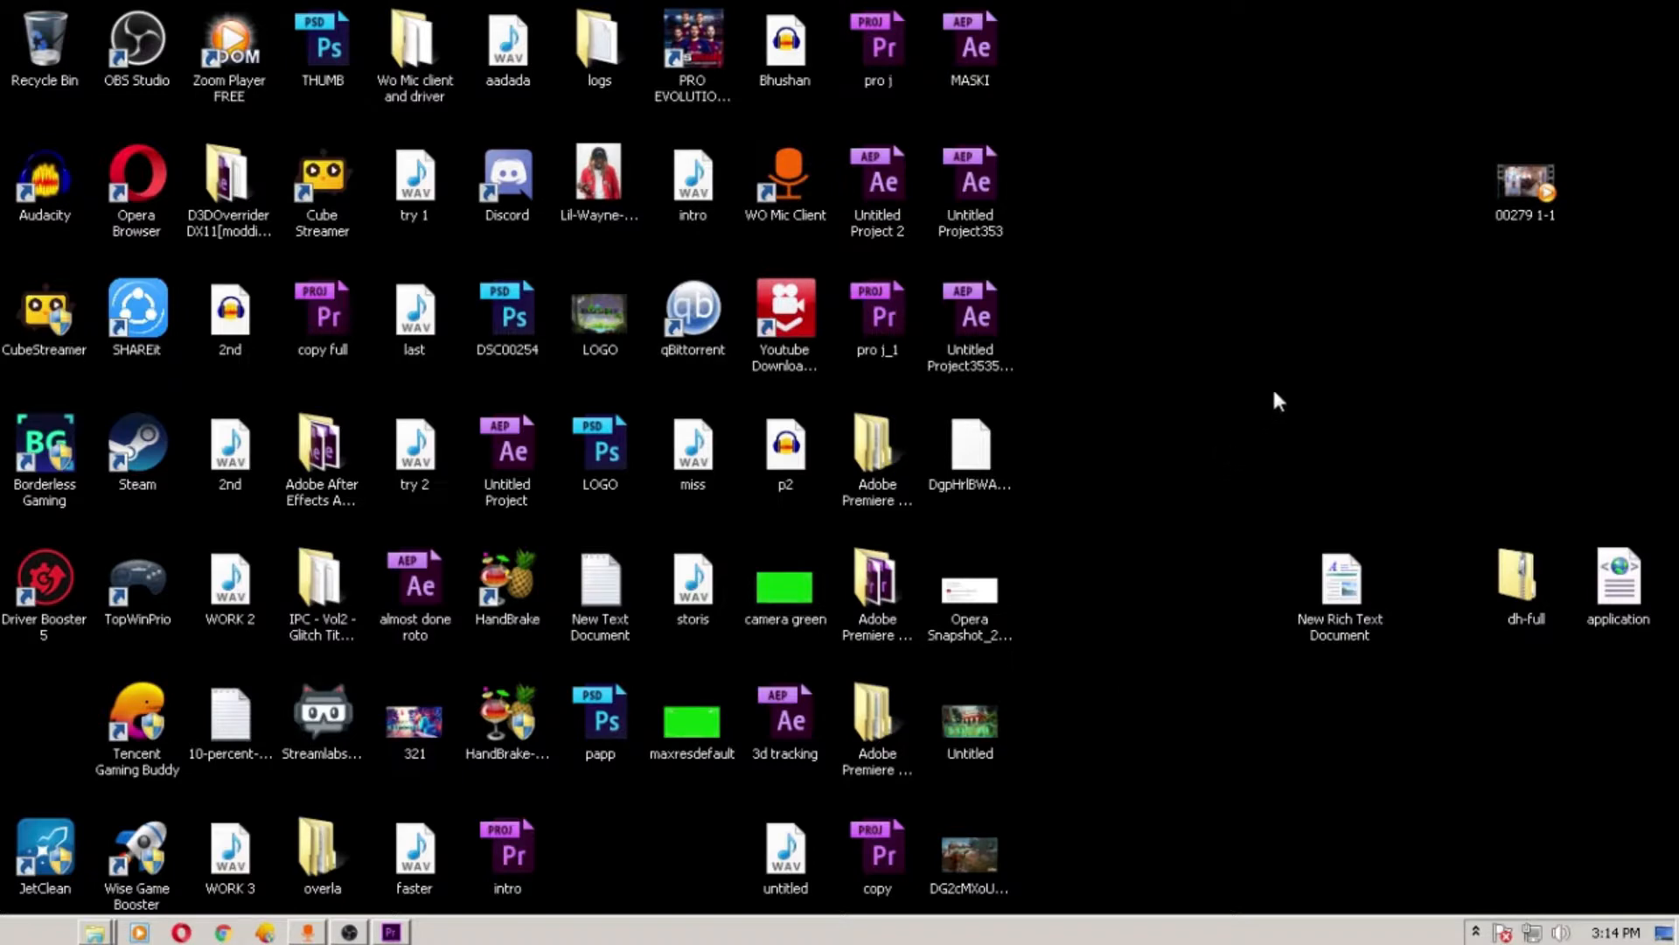
{"action": "mouse_move", "coordinate": [1332, 390]}
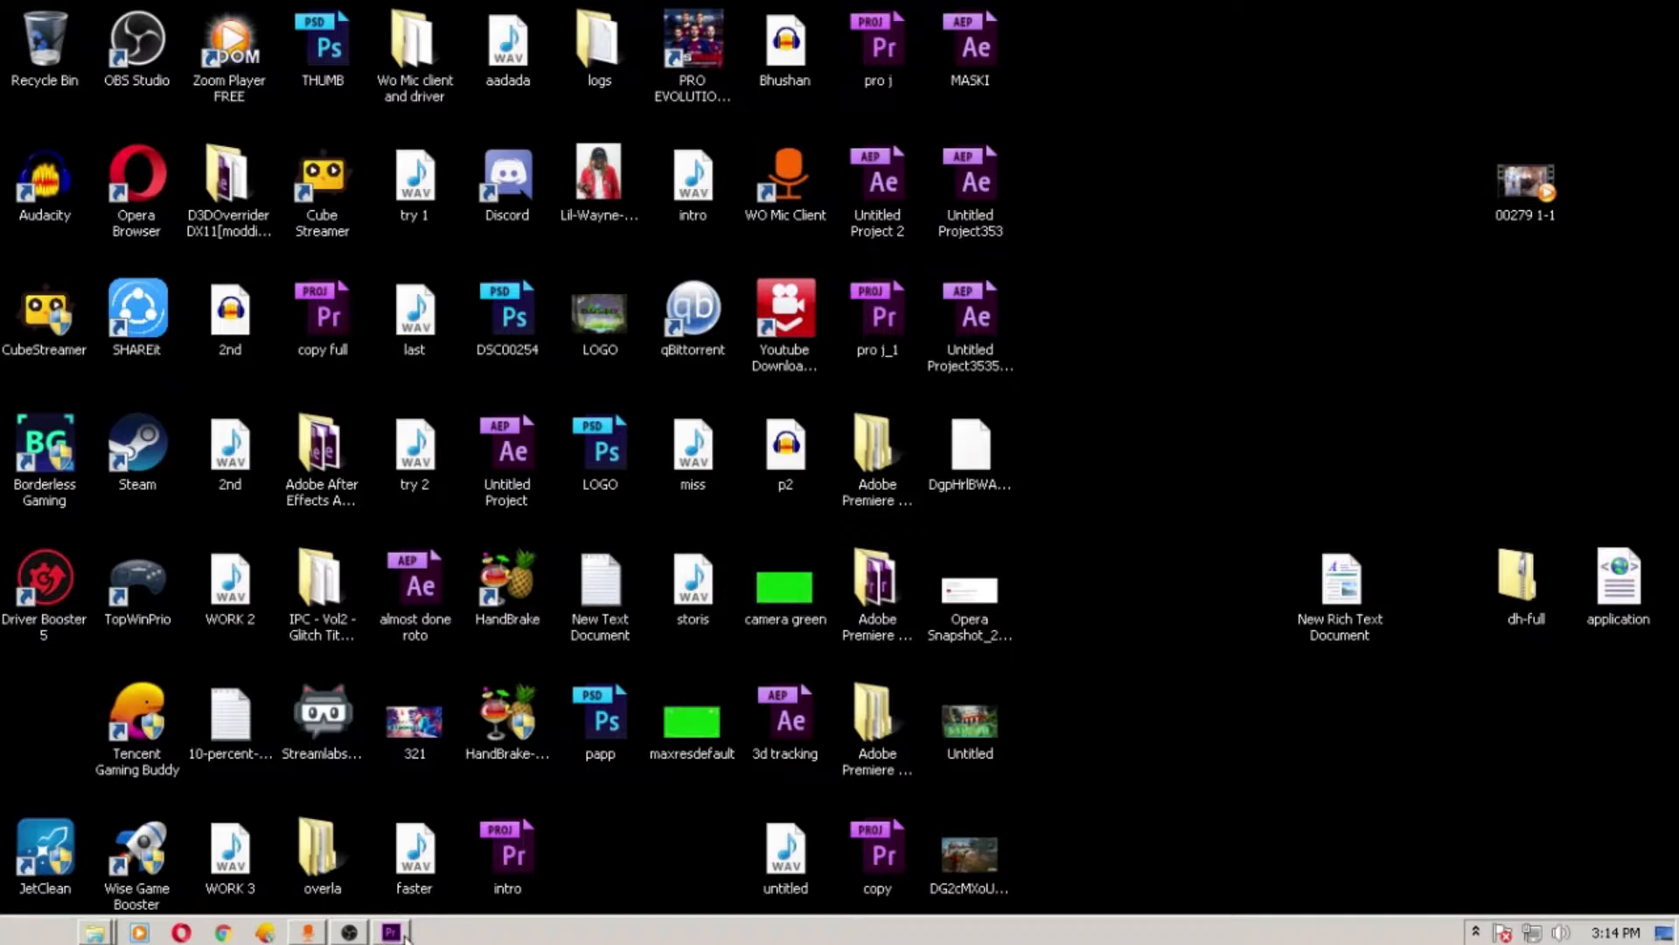
- Review the B:\prime media cache locations, opening and cancelling the Browse folder picker
{"action": "left_click", "coordinate": [391, 930]}
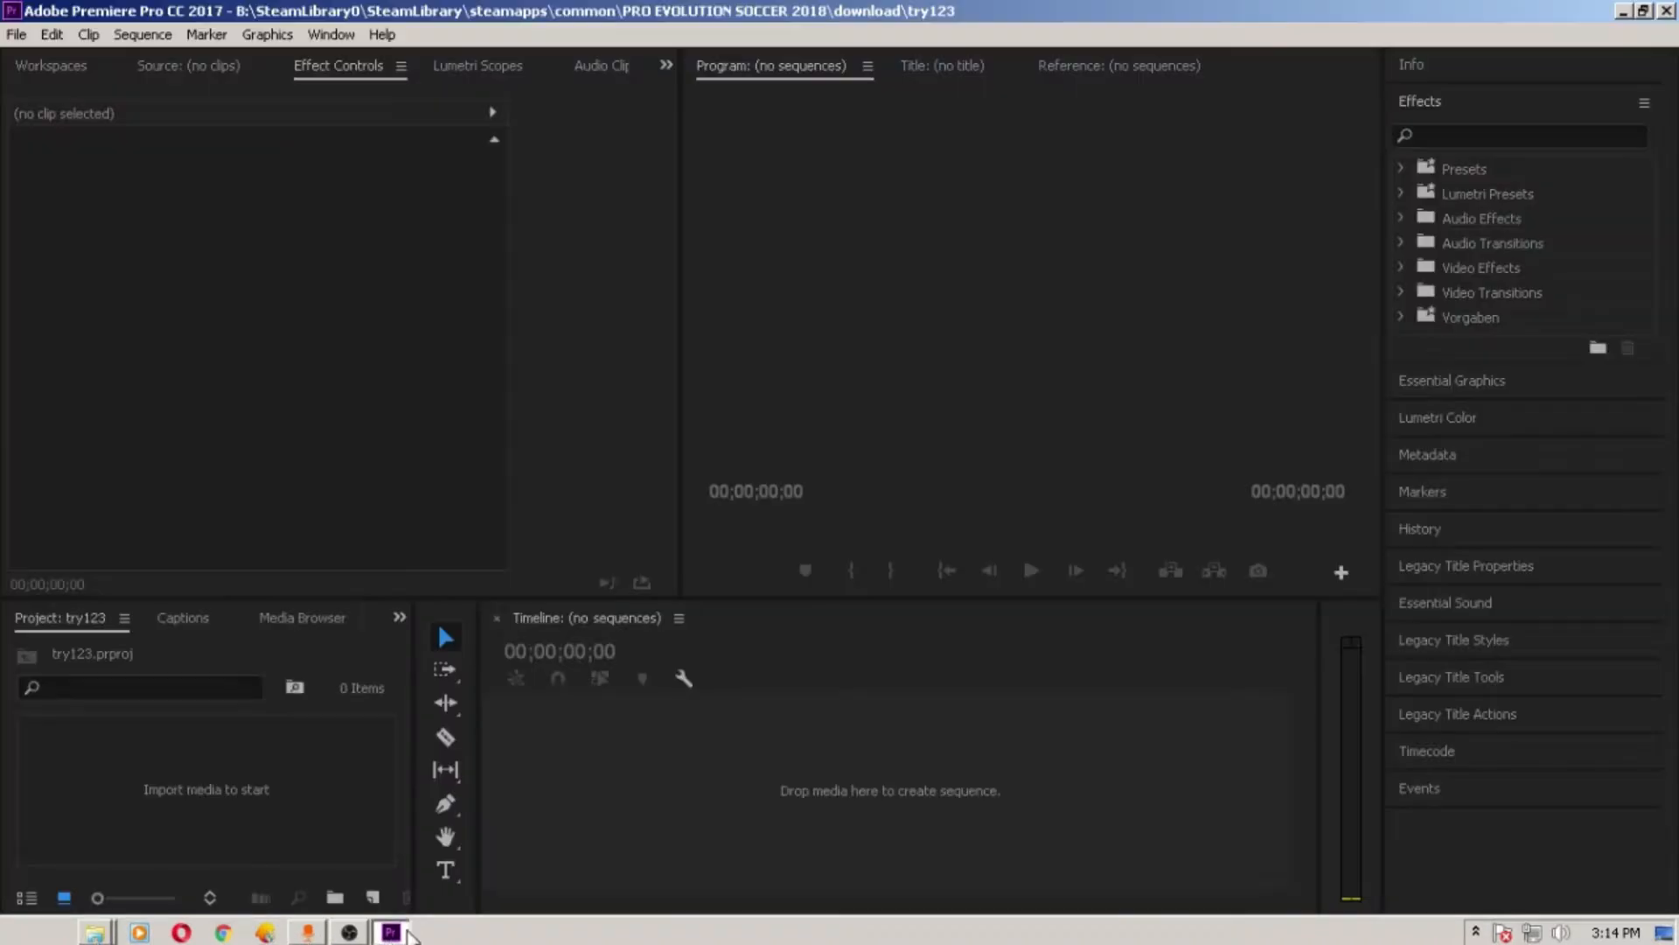
{"action": "left_click", "coordinate": [51, 34]}
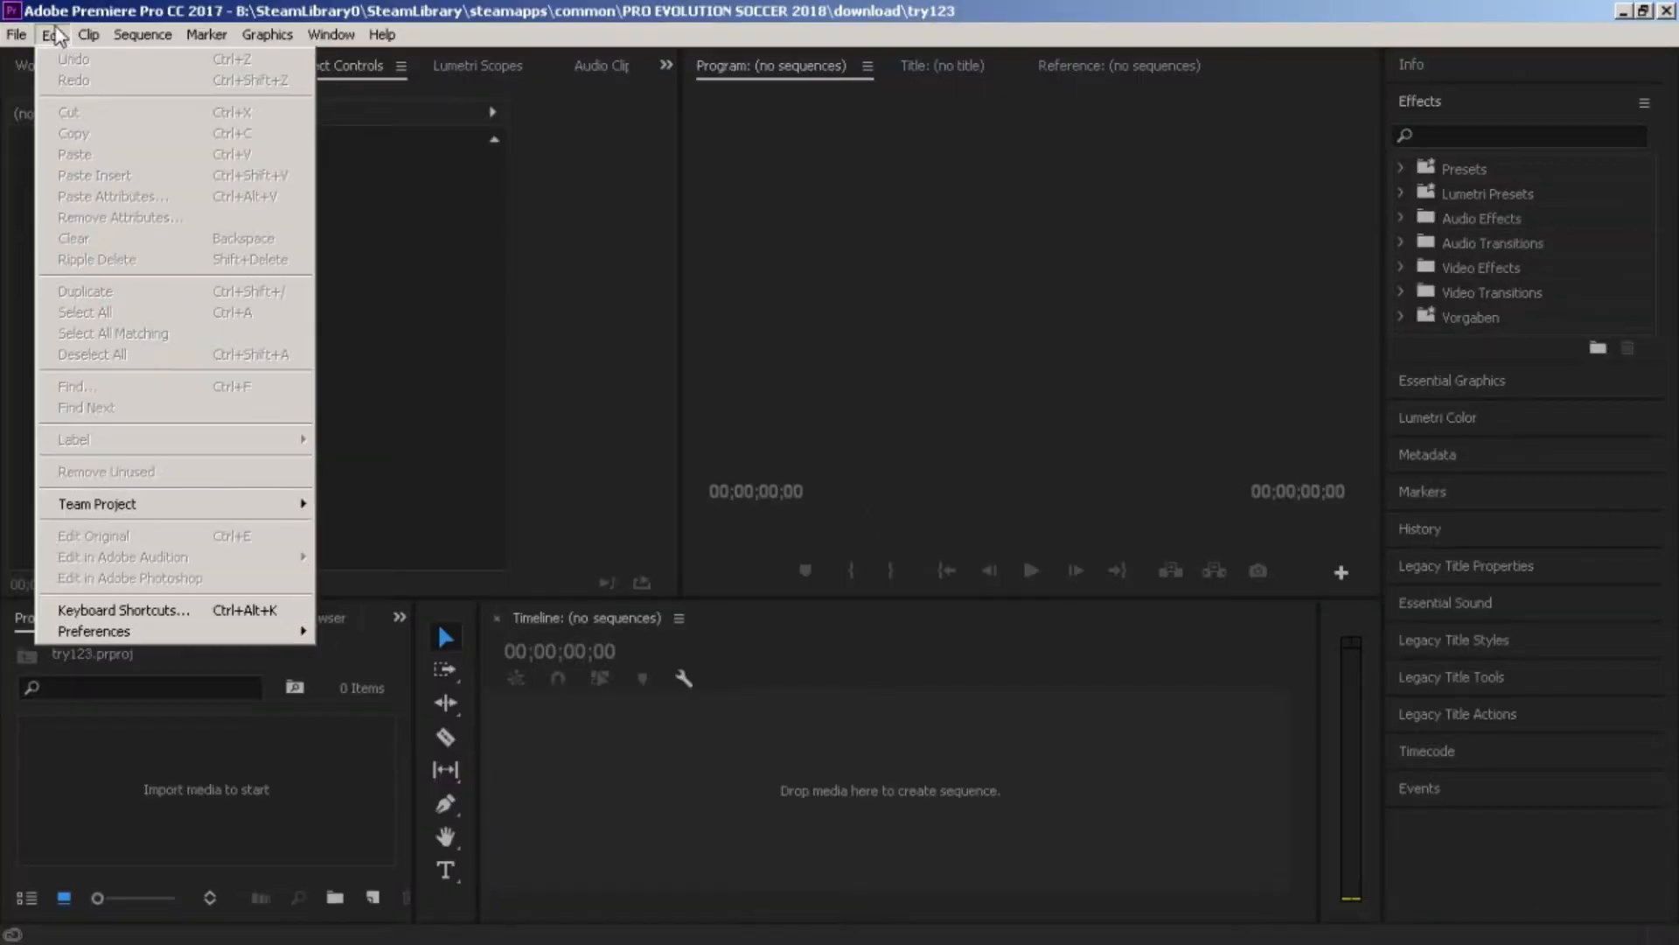
{"action": "mouse_move", "coordinate": [93, 631]}
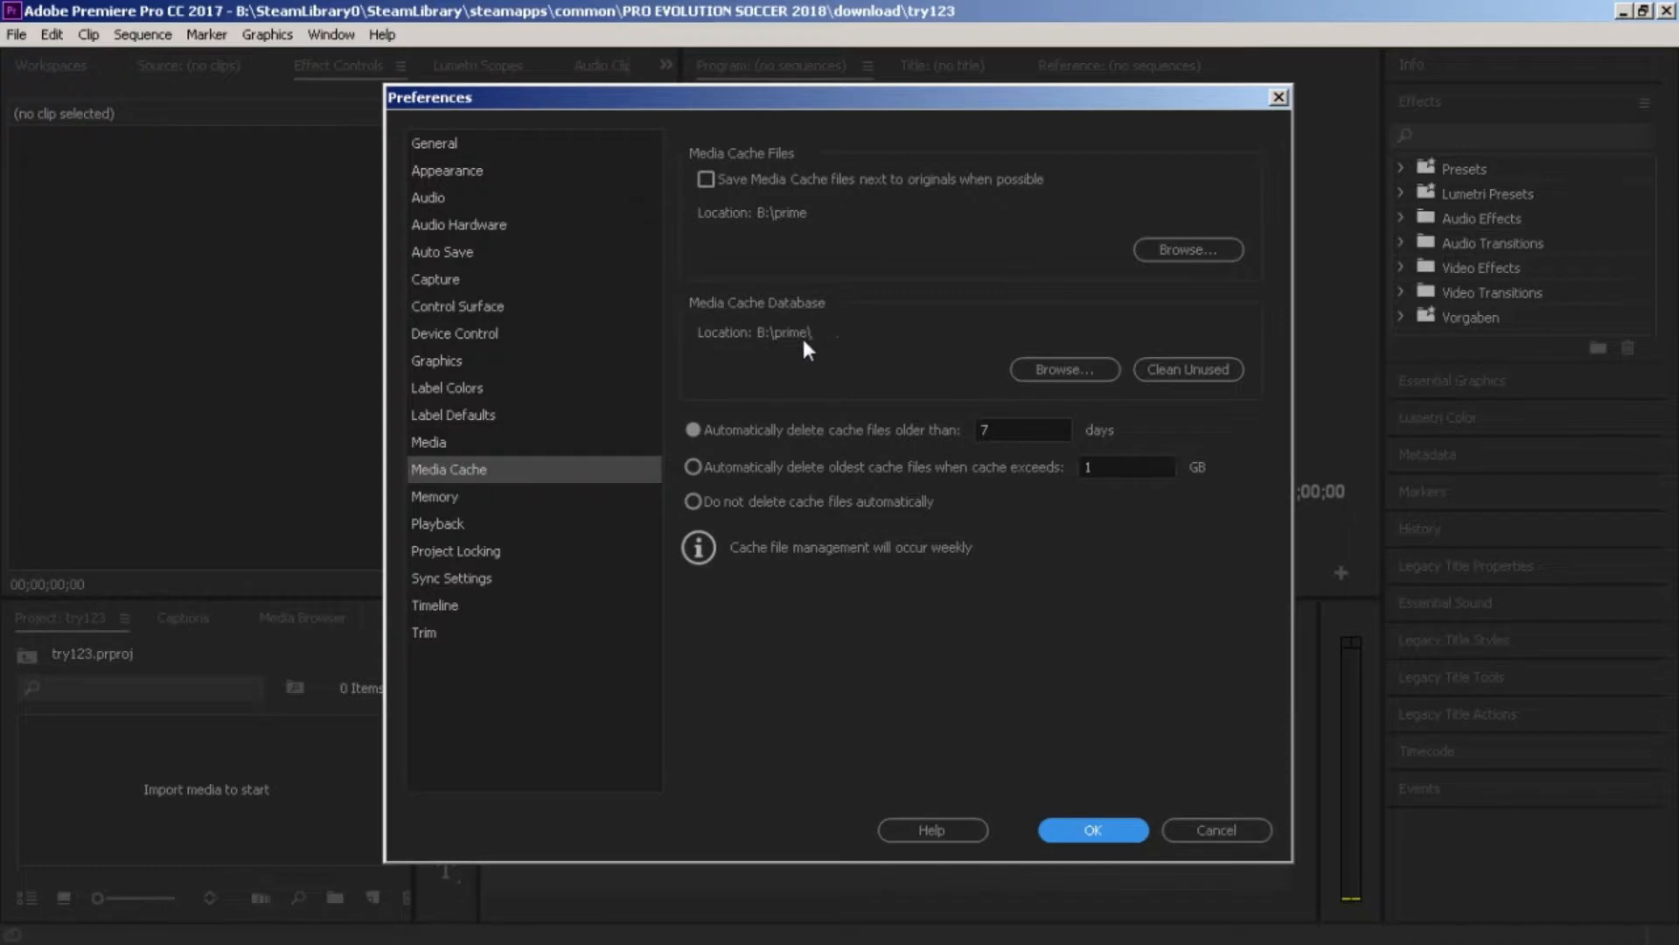
{"action": "mouse_move", "coordinate": [1096, 404]}
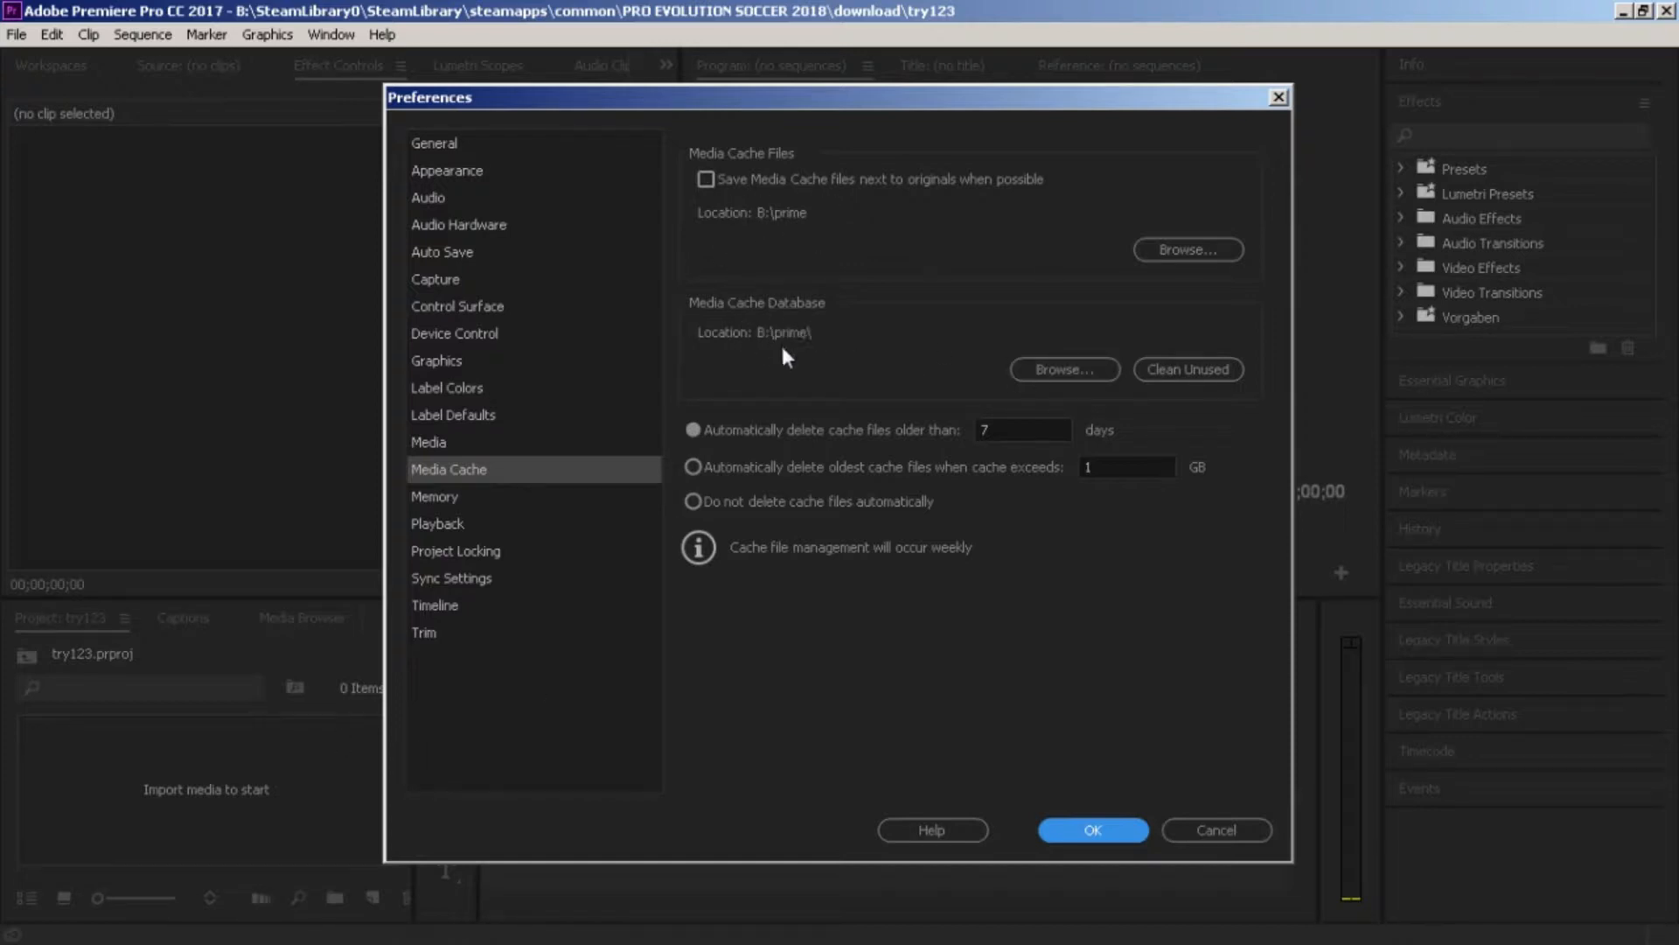
{"action": "mouse_move", "coordinate": [1092, 363]}
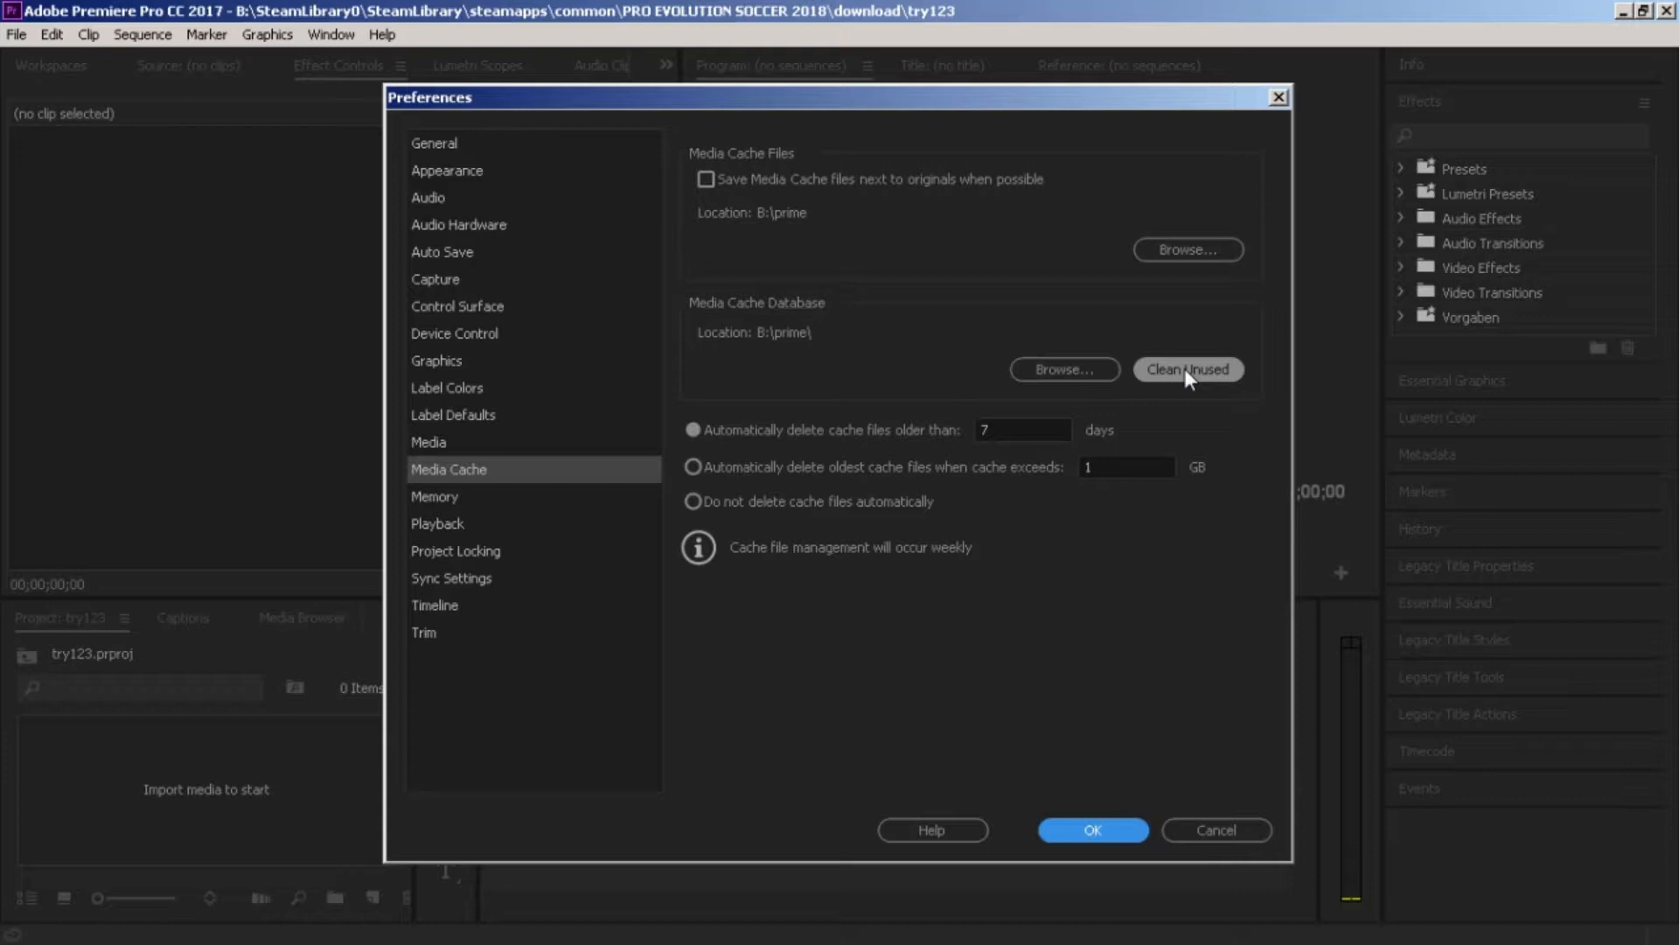
{"action": "left_click", "coordinate": [1063, 368]}
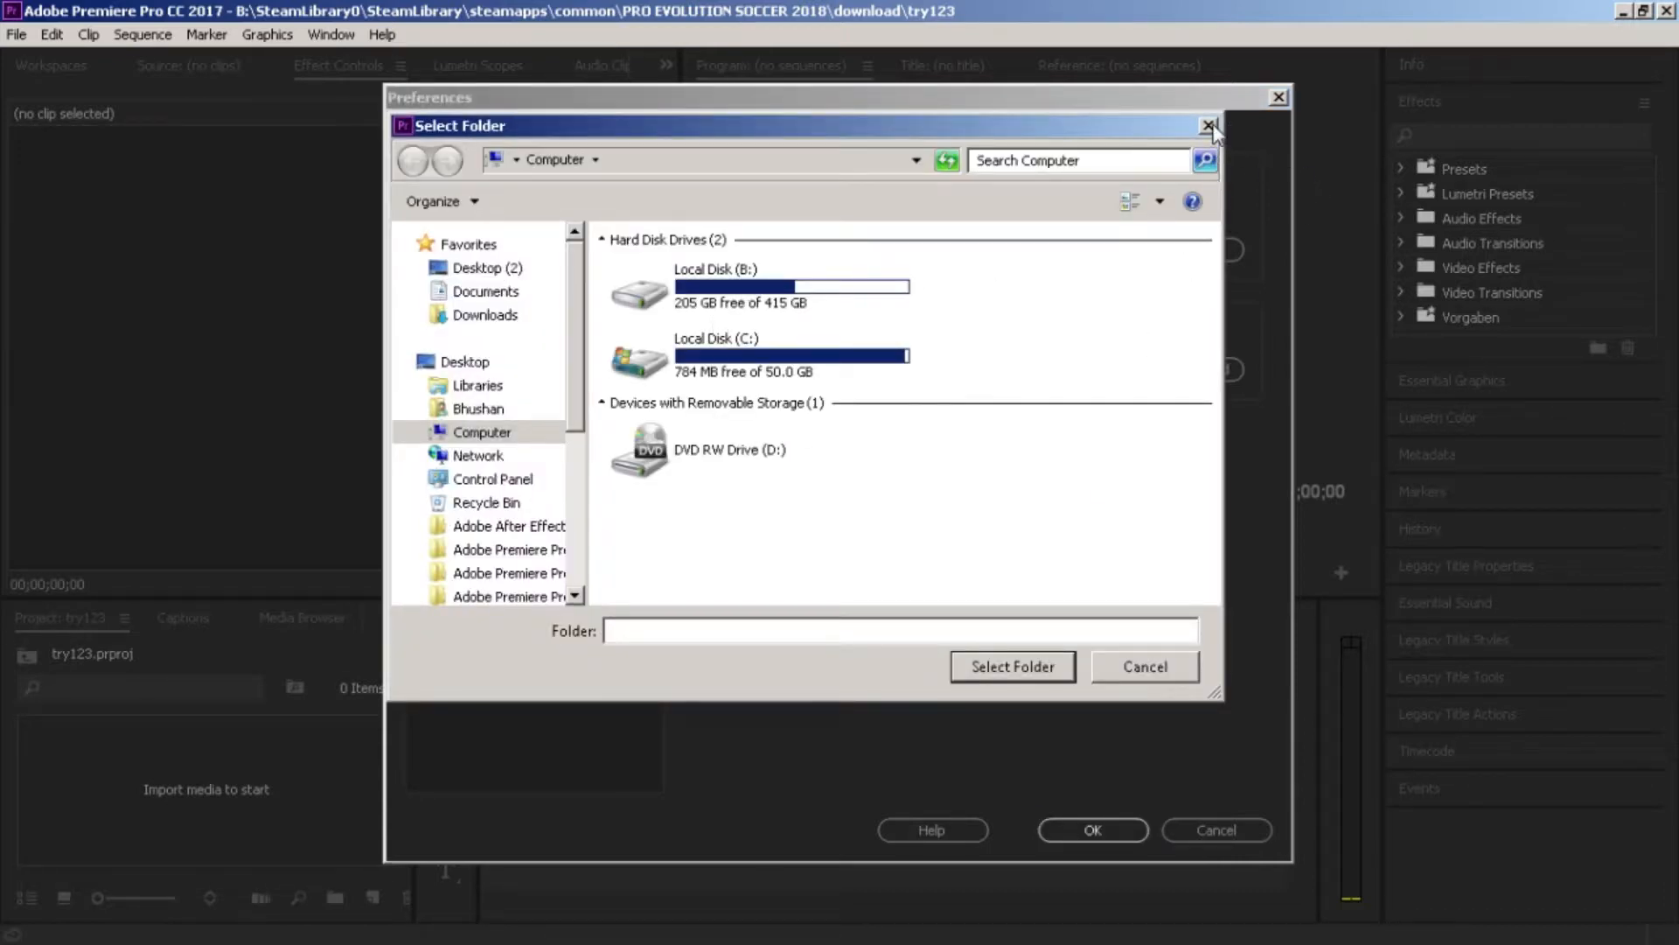
{"action": "left_click", "coordinate": [1209, 126]}
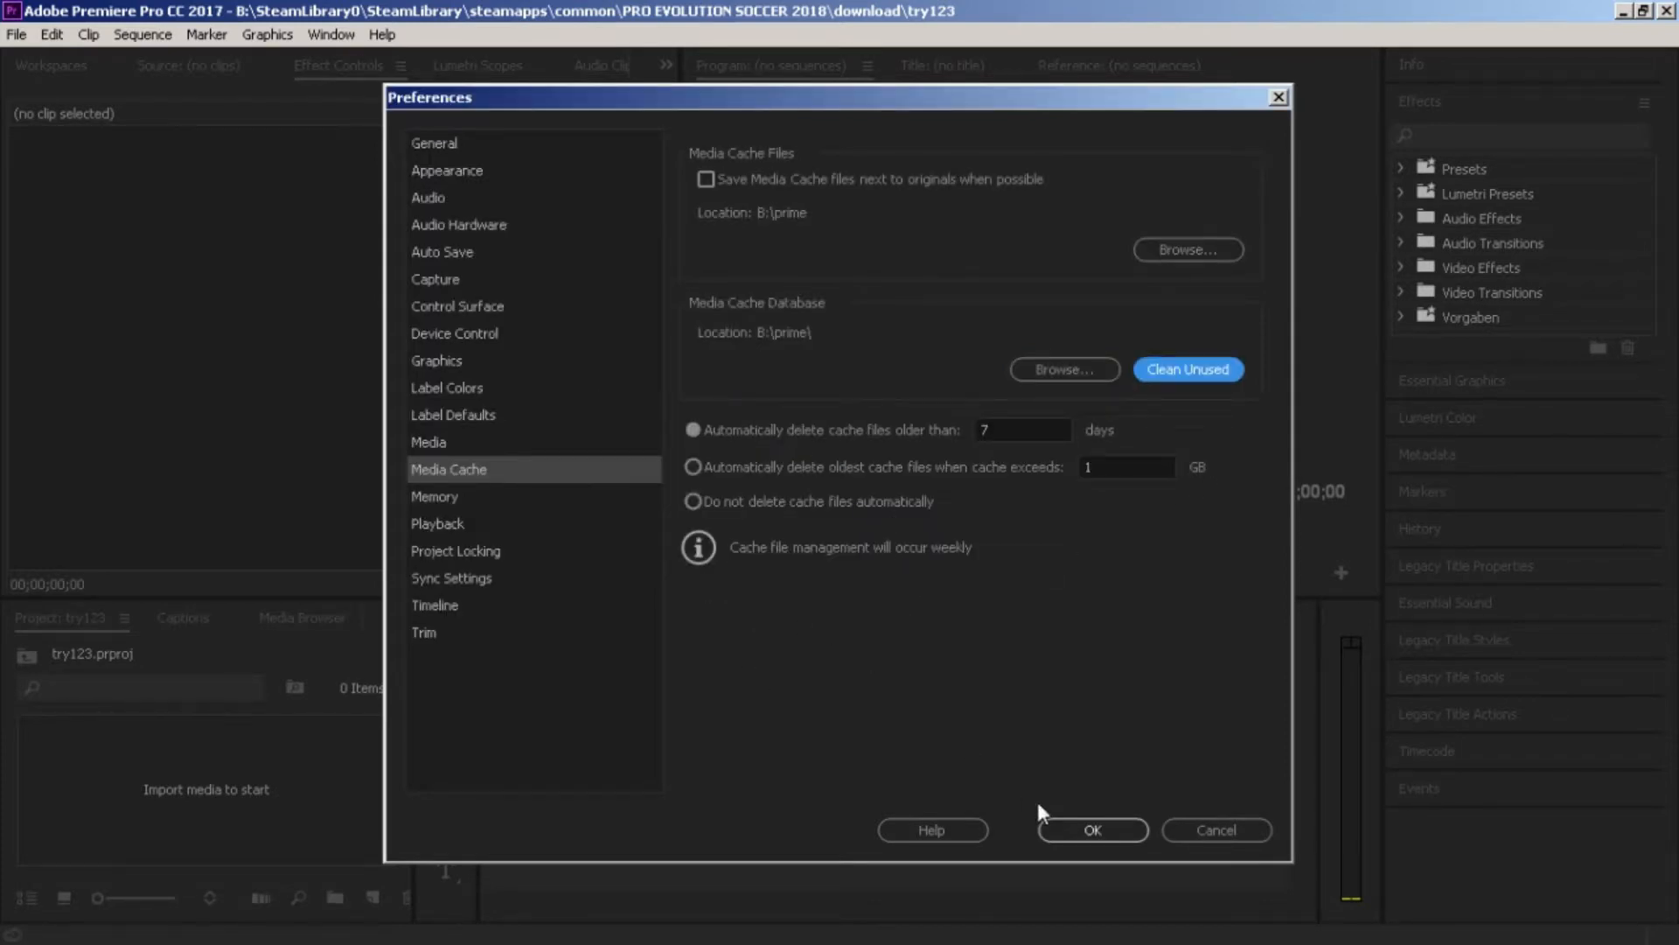
- On the Memory page, reserve 1.5 GB RAM for other applications and confirm
{"action": "left_click", "coordinate": [434, 496]}
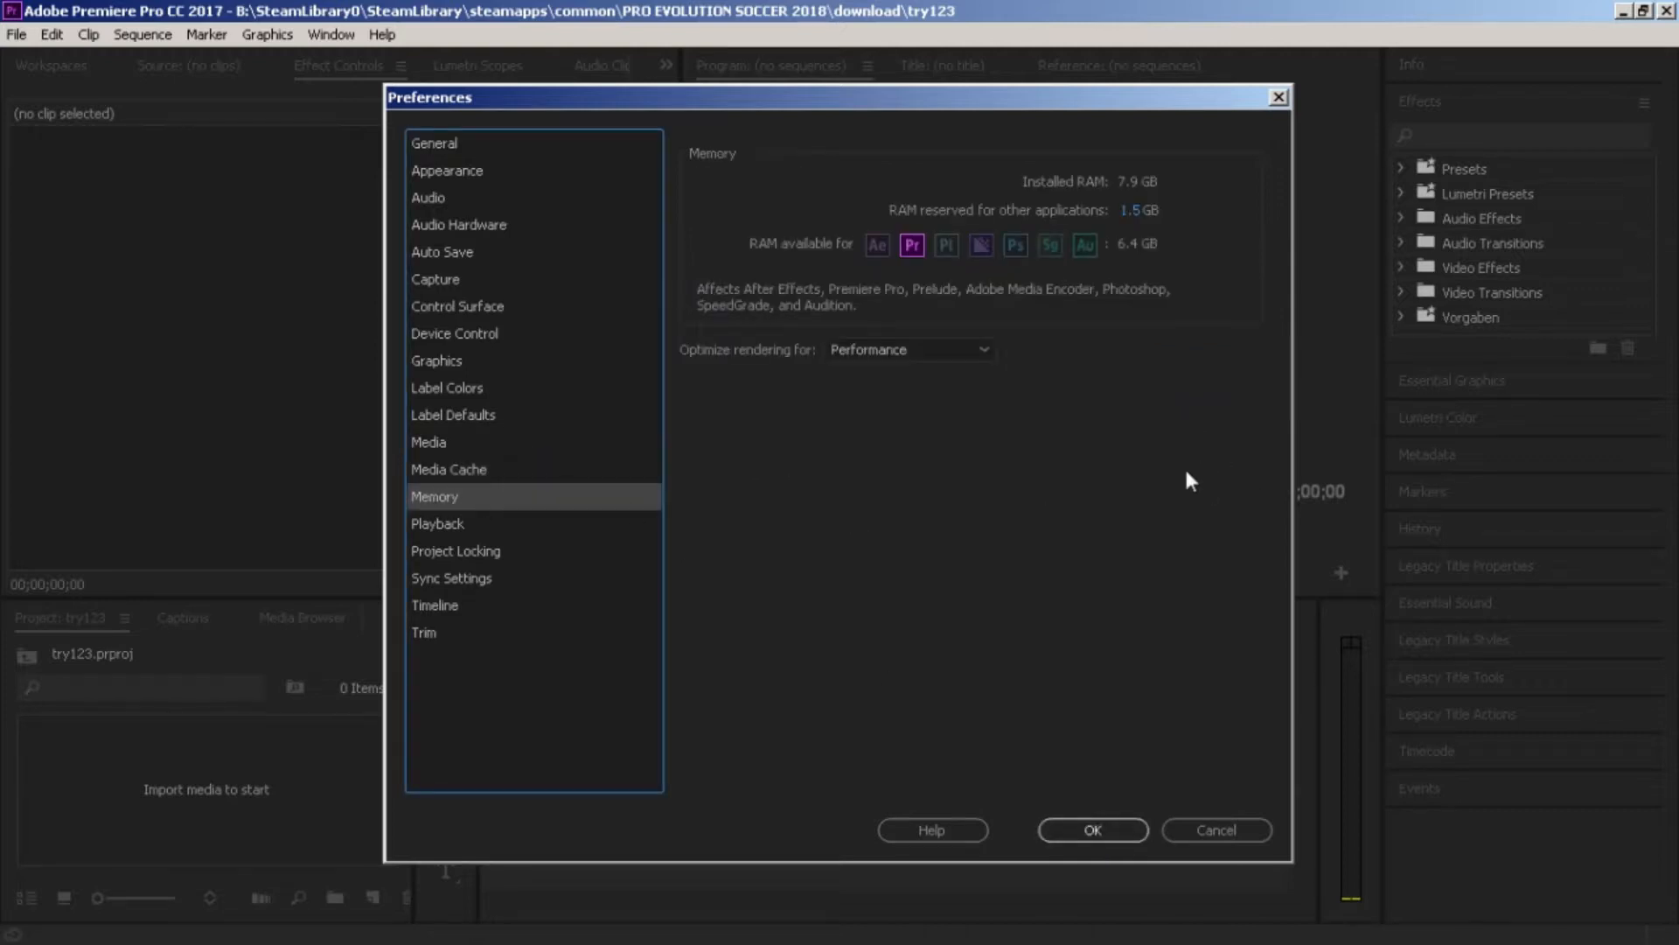
{"action": "mouse_move", "coordinate": [1175, 486]}
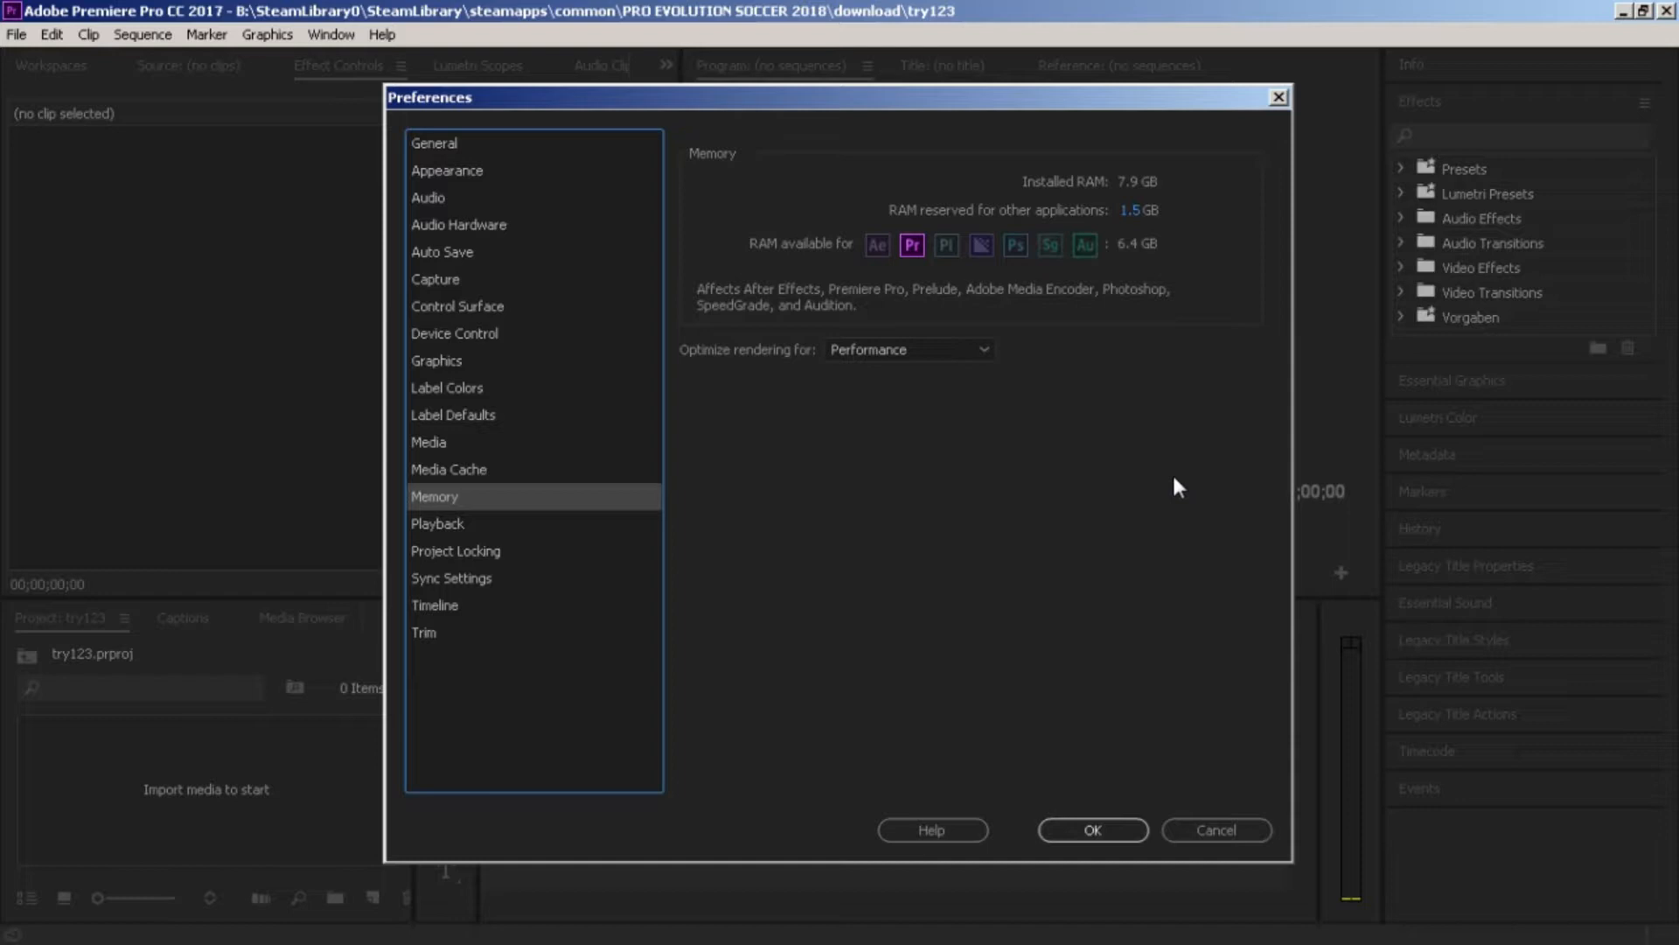
{"action": "mouse_move", "coordinate": [1145, 211]}
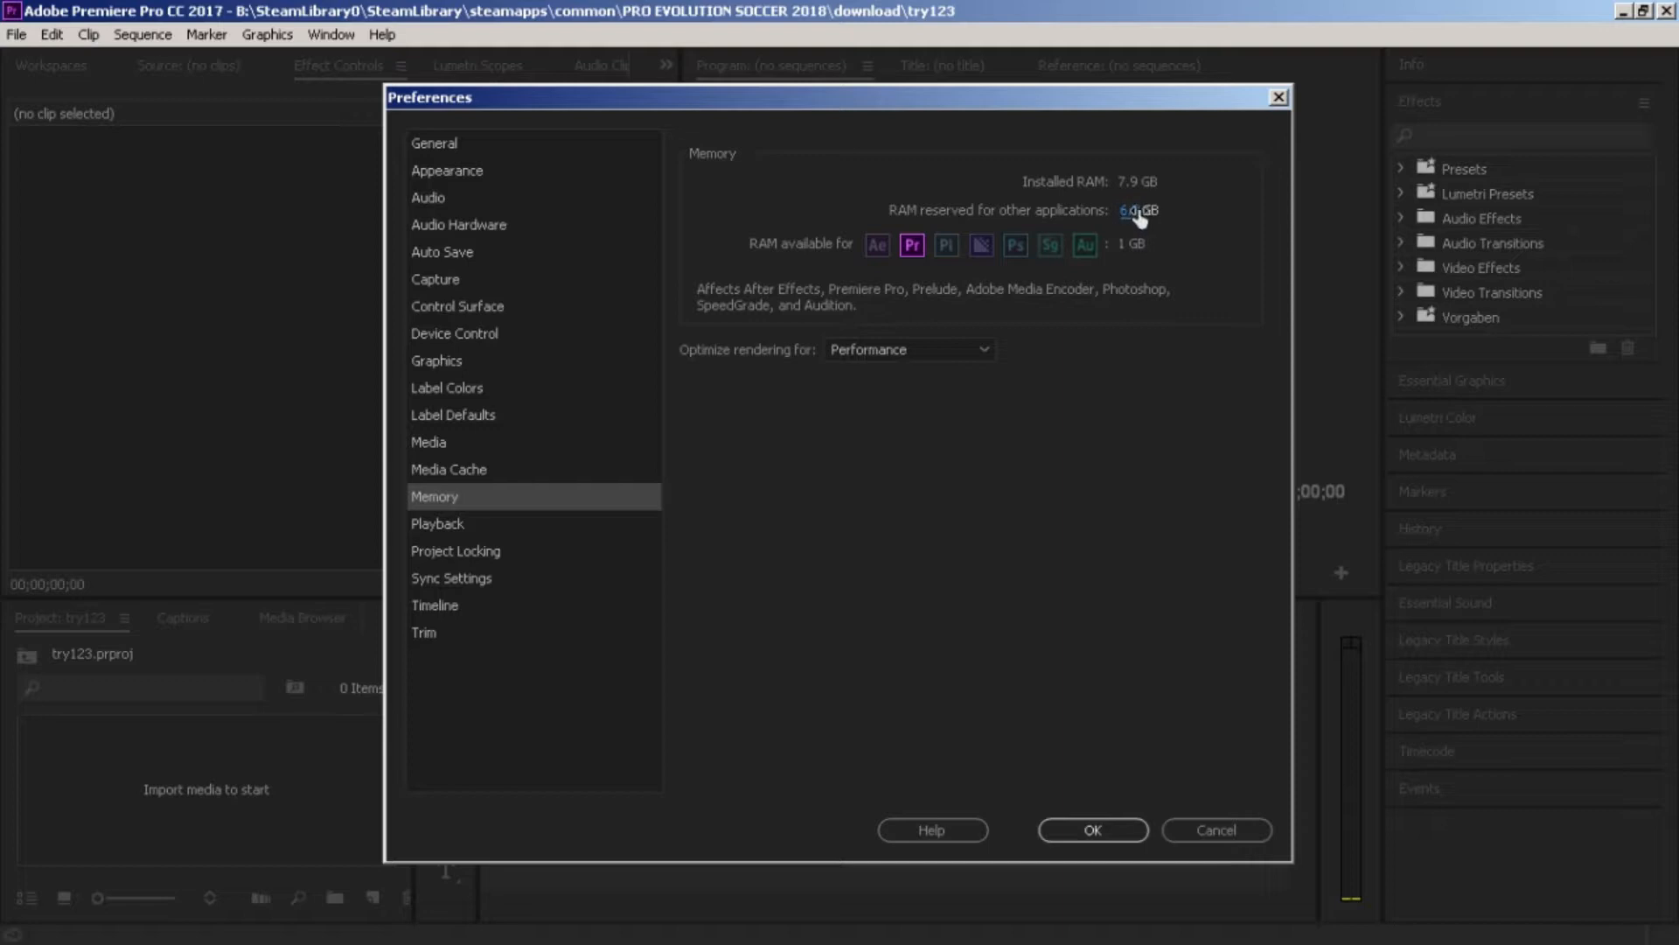
{"action": "type", "text": "1.5"}
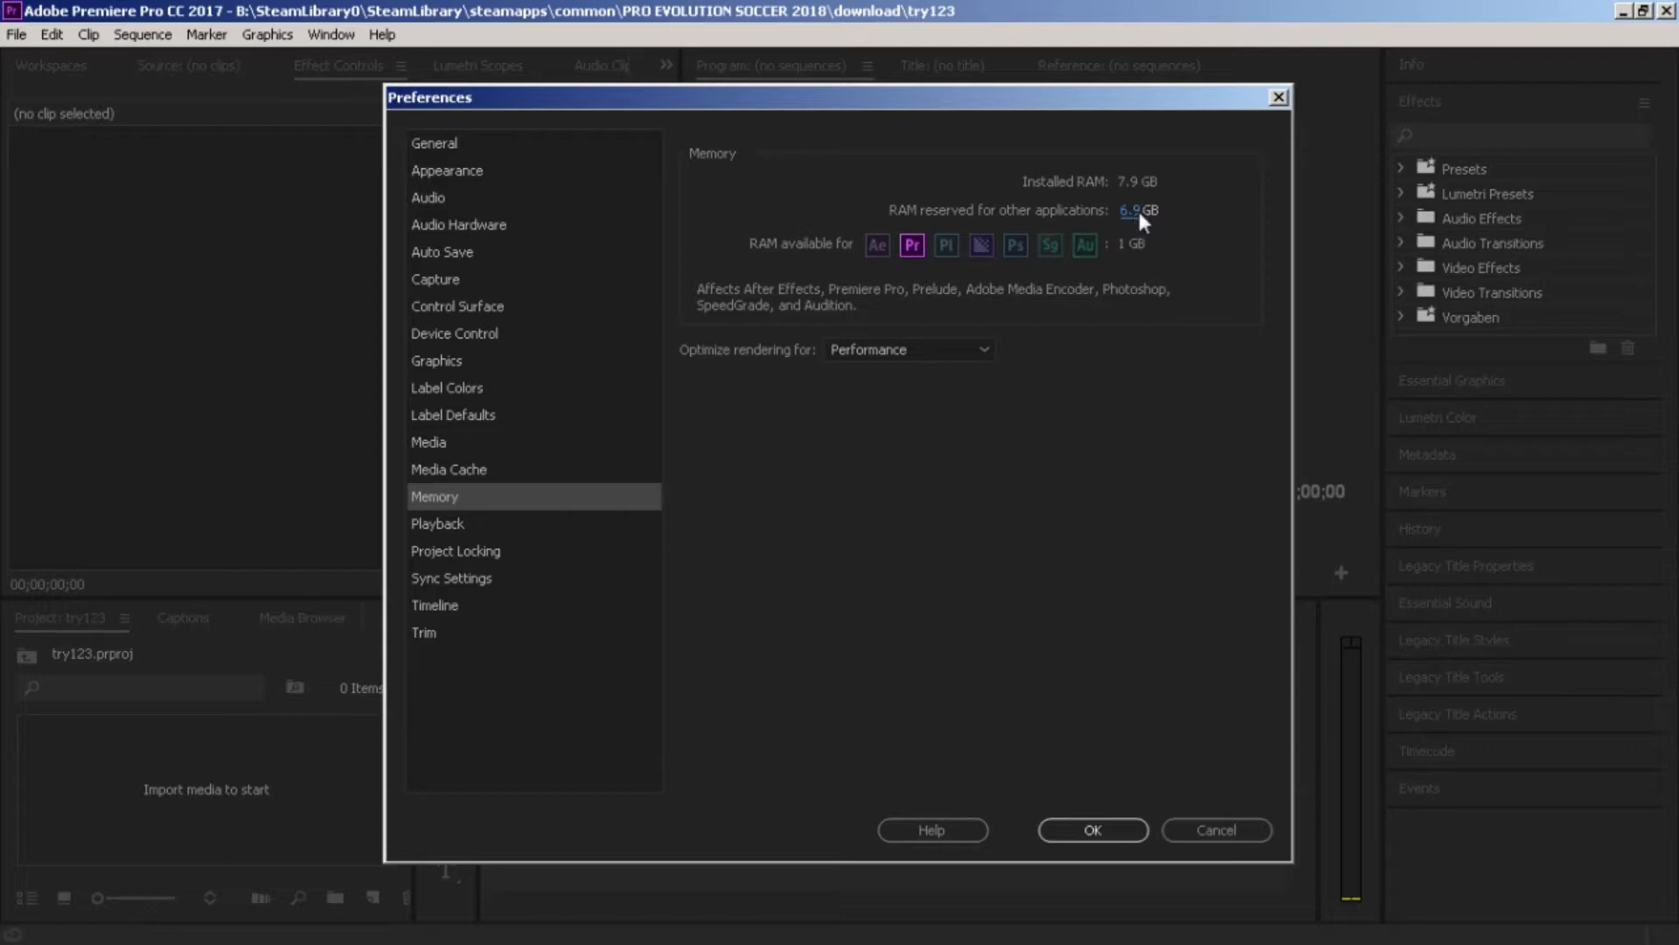
{"action": "type", "text": "1.5"}
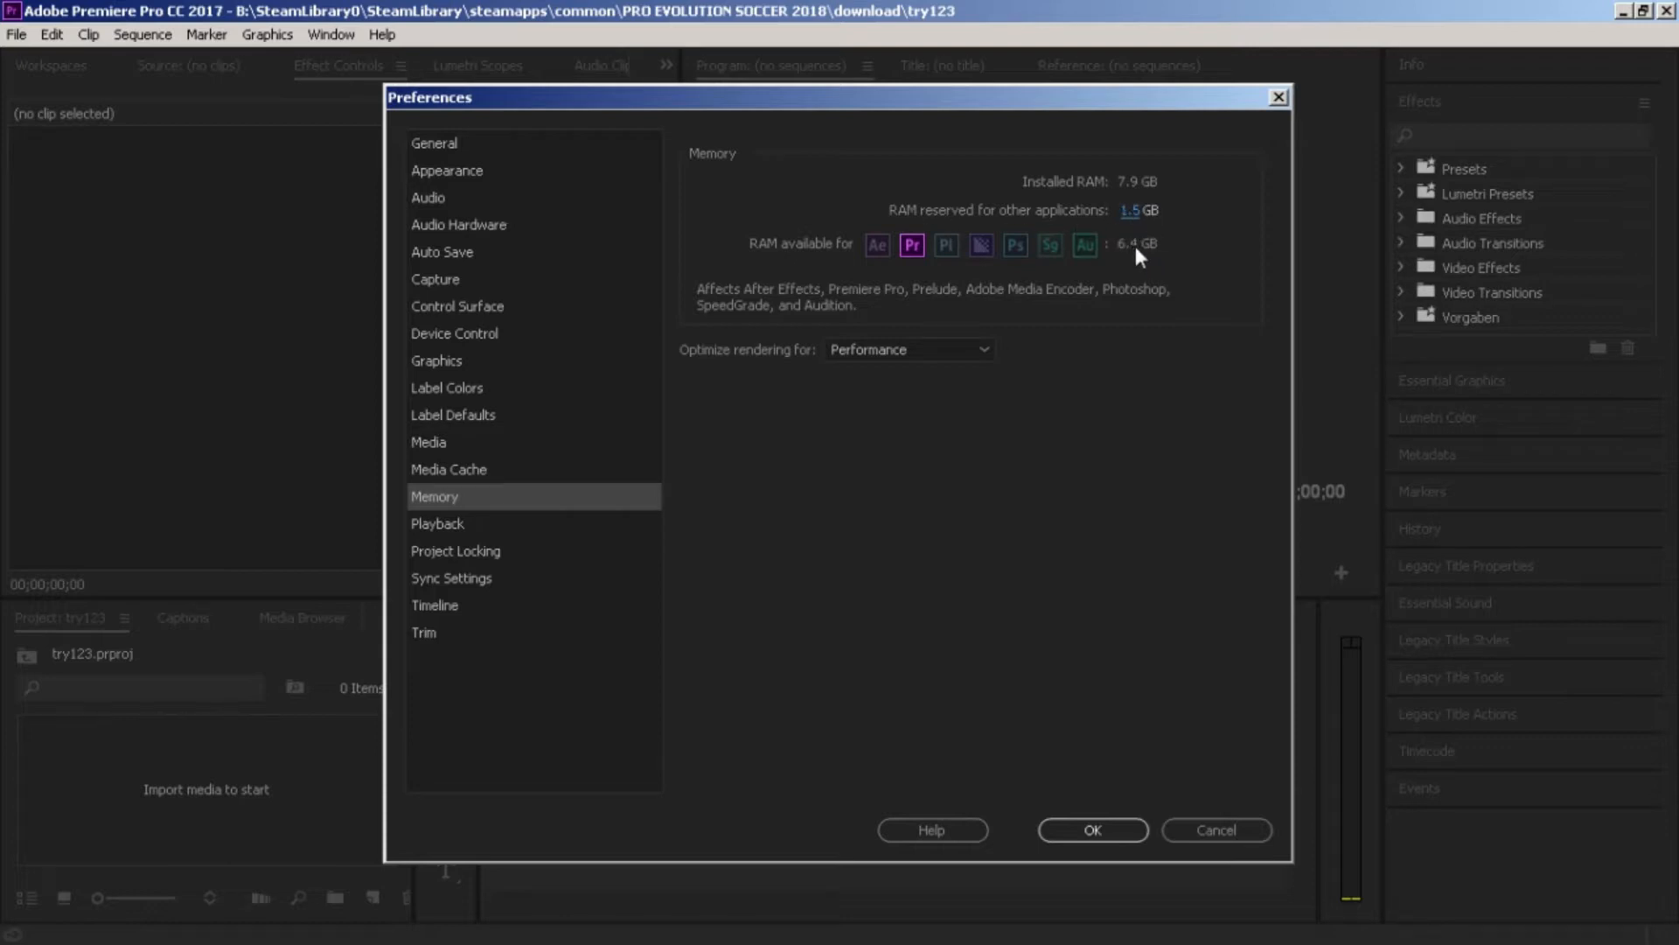
{"action": "mouse_move", "coordinate": [793, 258]}
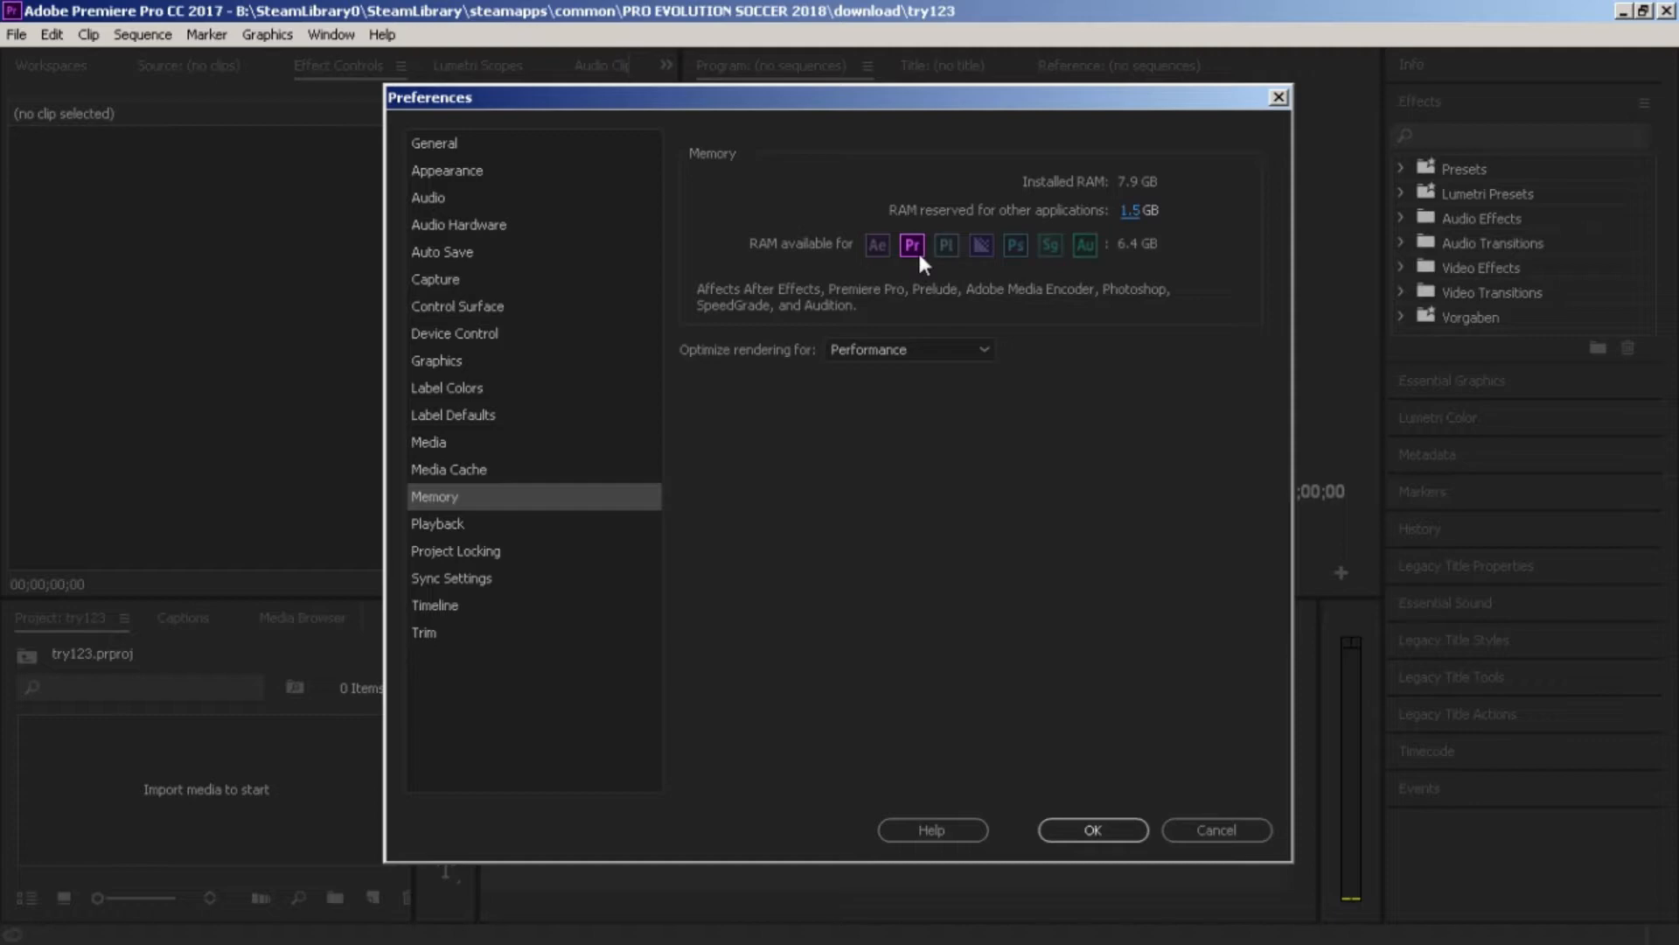
{"action": "mouse_move", "coordinate": [1083, 248]}
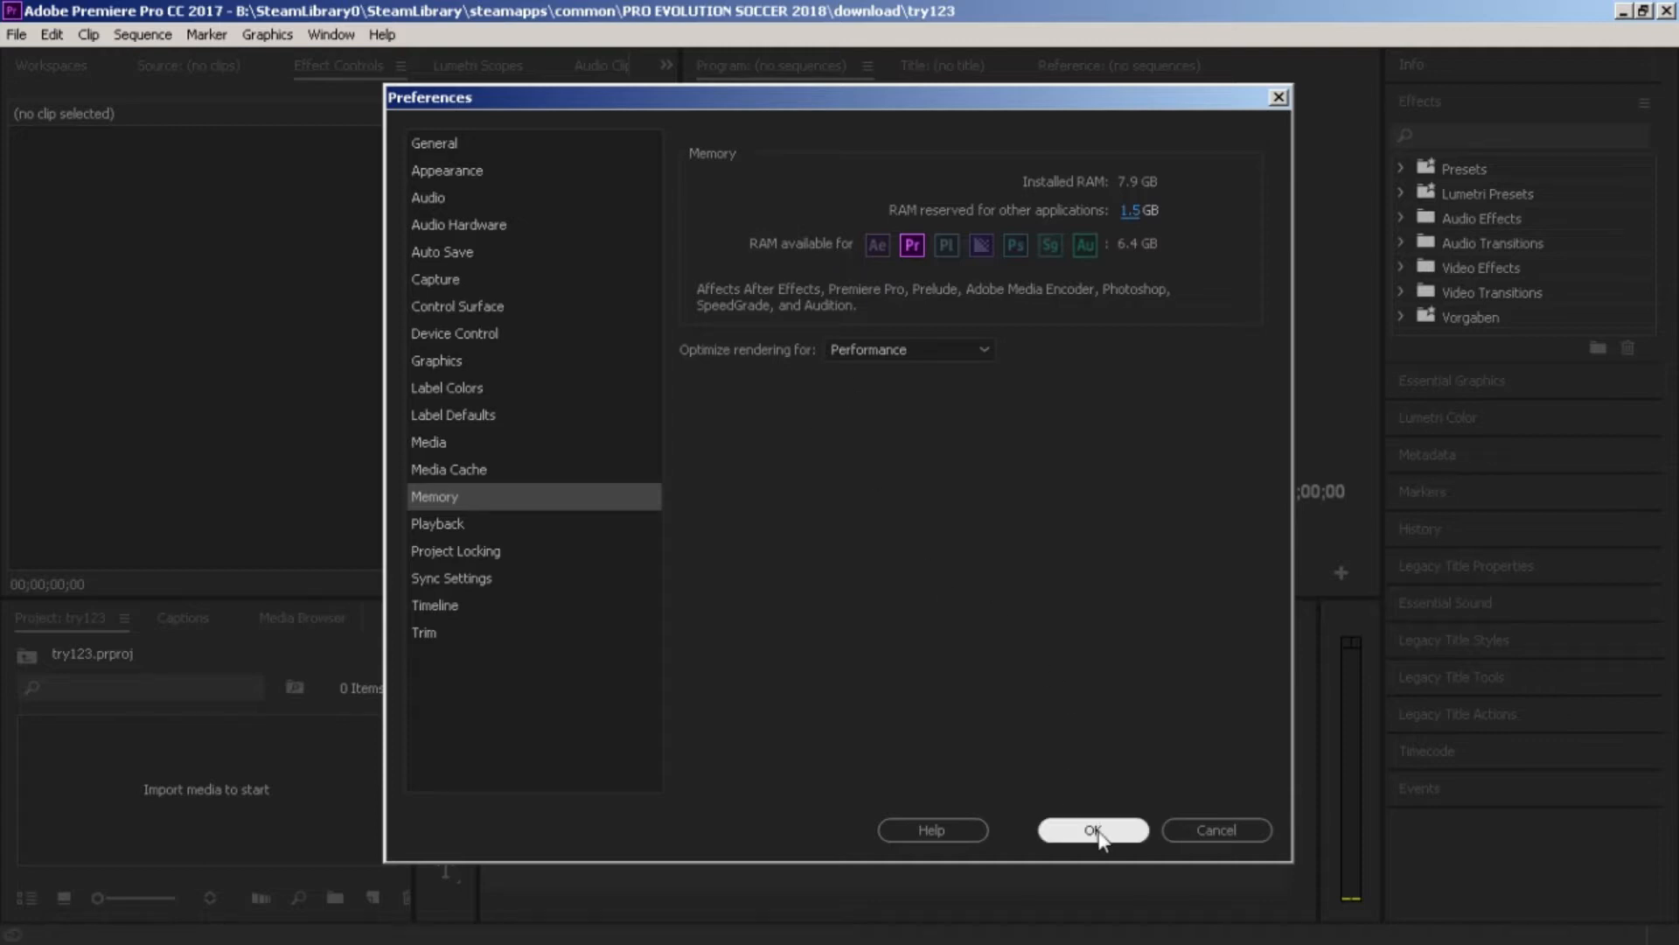
{"action": "left_click", "coordinate": [1092, 830]}
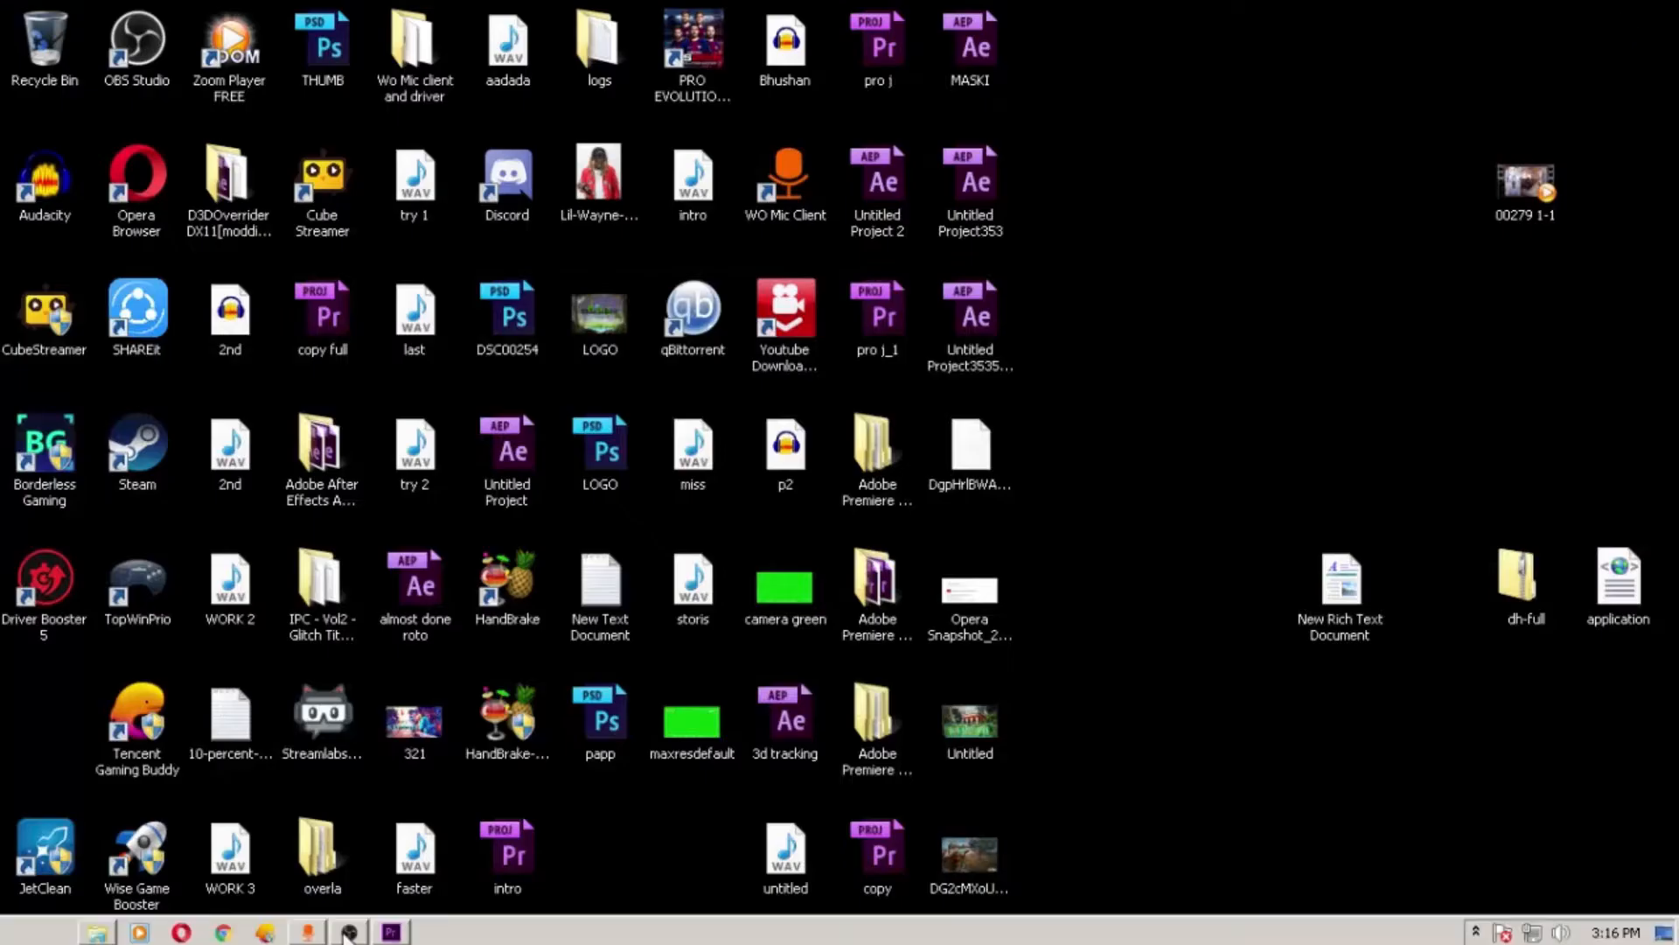
- Refresh the desktop, hide OBS, and bring the 'try123' project back to front
{"action": "left_click", "coordinate": [390, 930]}
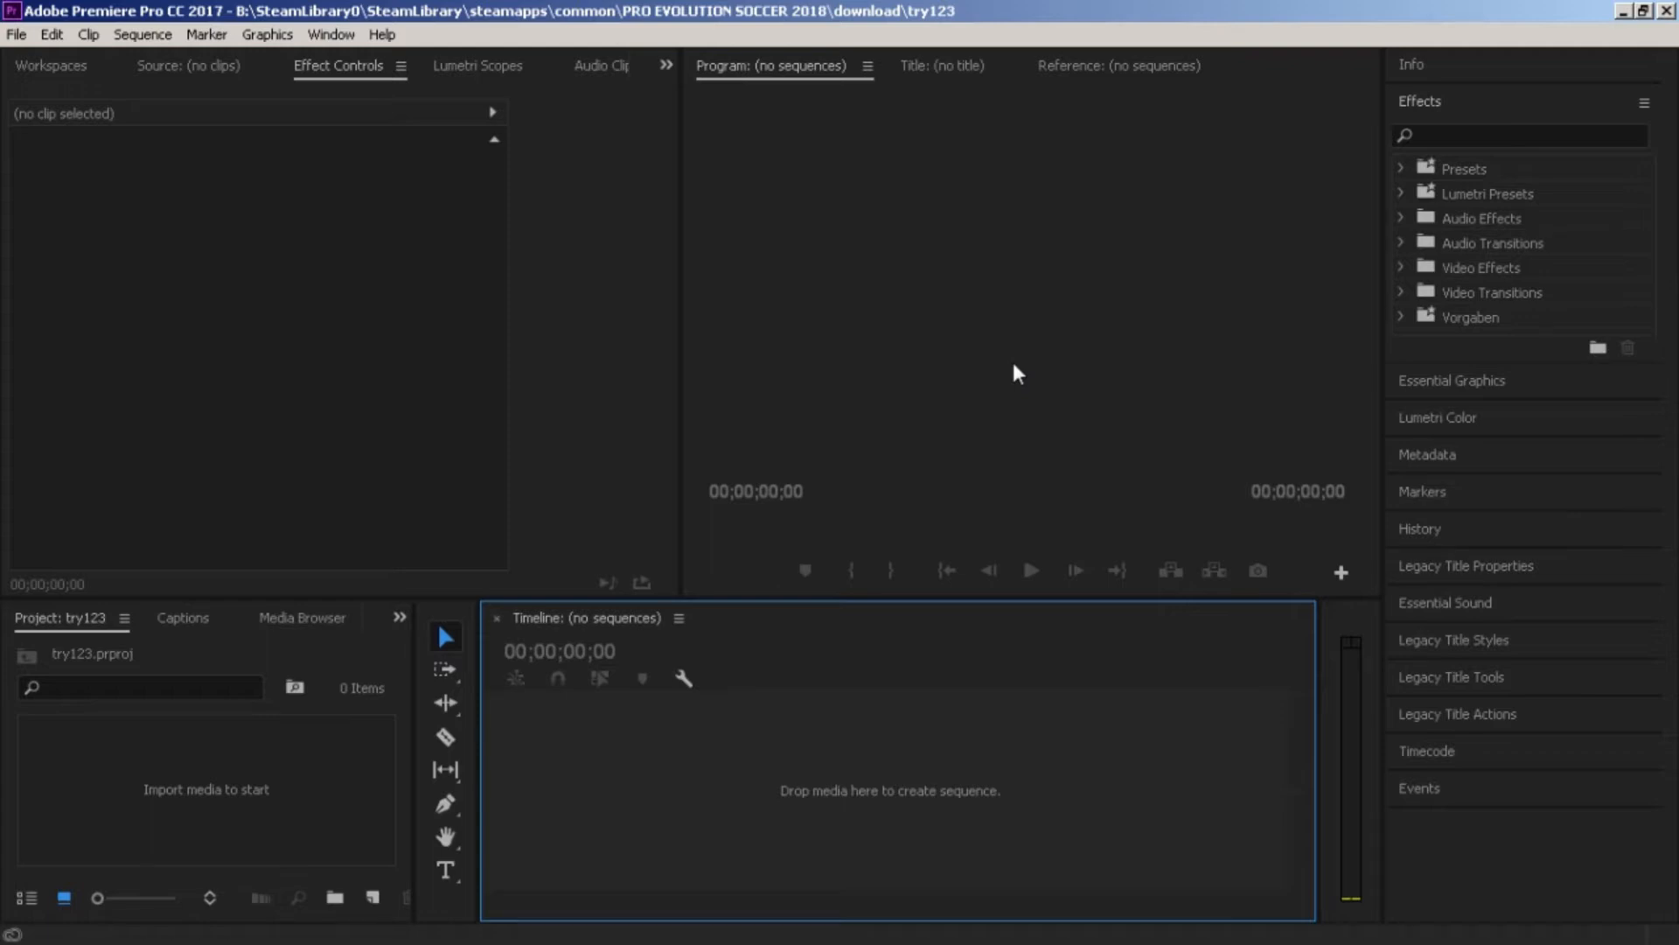
{"action": "mouse_move", "coordinate": [1117, 267]}
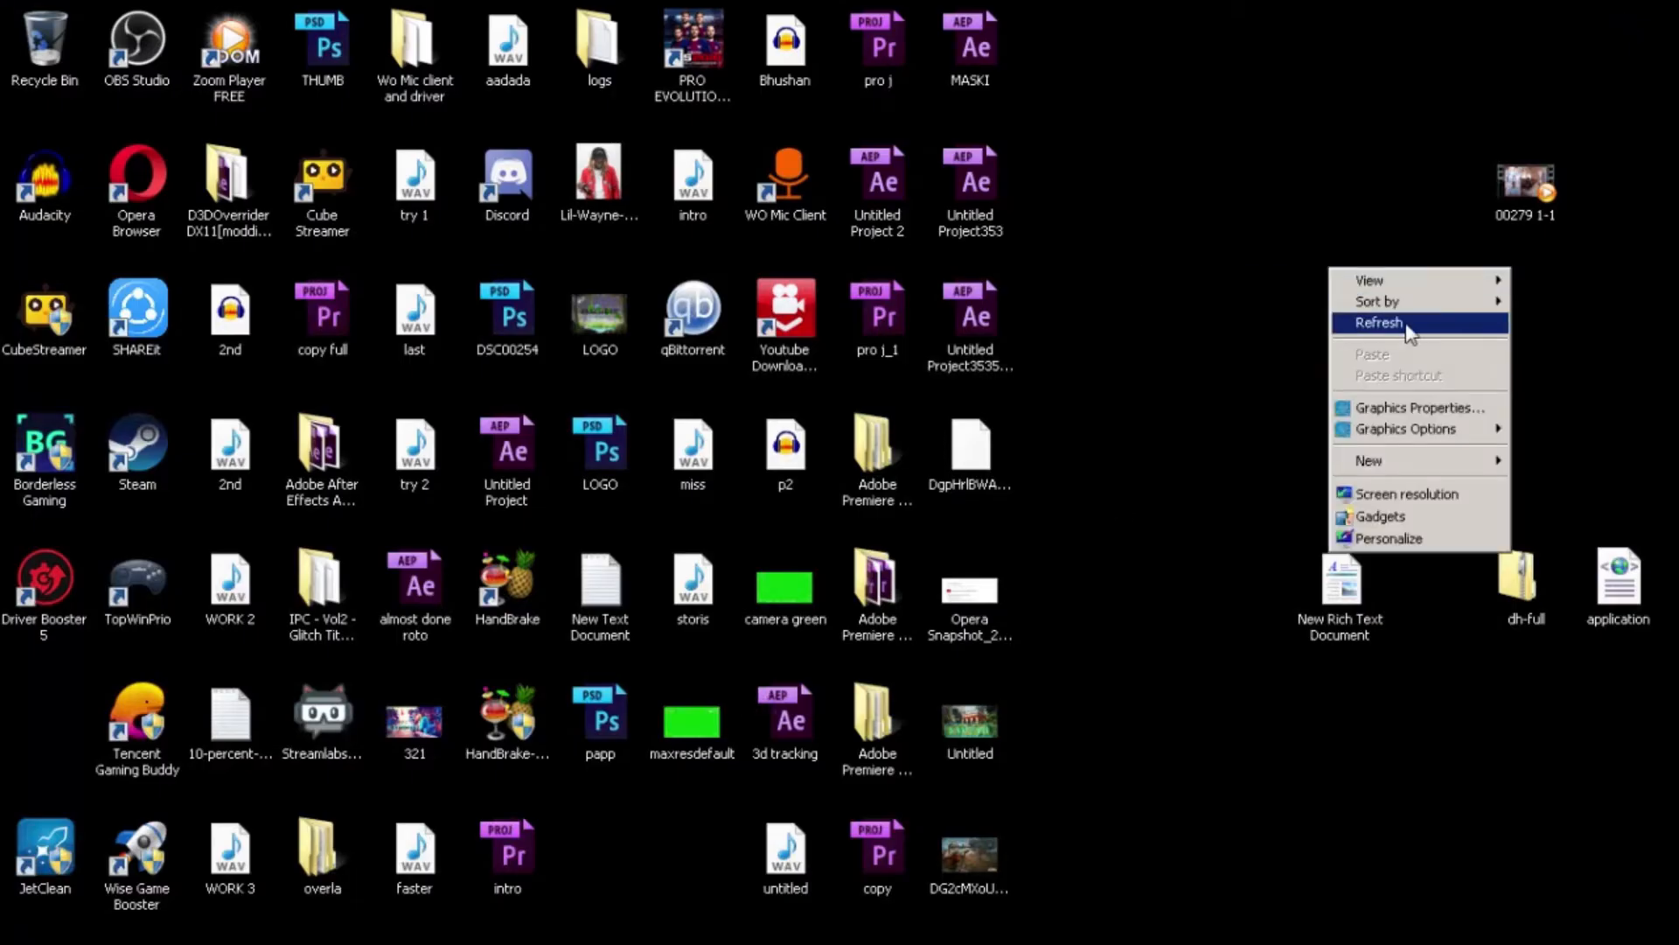
{"action": "left_click", "coordinate": [1379, 323]}
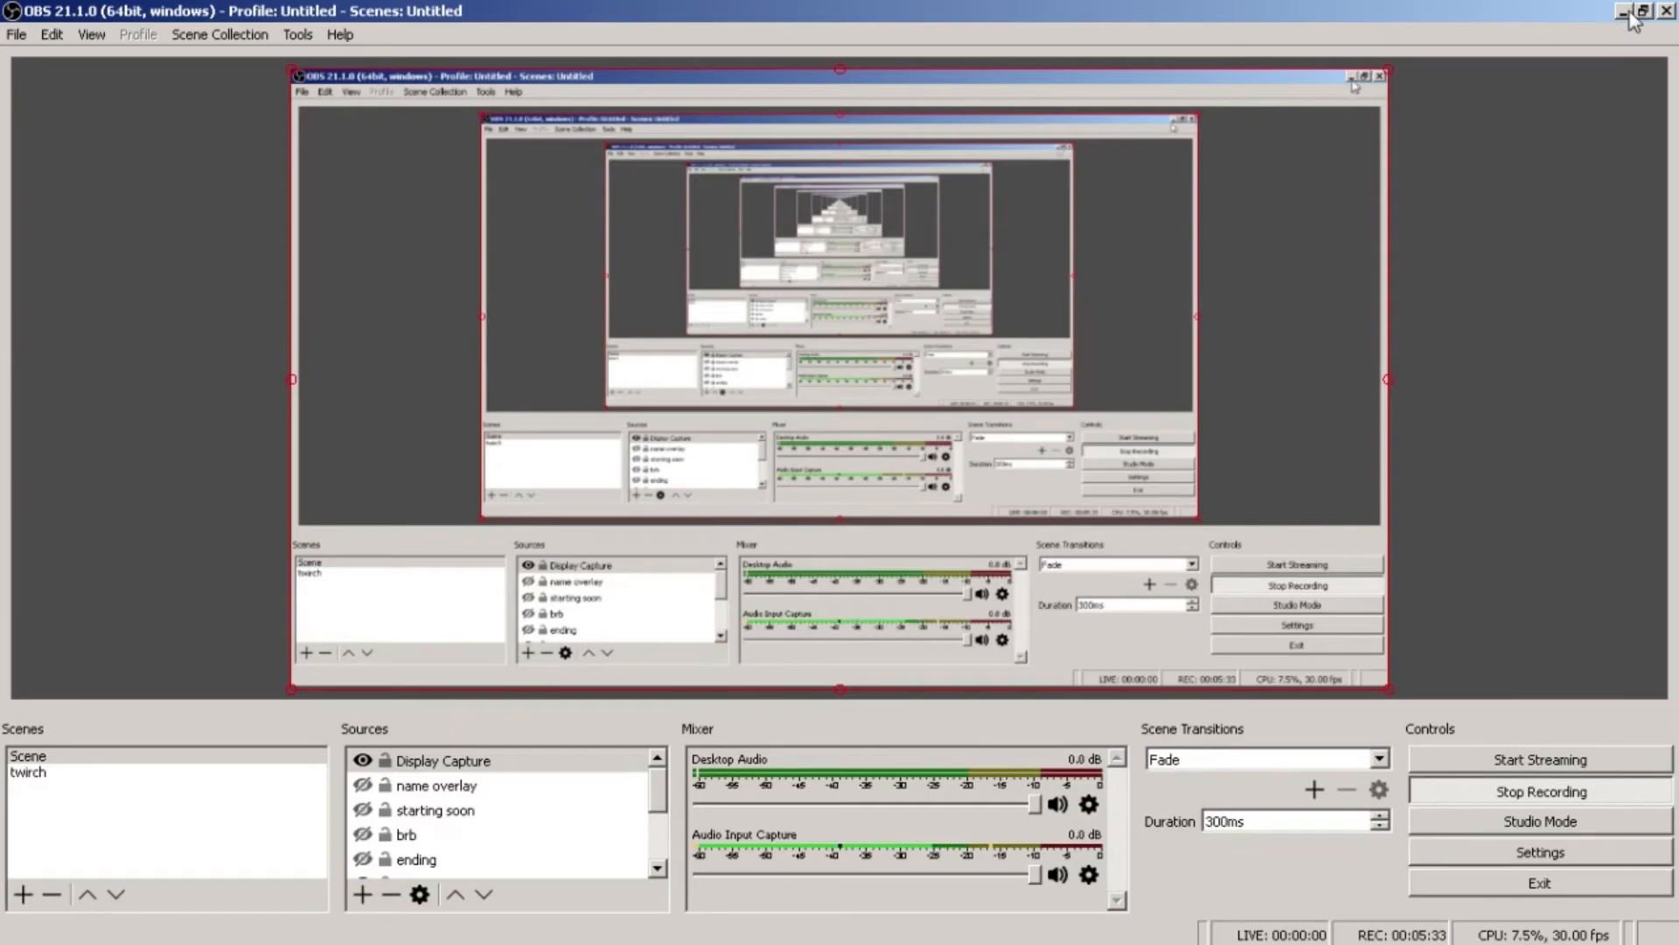
{"action": "left_click", "coordinate": [1624, 11]}
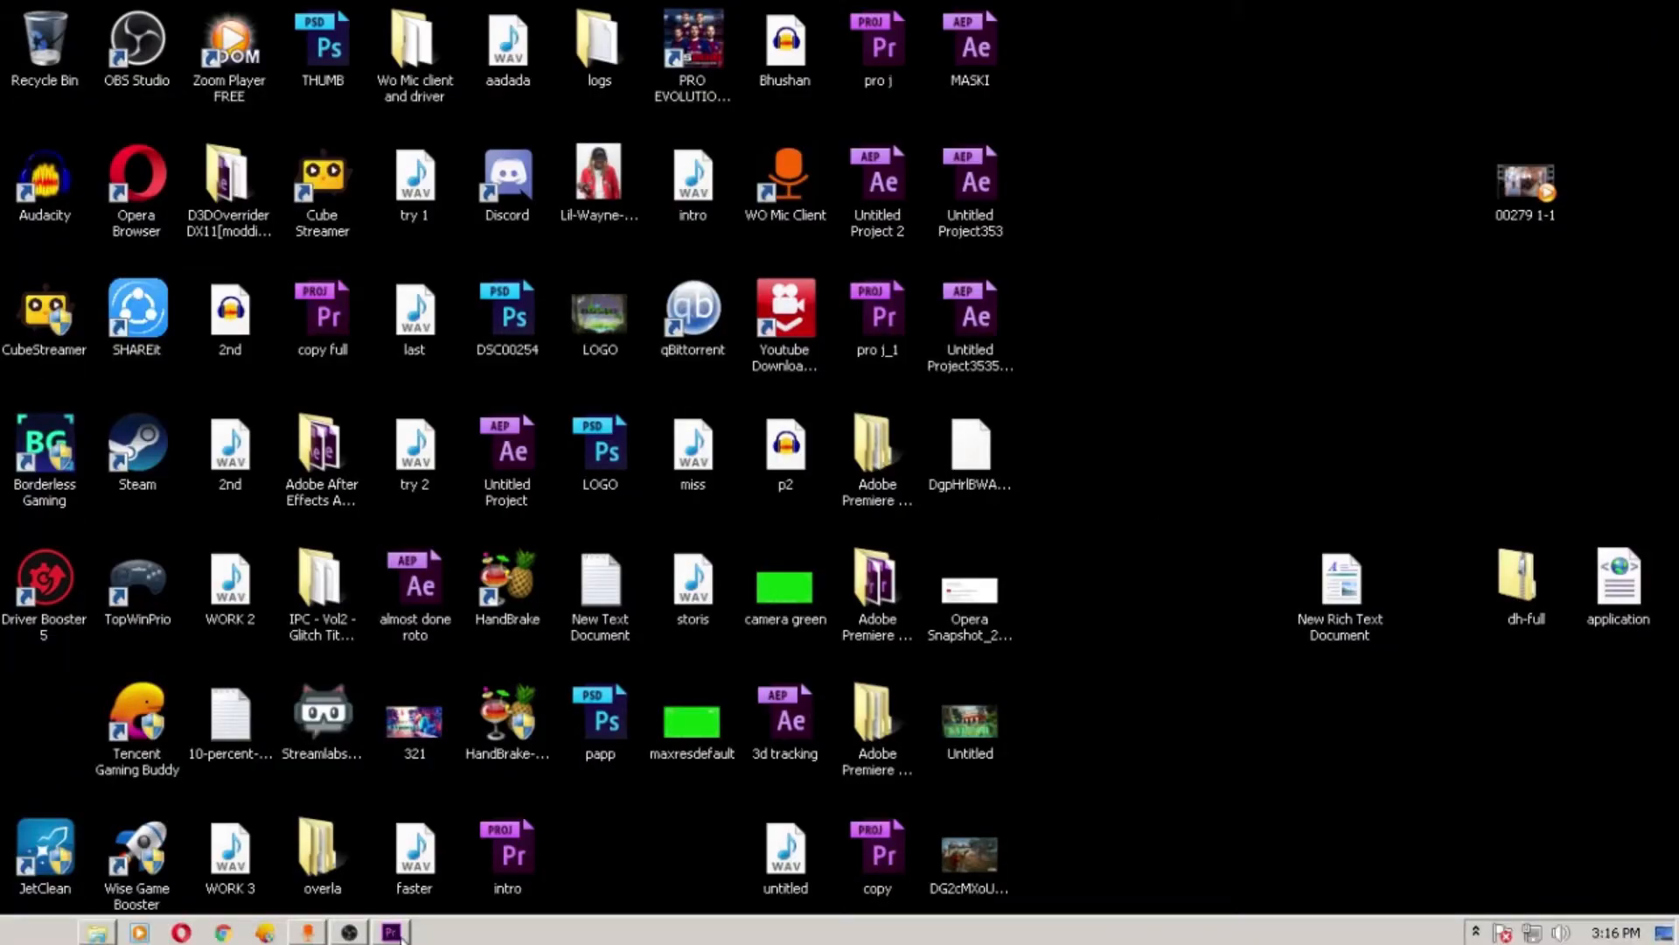
{"action": "left_click", "coordinate": [391, 930]}
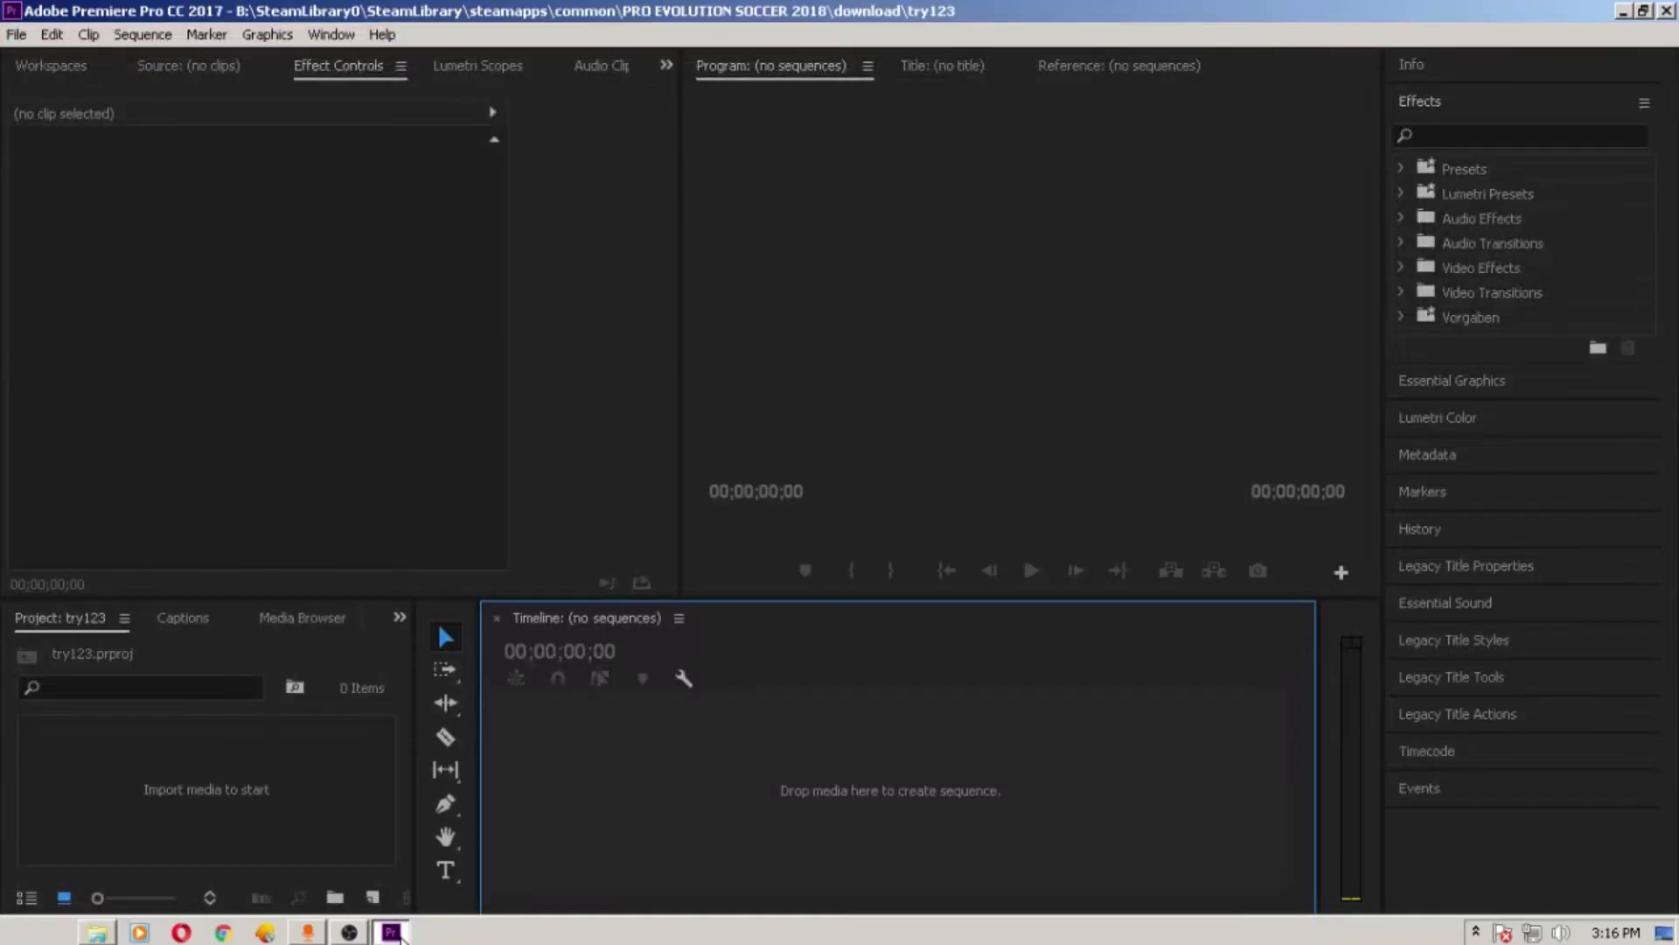